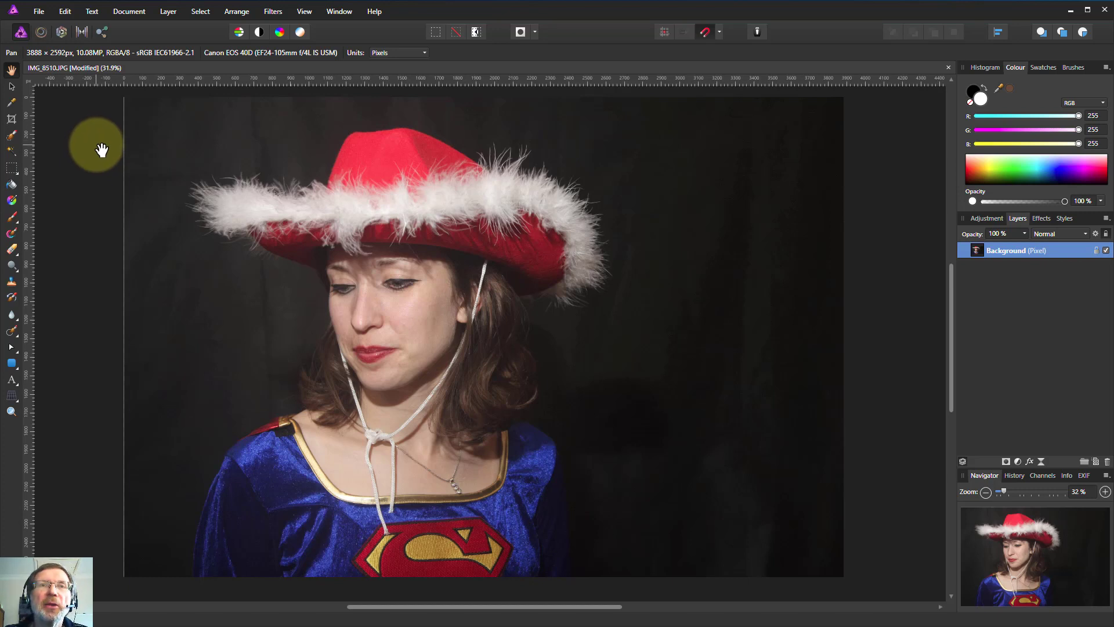
{"action": "mouse_move", "coordinate": [233, 158]}
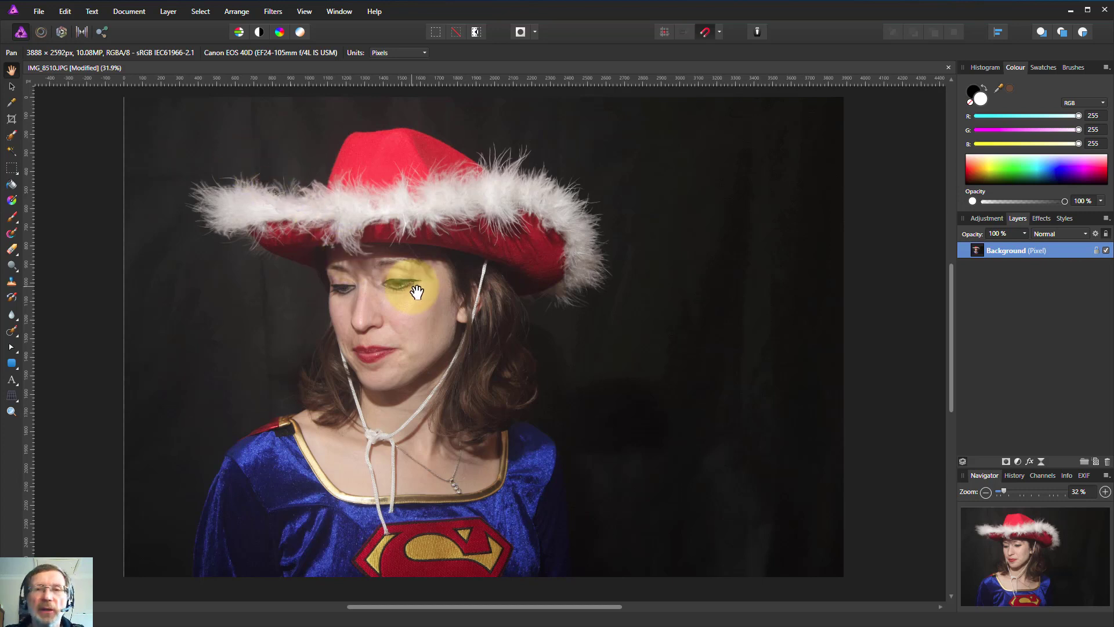
Step: Brush-select the blue costume, face, hair, both sides of the hat, and right shoulder gap
{"action": "left_click_drag", "start_coordinate": [416, 291], "coordinate": [433, 321]}
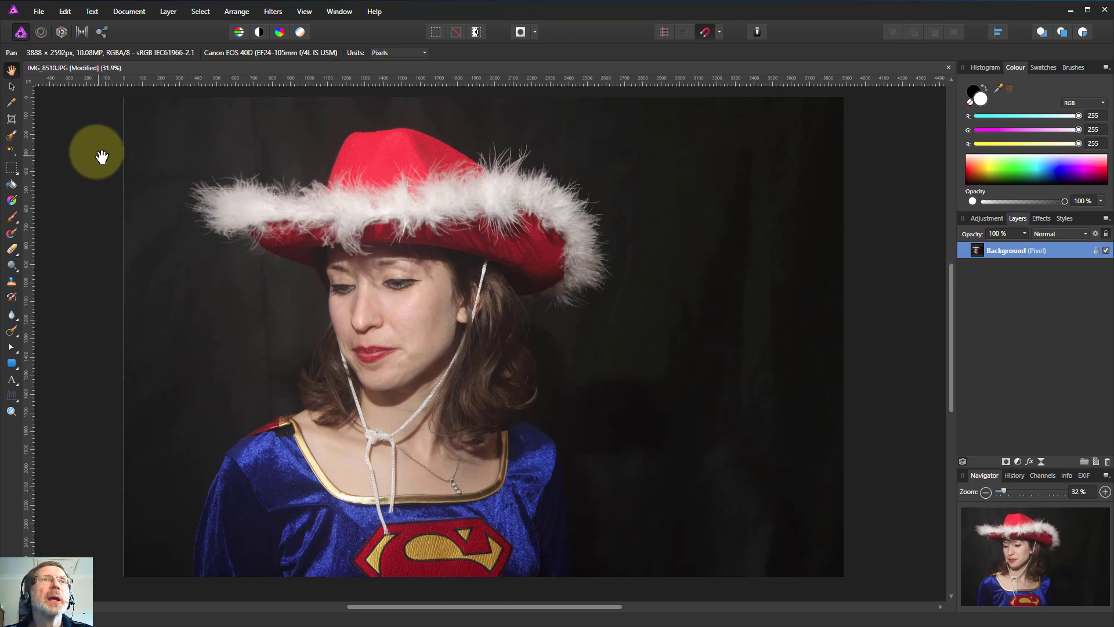
{"action": "mouse_move", "coordinate": [12, 140]}
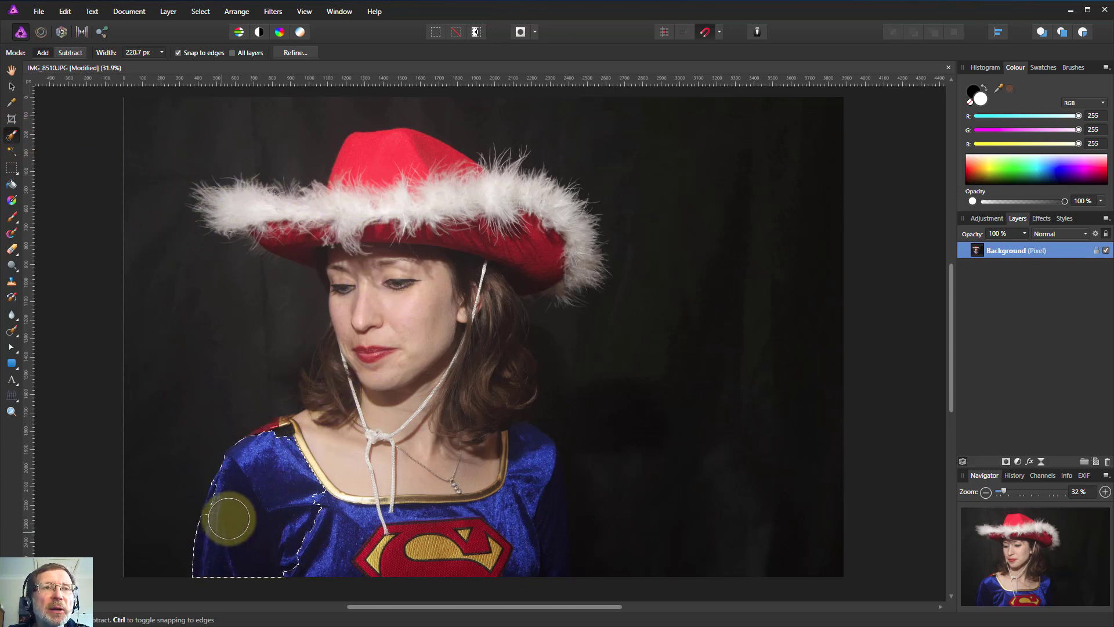
{"action": "left_click_drag", "start_coordinate": [227, 519], "coordinate": [351, 374]}
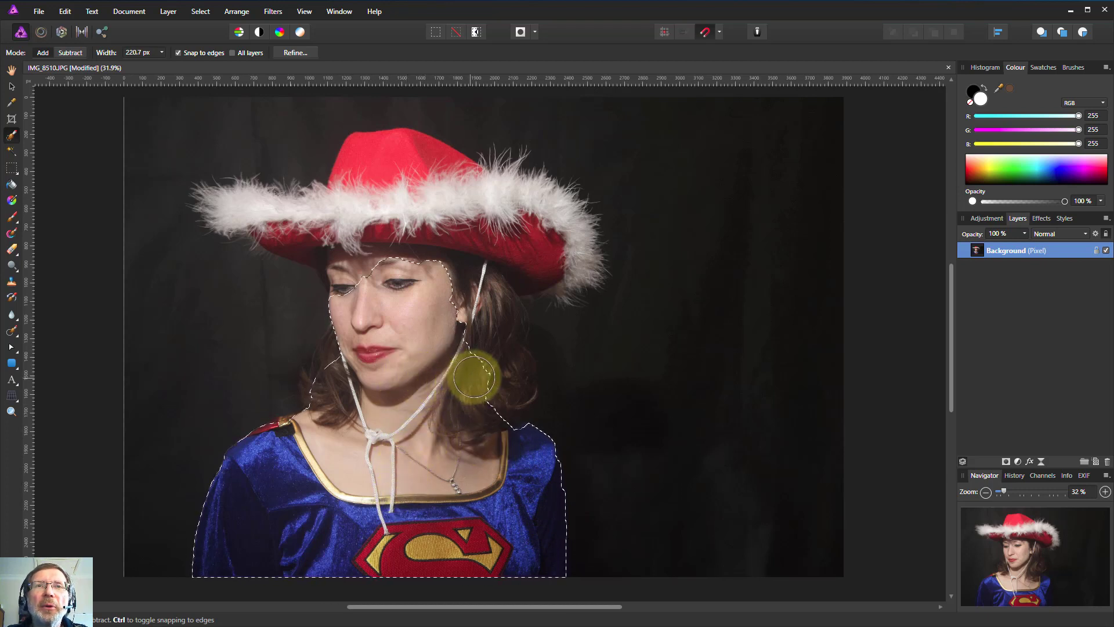
{"action": "left_click_drag", "start_coordinate": [475, 376], "coordinate": [466, 419]}
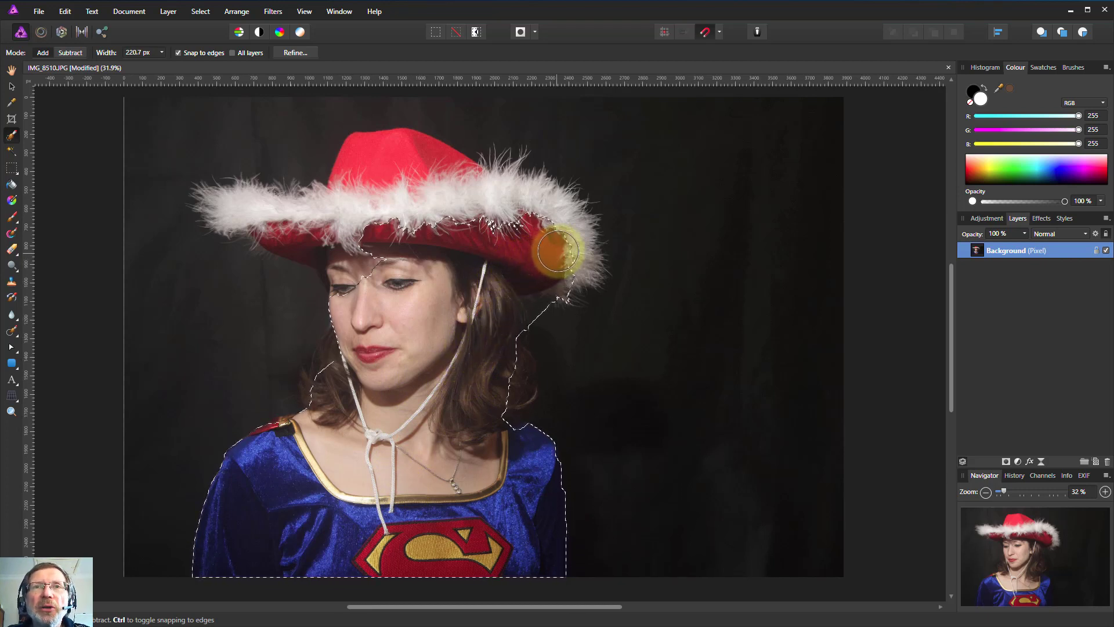
{"action": "left_click_drag", "start_coordinate": [558, 252], "coordinate": [530, 224]}
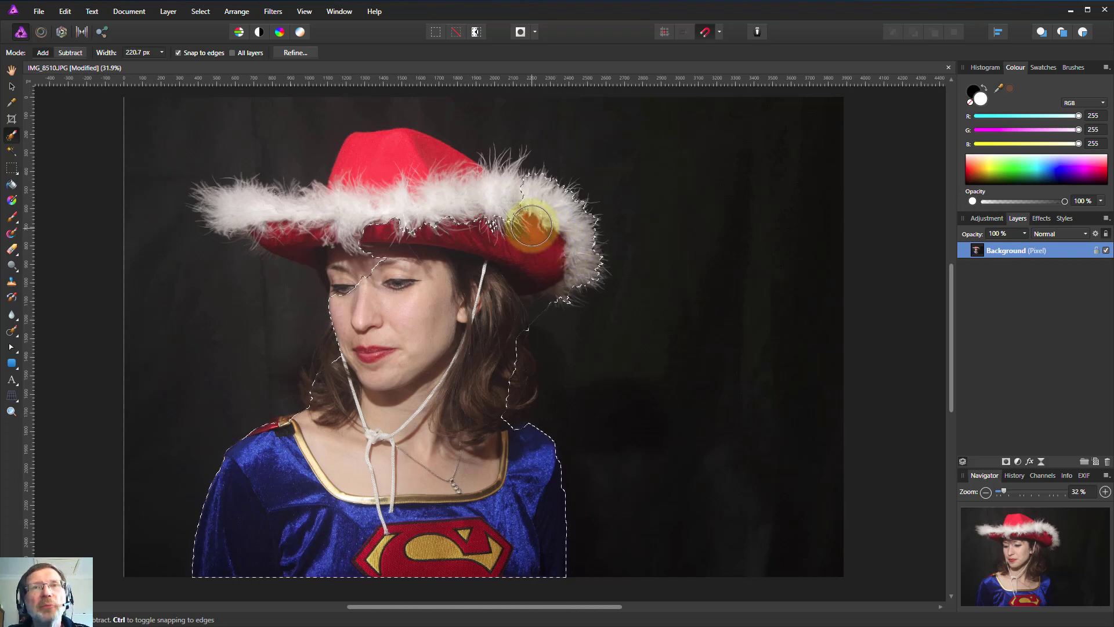
{"action": "left_click_drag", "start_coordinate": [533, 227], "coordinate": [455, 209]}
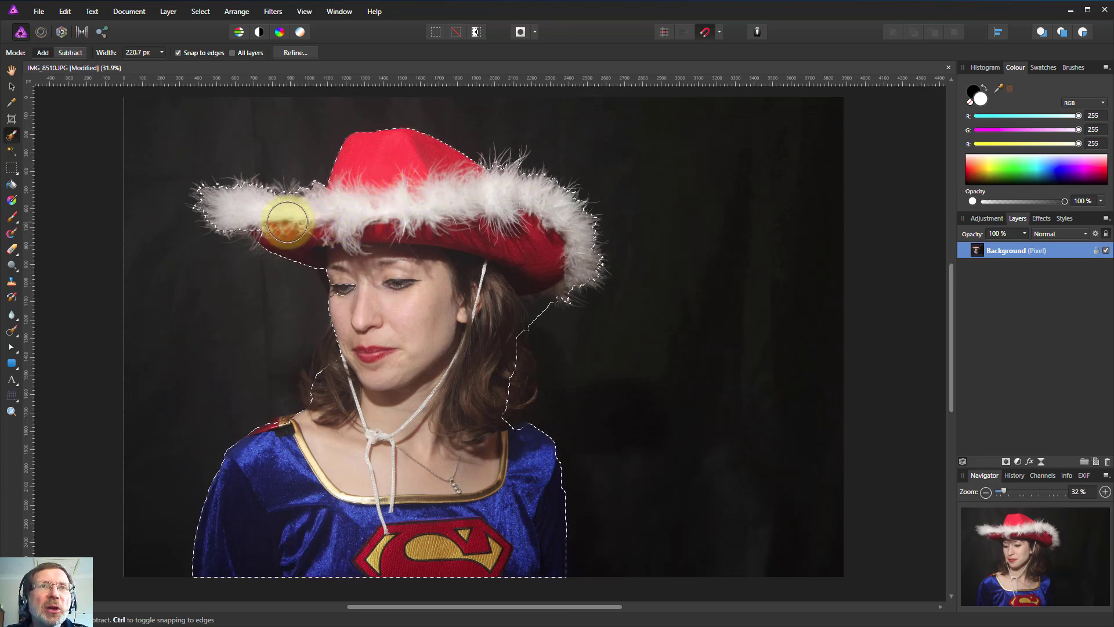
{"action": "left_click_drag", "start_coordinate": [284, 221], "coordinate": [352, 277]}
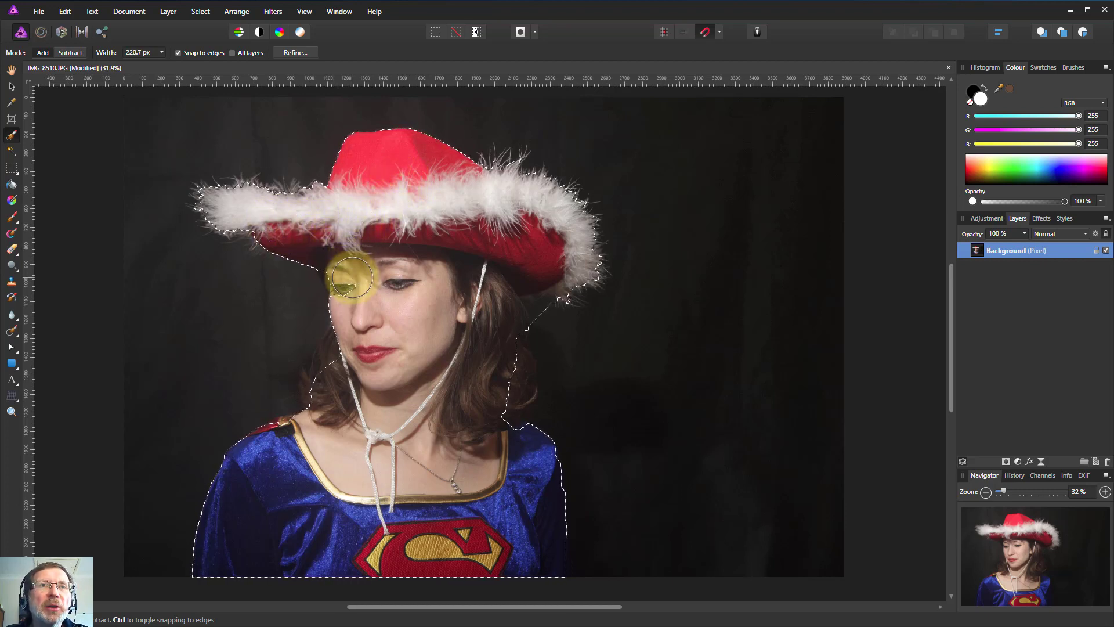
{"action": "left_click_drag", "start_coordinate": [352, 278], "coordinate": [277, 451]}
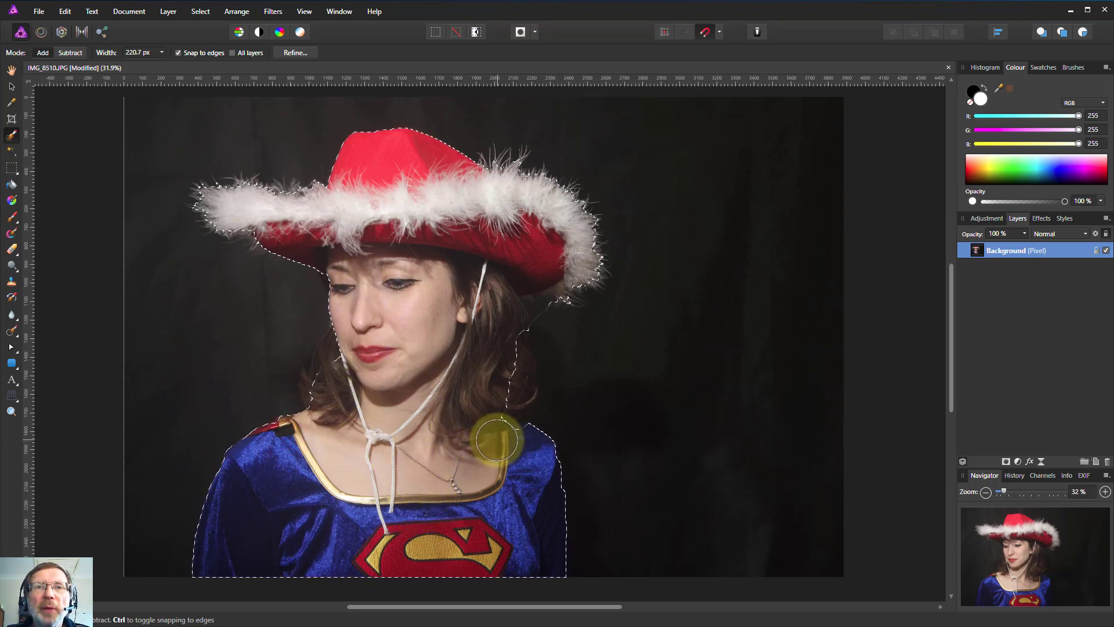
{"action": "left_click_drag", "start_coordinate": [498, 437], "coordinate": [451, 431]}
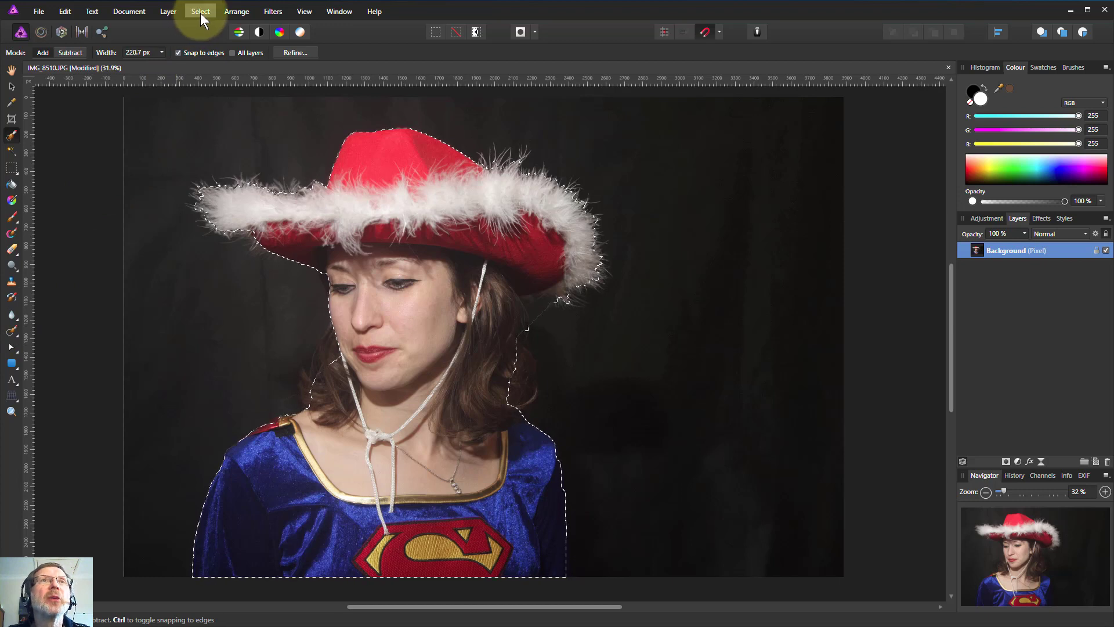
Step: Open Select > Refine Edges for the selection, showing the red Overlay preview
{"action": "left_click", "coordinate": [200, 11]}
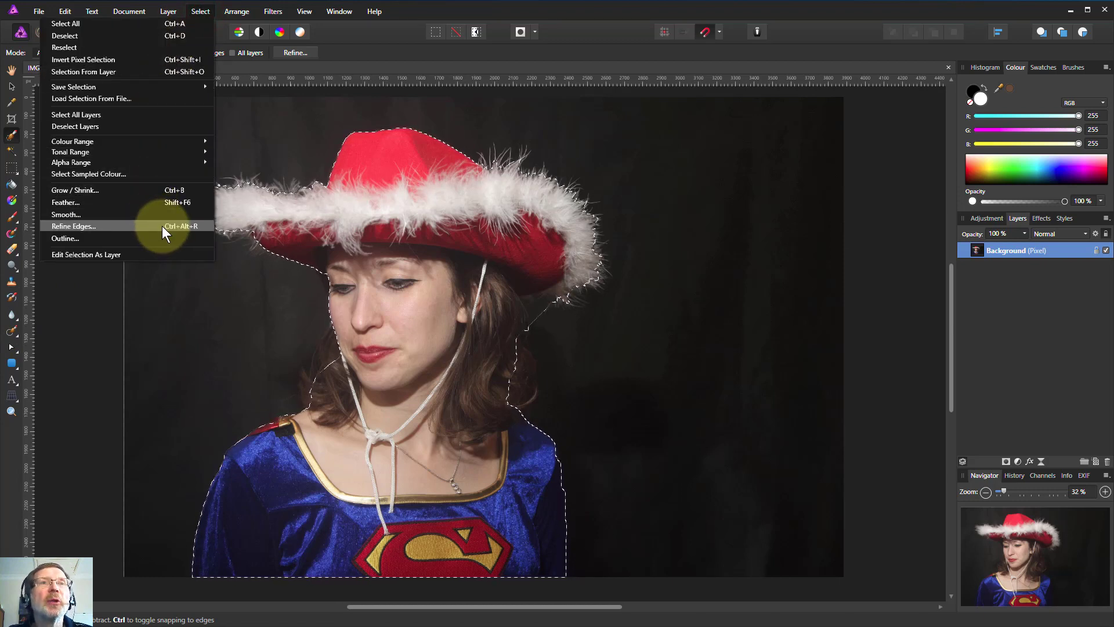
{"action": "left_click", "coordinate": [73, 226]}
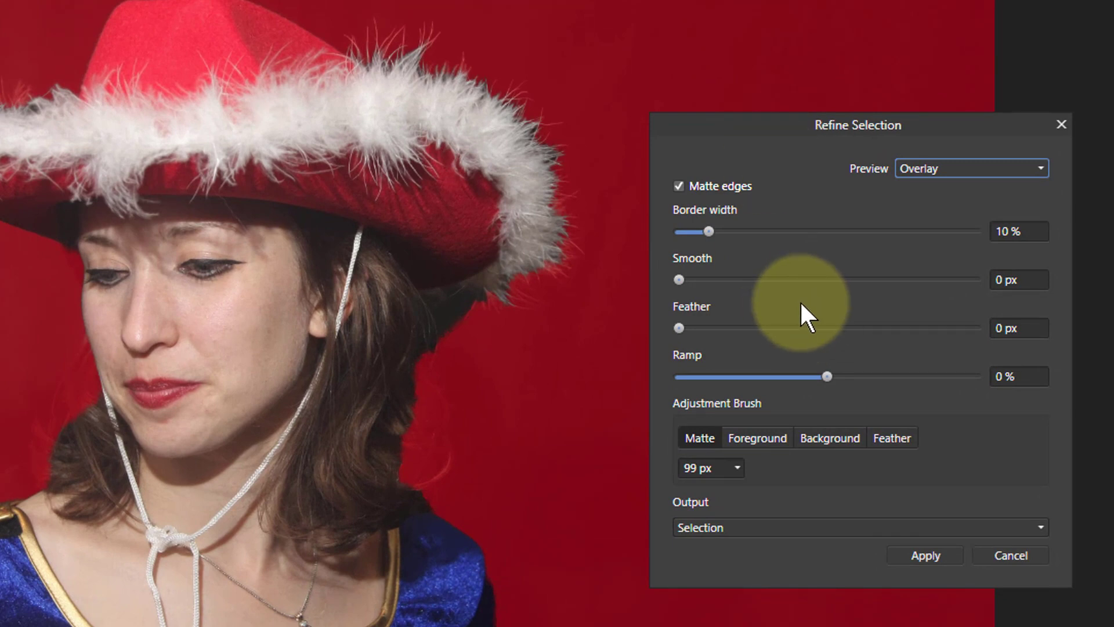
{"action": "mouse_move", "coordinate": [792, 285]}
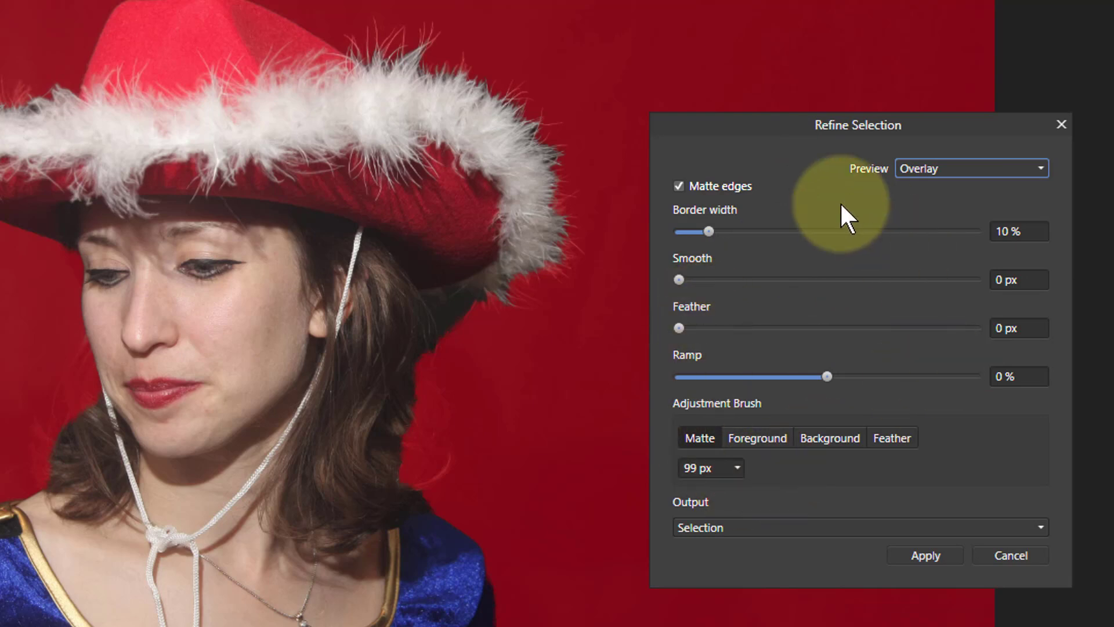
{"action": "mouse_move", "coordinate": [796, 295]}
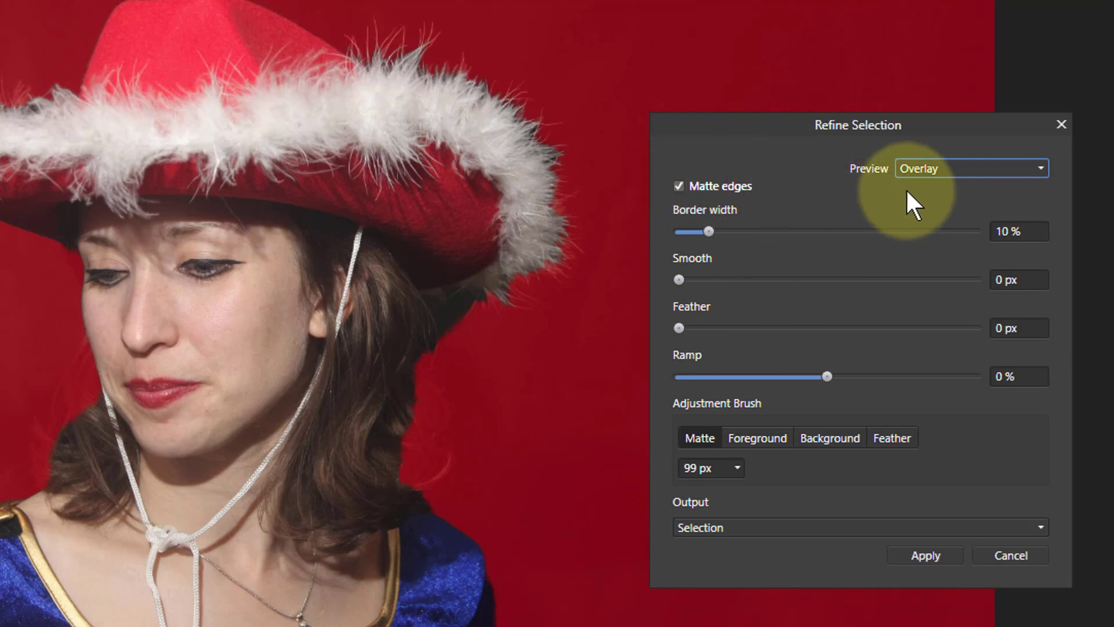
{"action": "mouse_move", "coordinate": [899, 188]}
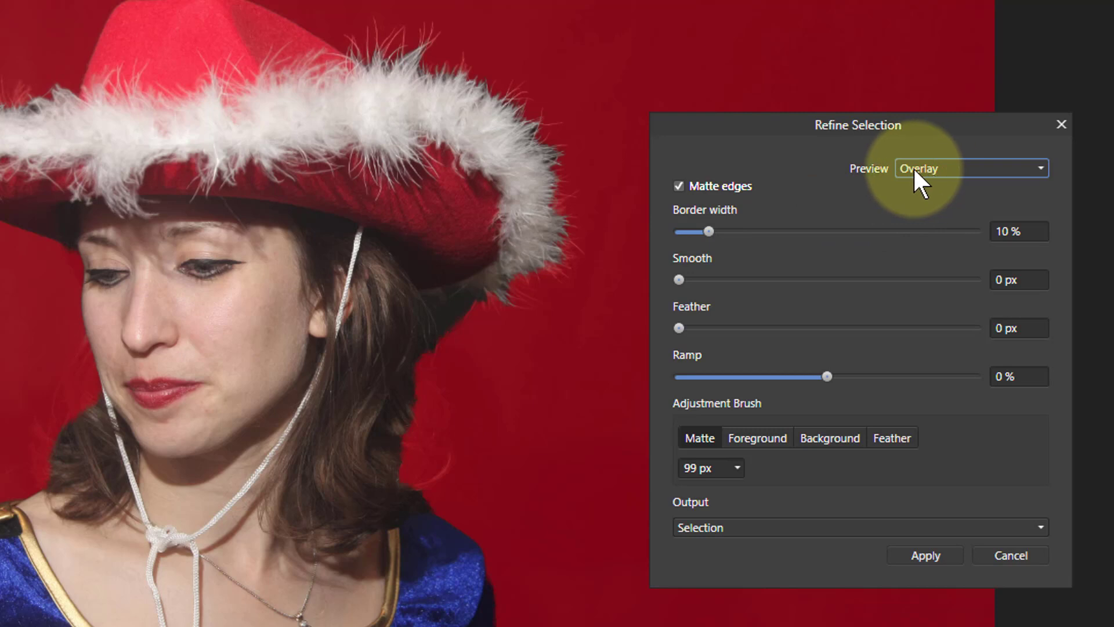
{"action": "mouse_move", "coordinate": [707, 231]}
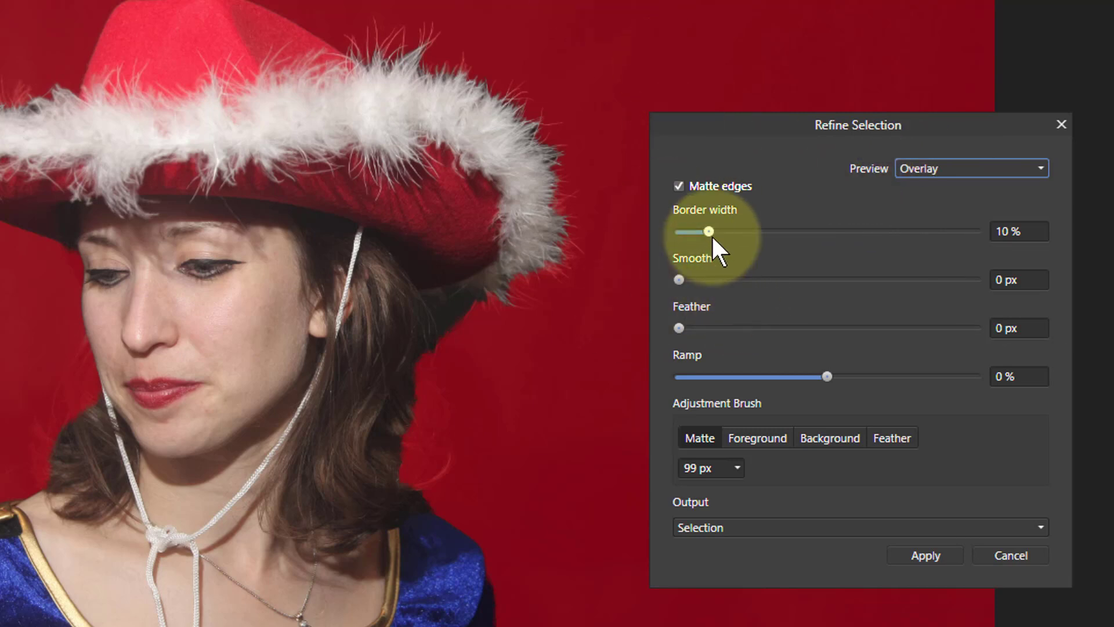
{"action": "mouse_move", "coordinate": [711, 273]}
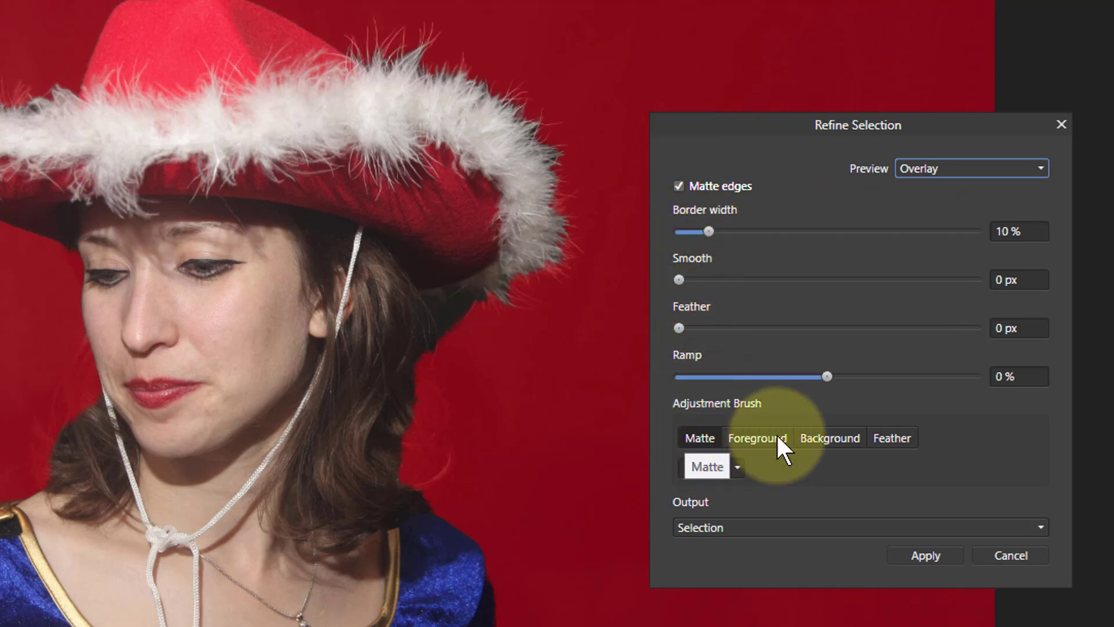
{"action": "left_click", "coordinate": [699, 437]}
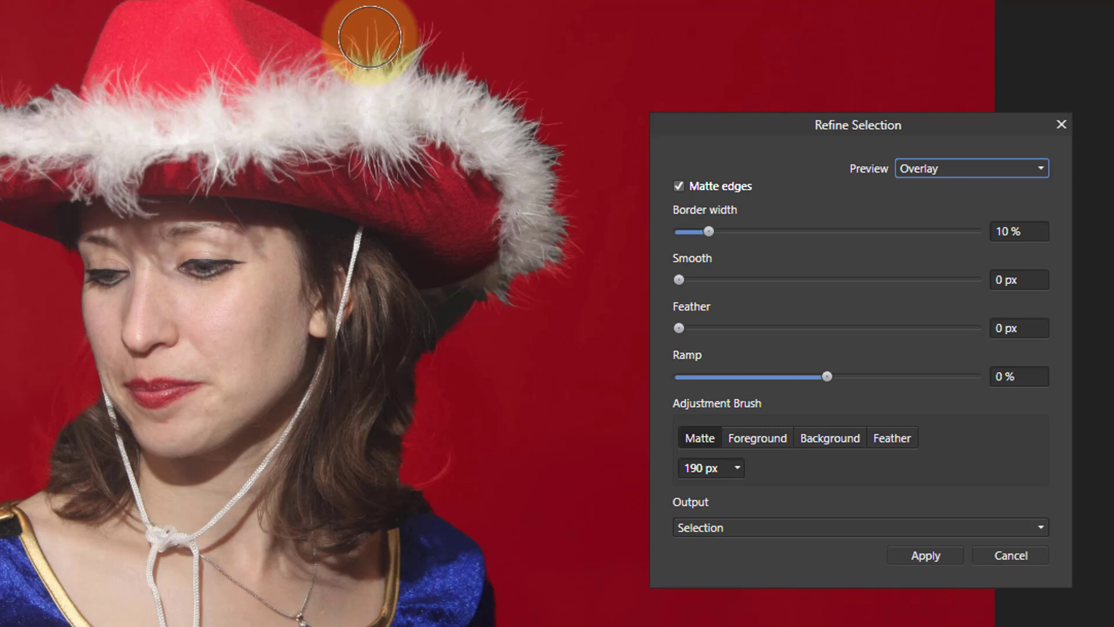
{"action": "mouse_move", "coordinate": [374, 44]}
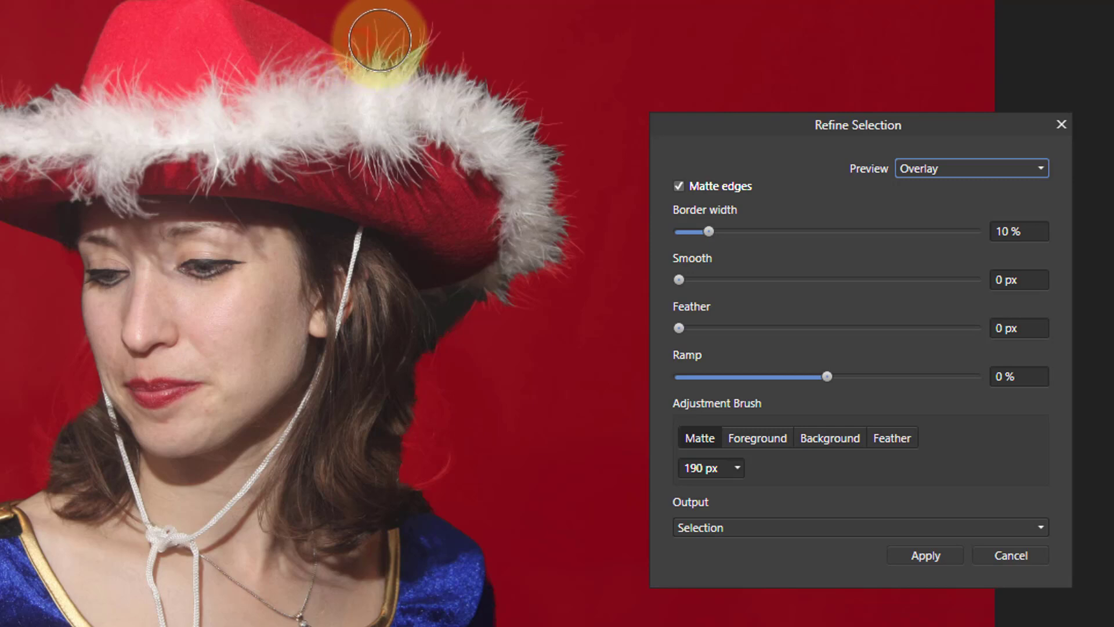
Step: Matte-brush the white fur along the top, right tip and left tip of the hat brim
{"action": "left_click_drag", "start_coordinate": [380, 42], "coordinate": [484, 103]}
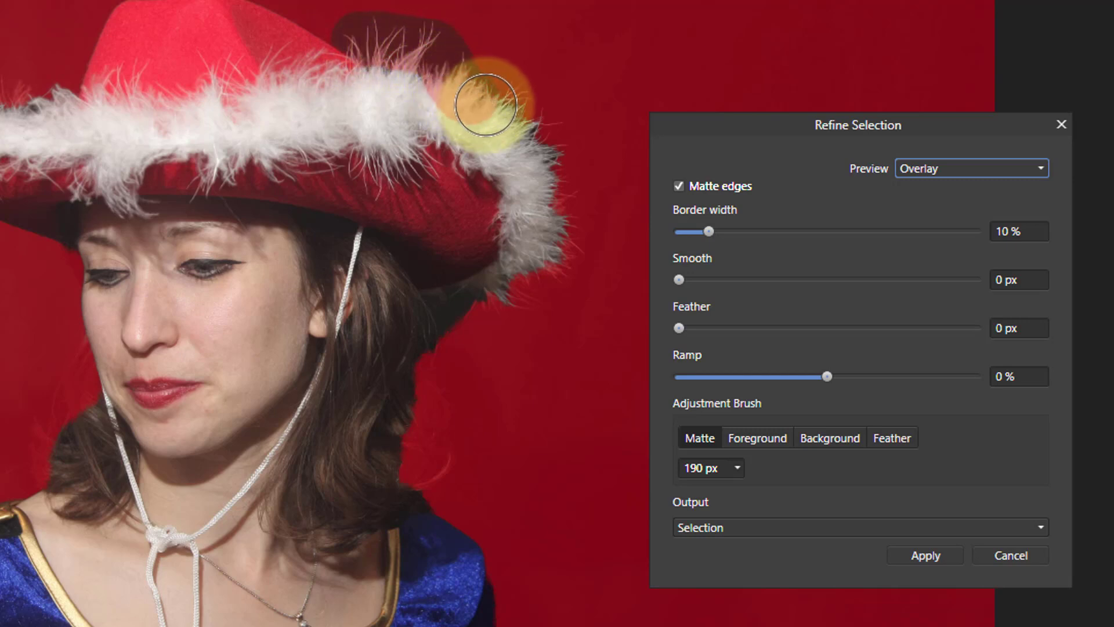
{"action": "left_click_drag", "start_coordinate": [487, 107], "coordinate": [548, 143]}
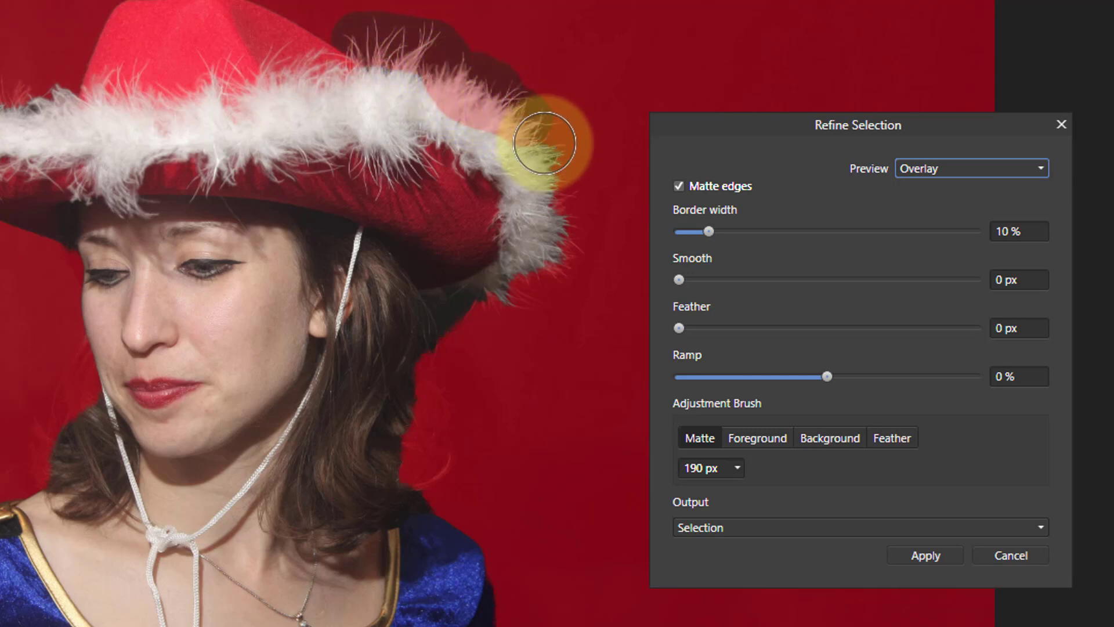
{"action": "left_click_drag", "start_coordinate": [546, 142], "coordinate": [557, 240]}
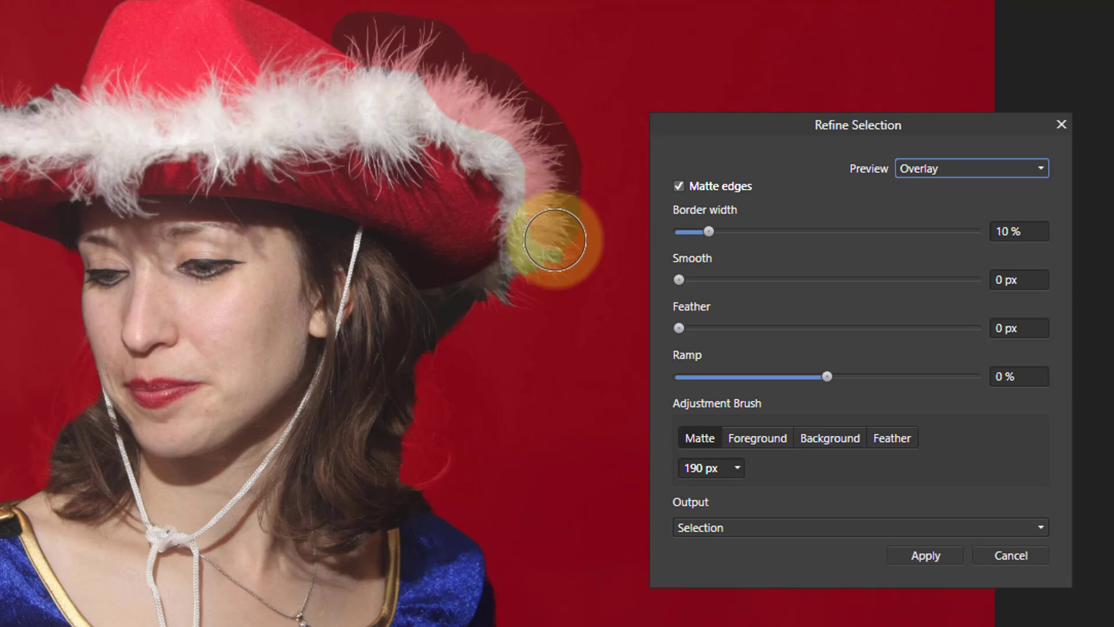
{"action": "left_click_drag", "start_coordinate": [556, 240], "coordinate": [459, 317]}
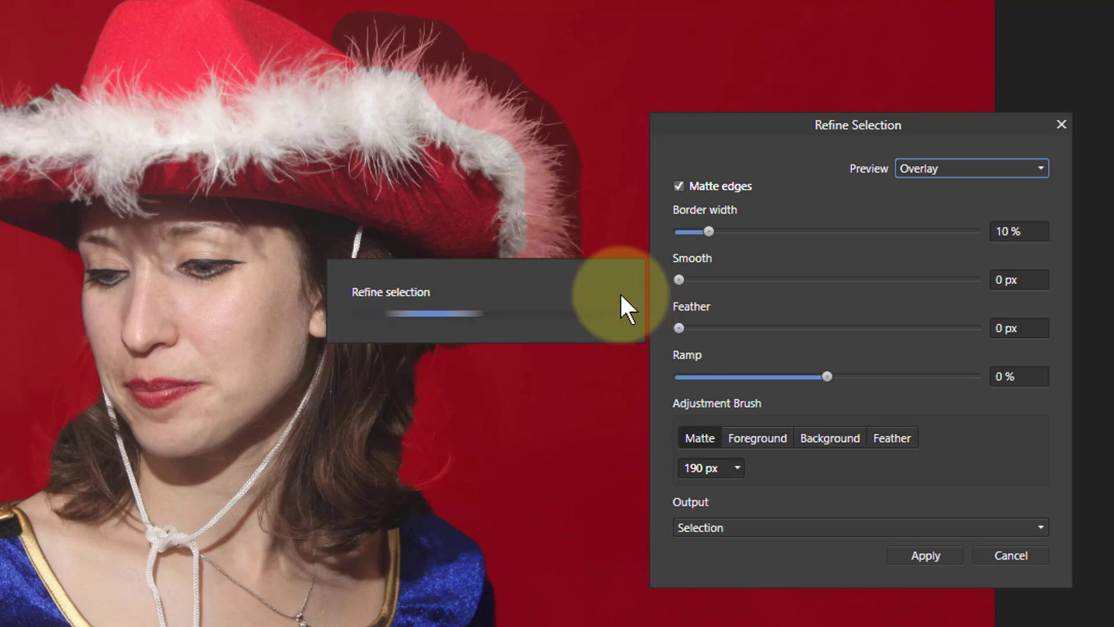
{"action": "left_click_drag", "start_coordinate": [625, 306], "coordinate": [489, 212]}
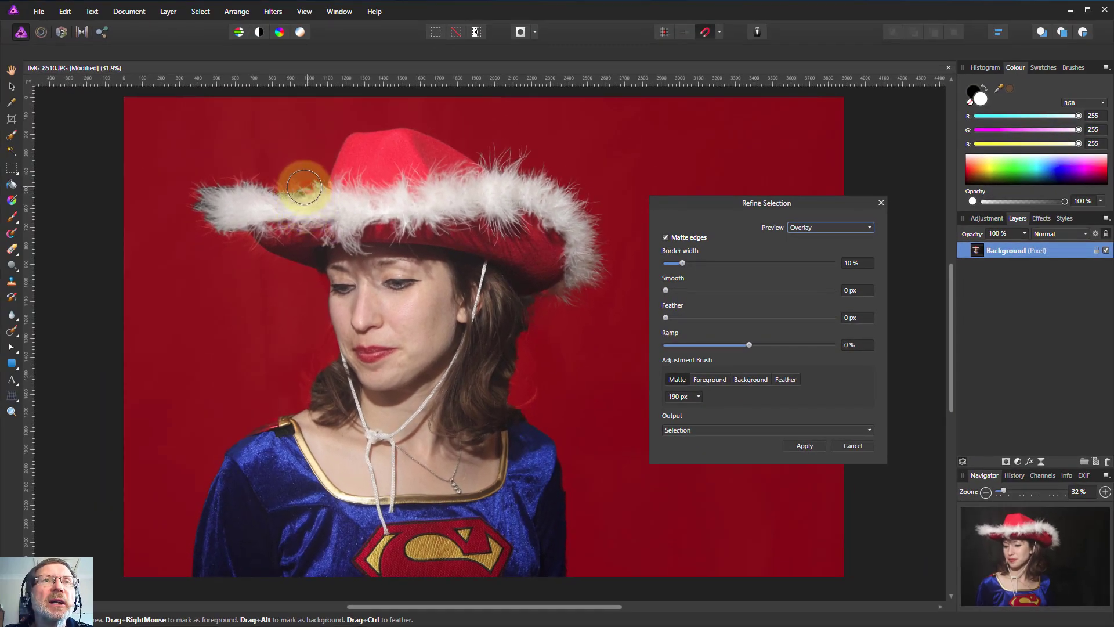
{"action": "left_click_drag", "start_coordinate": [306, 184], "coordinate": [199, 196]}
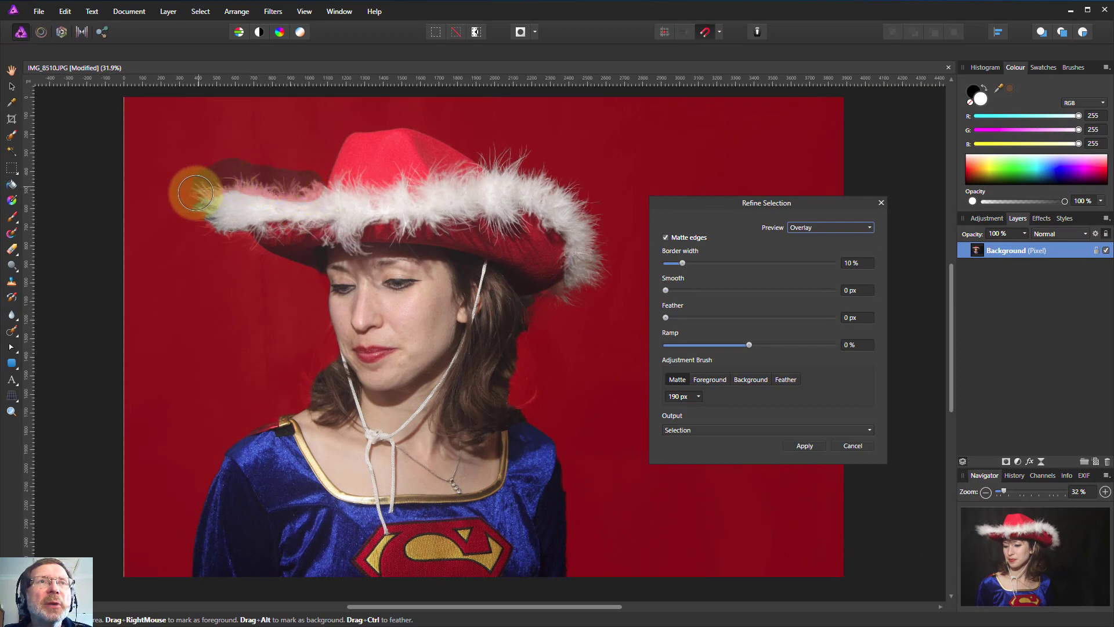
{"action": "left_click_drag", "start_coordinate": [199, 192], "coordinate": [261, 244]}
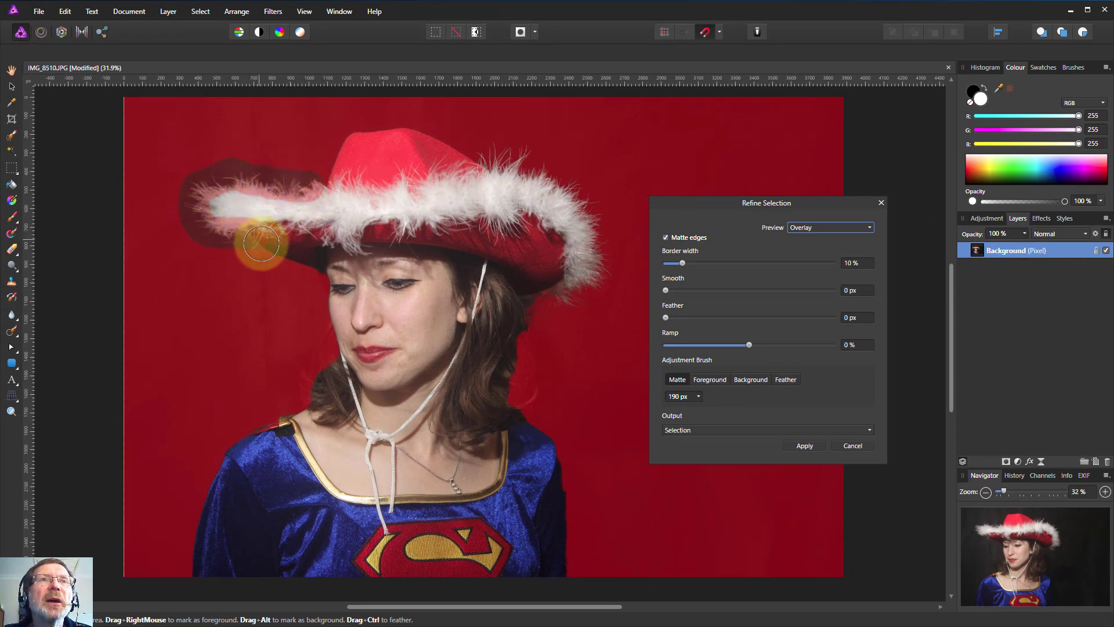
{"action": "left_click_drag", "start_coordinate": [261, 244], "coordinate": [256, 309]}
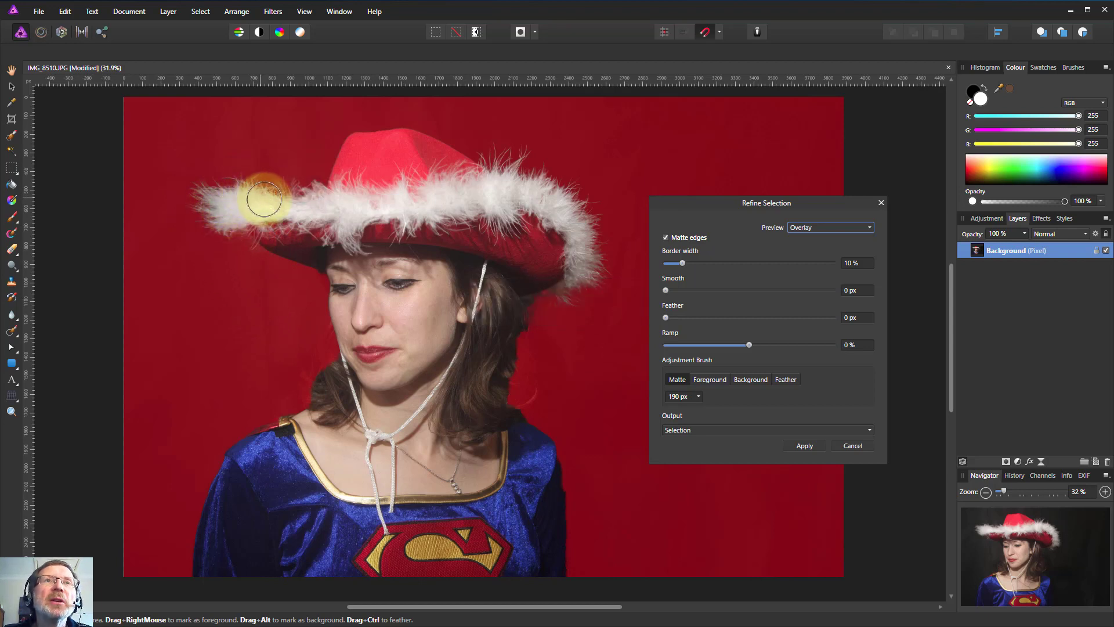
{"action": "left_click_drag", "start_coordinate": [265, 198], "coordinate": [593, 244]}
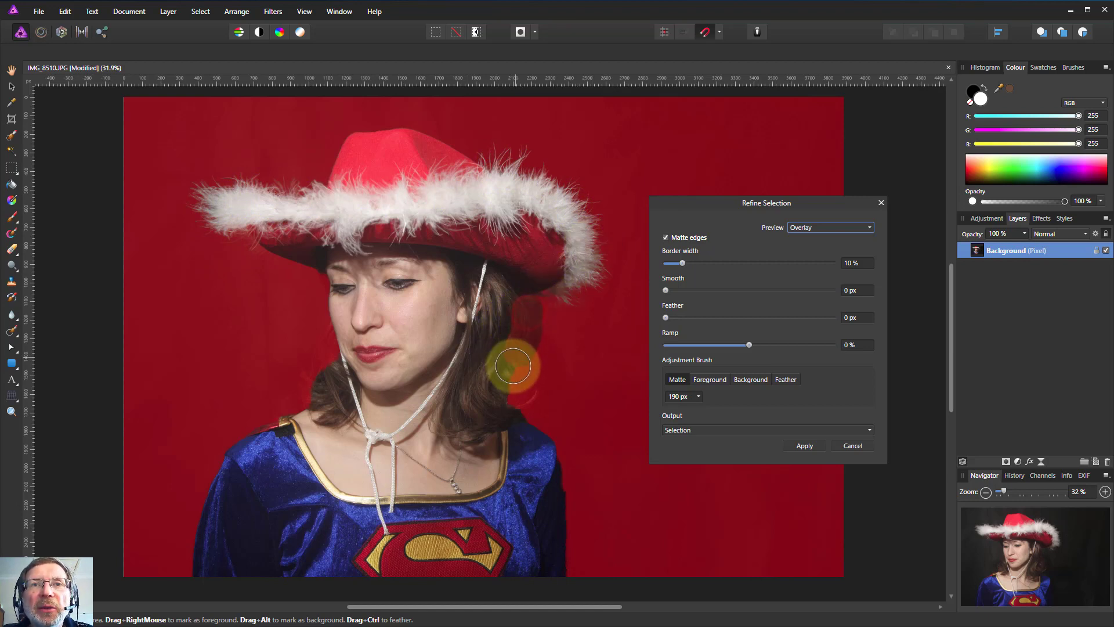
Step: Matte-brush the hair edges beside the neck and face, plus the lower costume and left shoulder
{"action": "left_click_drag", "start_coordinate": [514, 362], "coordinate": [510, 377]}
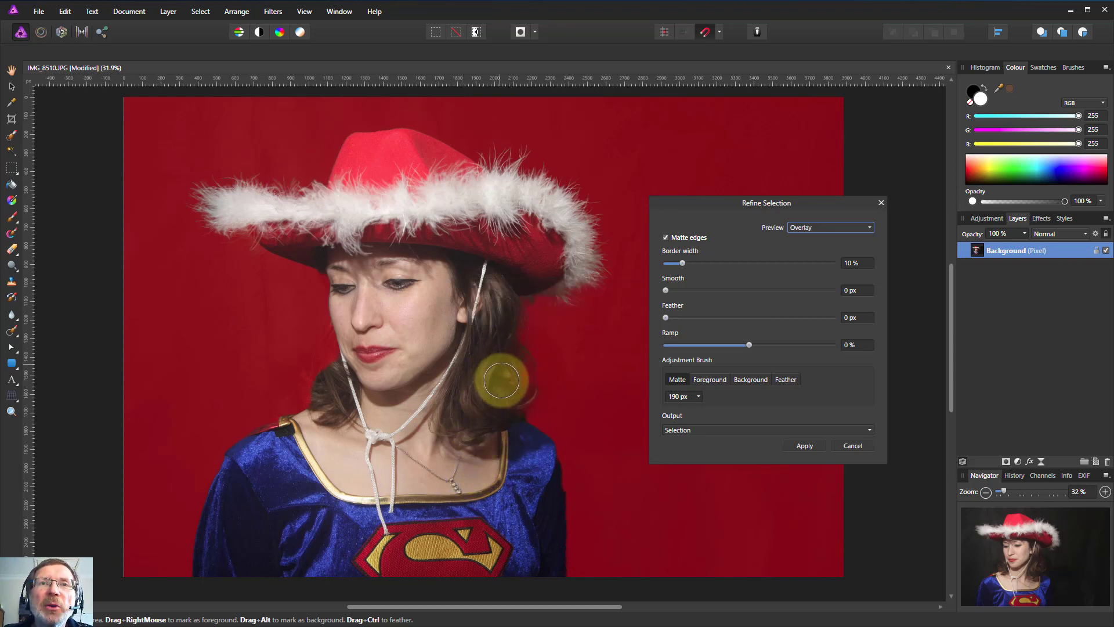
{"action": "left_click_drag", "start_coordinate": [501, 380], "coordinate": [326, 359]}
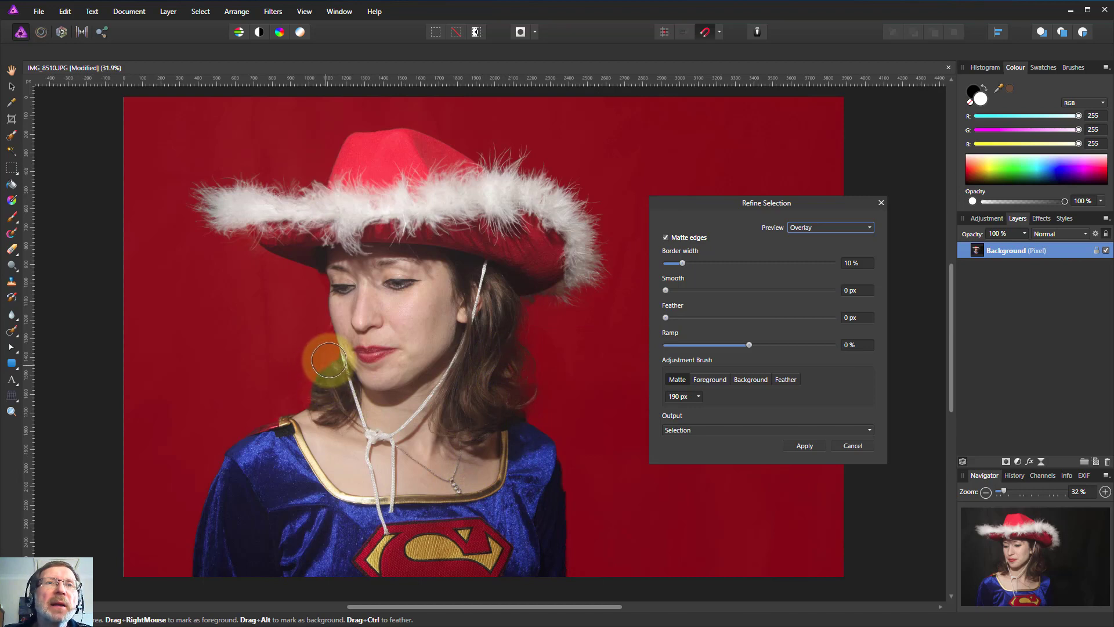
{"action": "left_click_drag", "start_coordinate": [327, 359], "coordinate": [316, 416]}
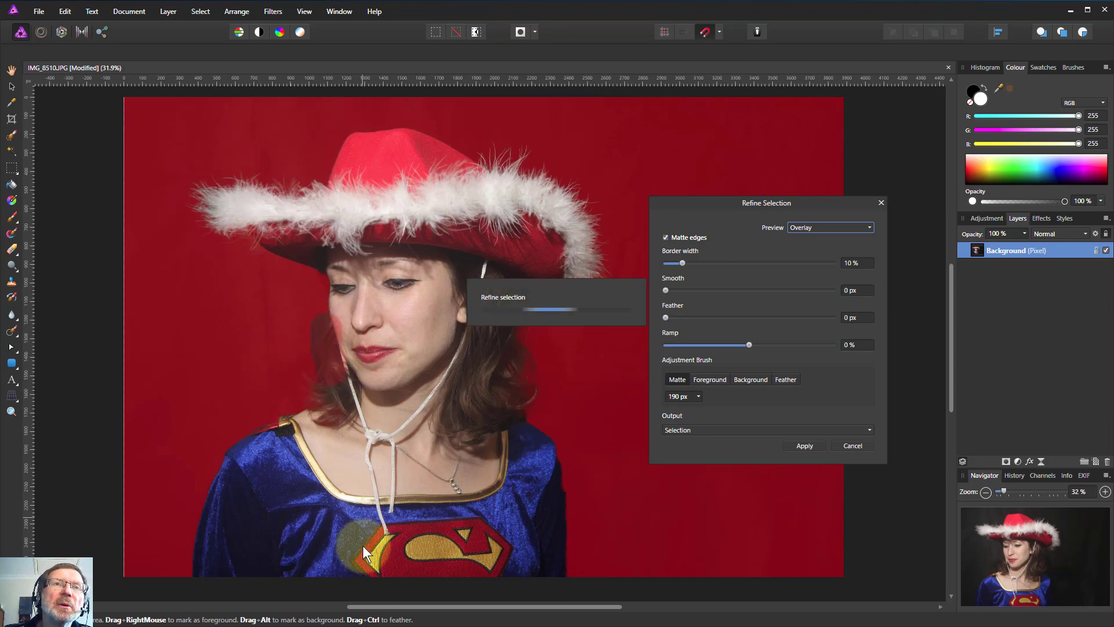
{"action": "left_click_drag", "start_coordinate": [367, 554], "coordinate": [334, 348]}
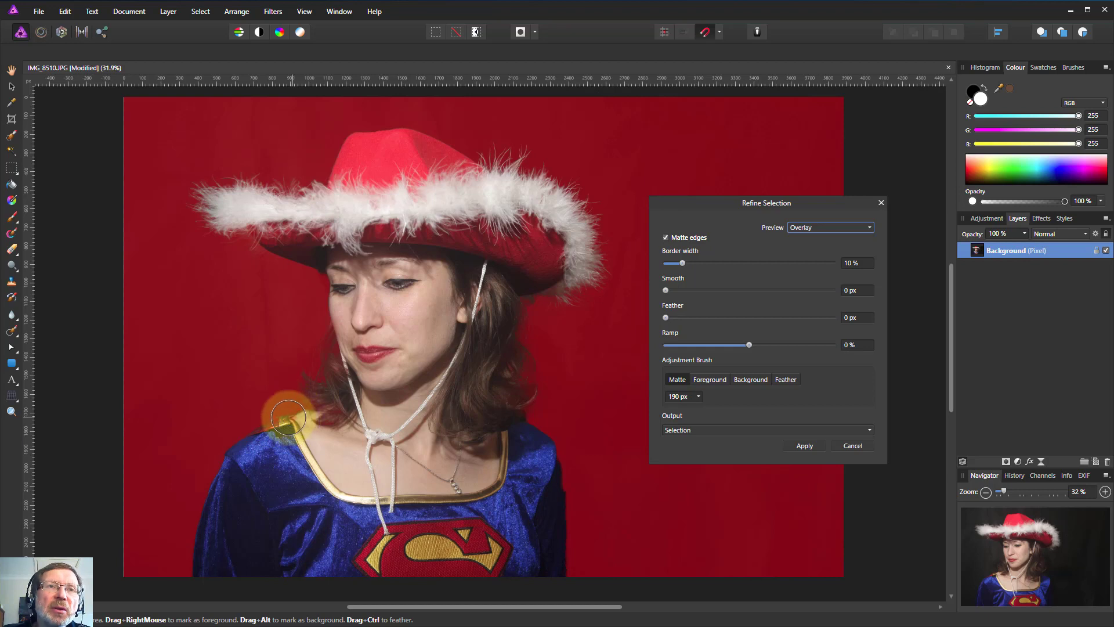
{"action": "left_click_drag", "start_coordinate": [288, 415], "coordinate": [370, 554]}
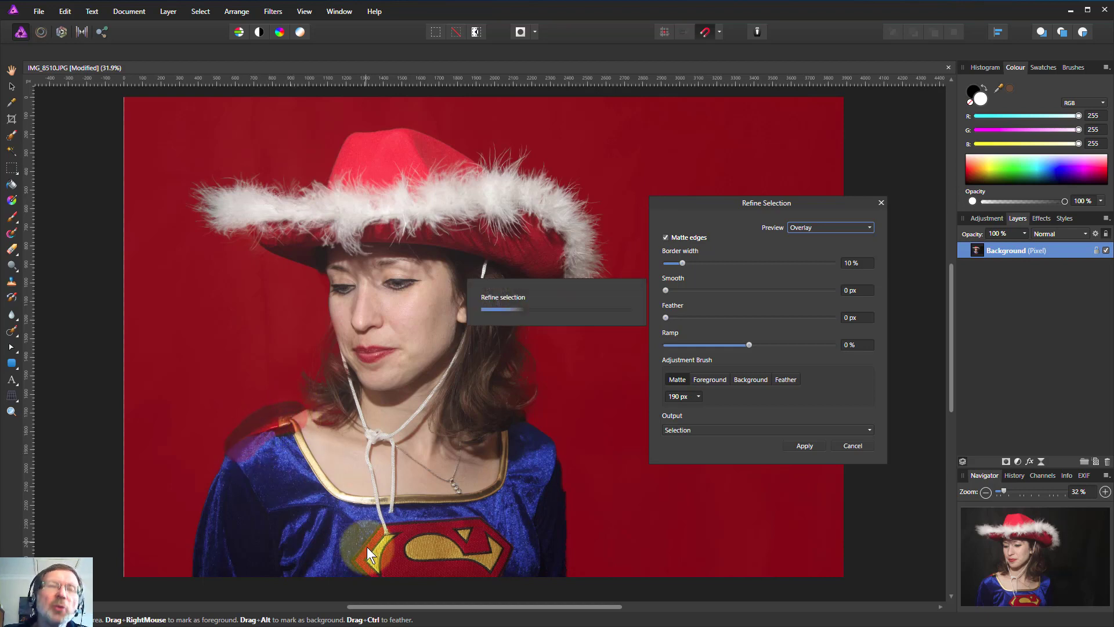
{"action": "left_click_drag", "start_coordinate": [369, 554], "coordinate": [273, 469]}
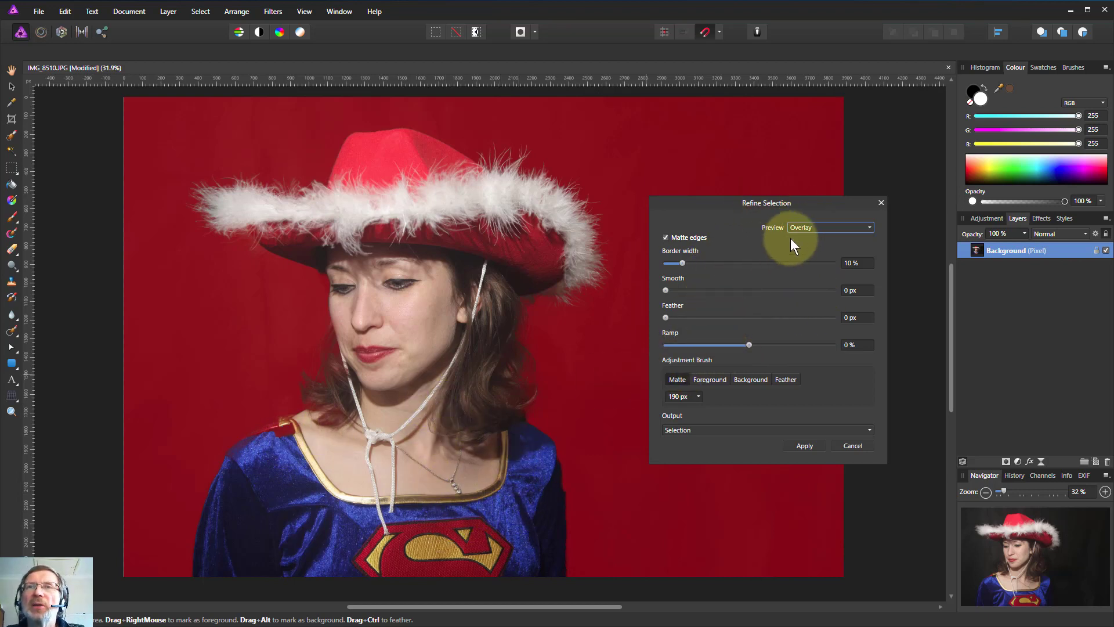
{"action": "left_click", "coordinate": [829, 228]}
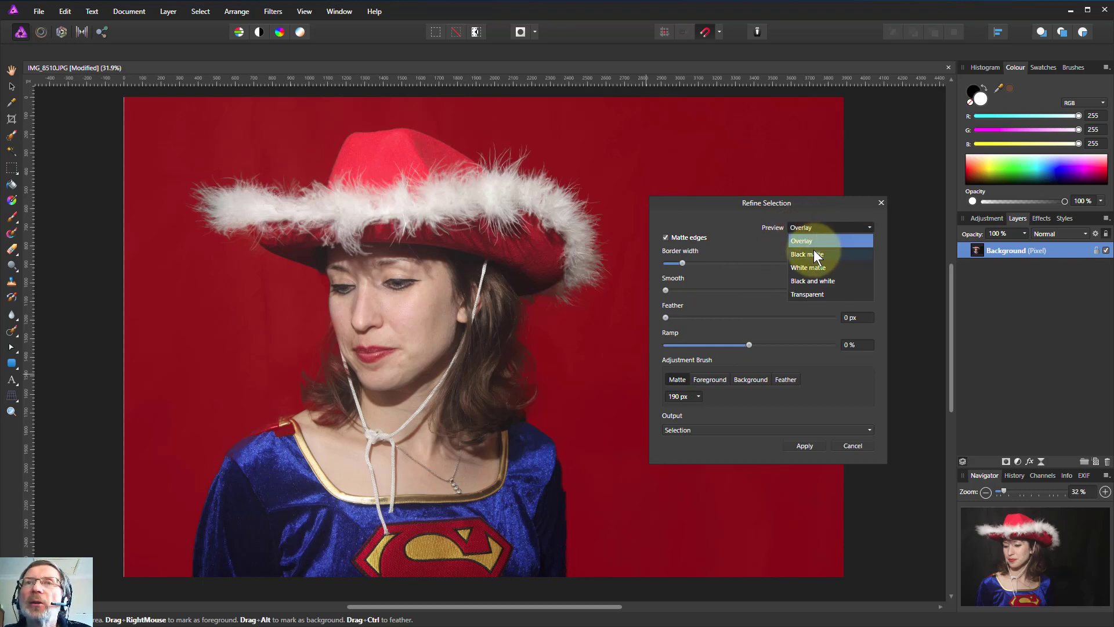
Step: Preview on Black matte while brushing the brim fur, then on White matte while brushing right hair
{"action": "left_click", "coordinate": [806, 254]}
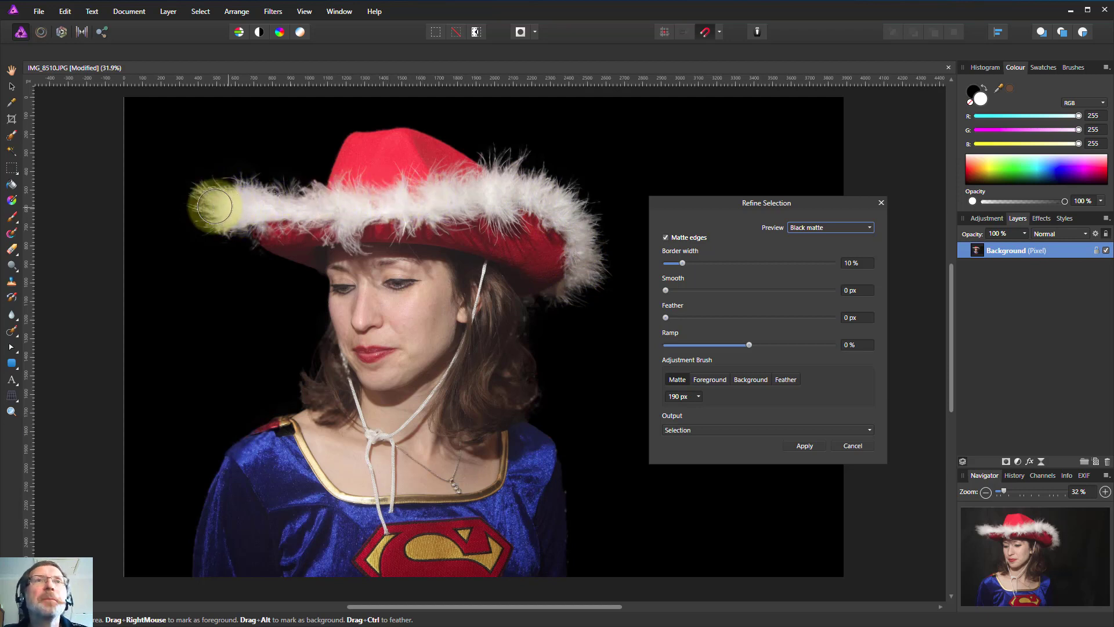
{"action": "left_click_drag", "start_coordinate": [213, 206], "coordinate": [453, 197]}
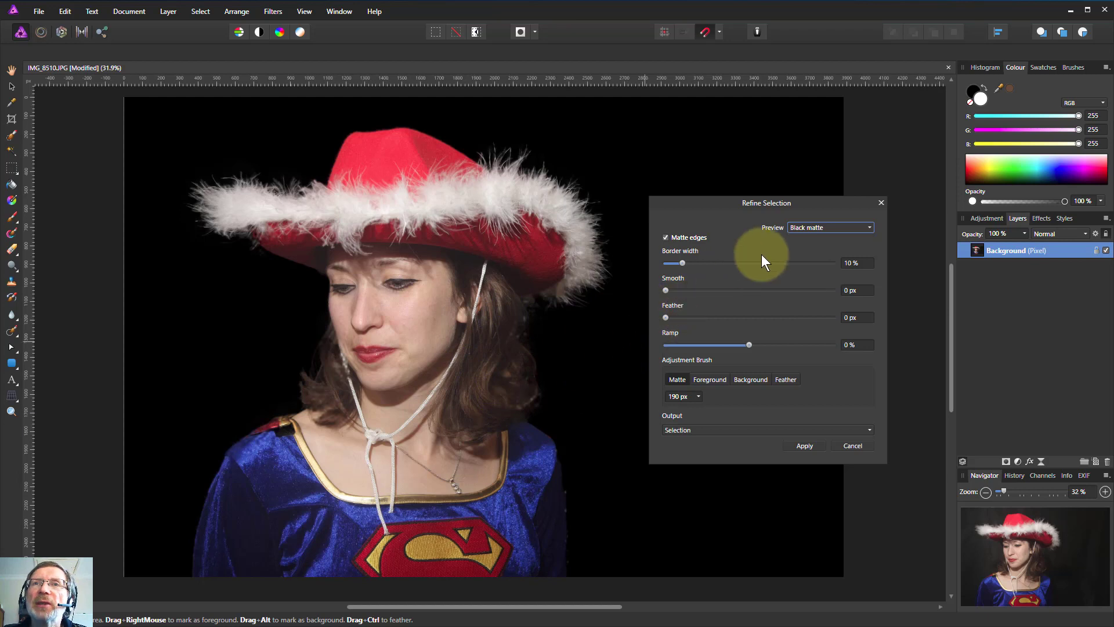
{"action": "left_click", "coordinate": [829, 227]}
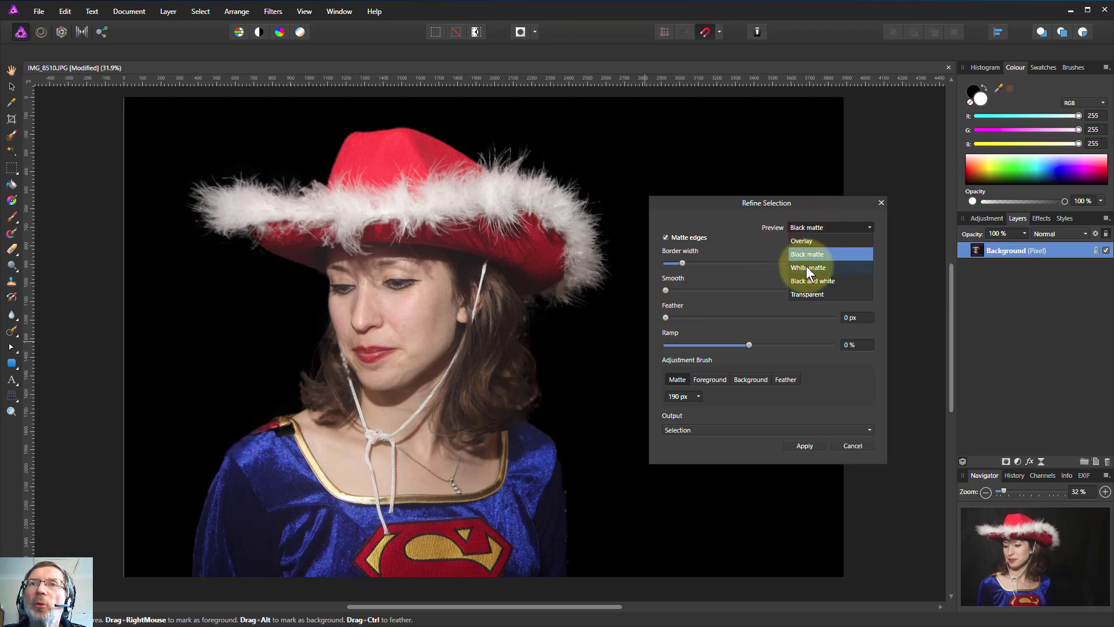
{"action": "left_click", "coordinate": [808, 267]}
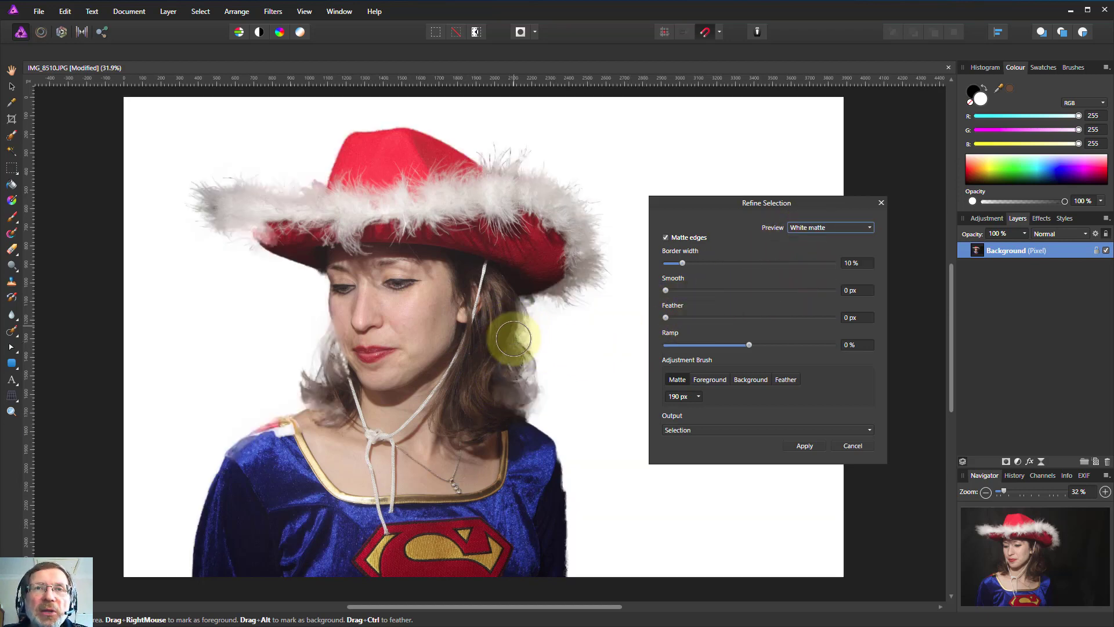
{"action": "left_click_drag", "start_coordinate": [512, 340], "coordinate": [348, 373]}
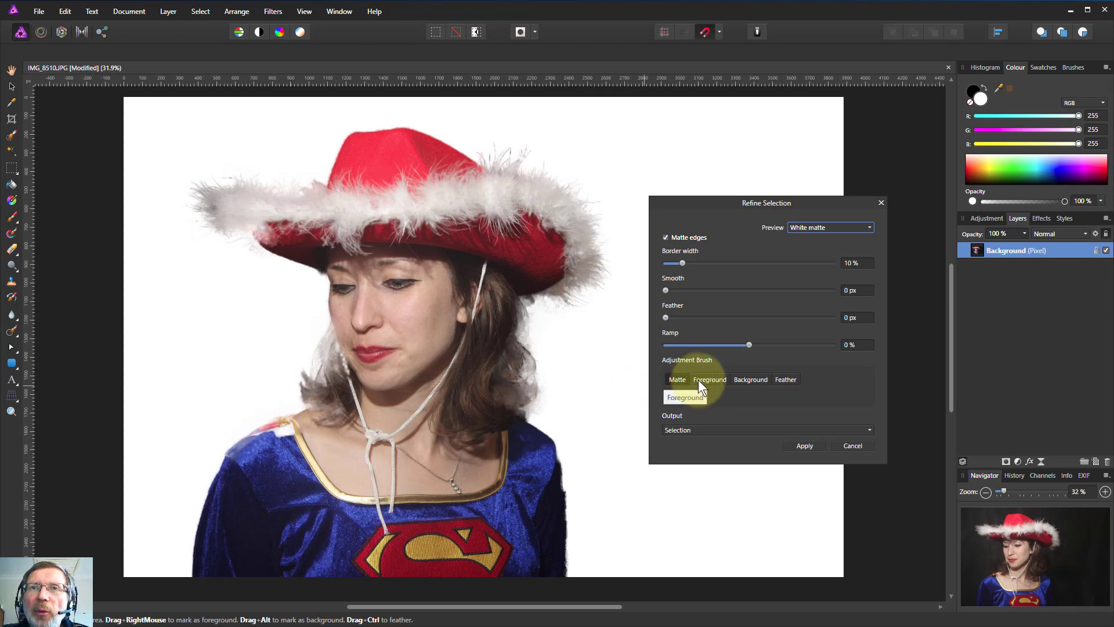
Step: Paint with the Foreground brush over the lower costume, left shoulder, and neck and collar straps
{"action": "left_click", "coordinate": [708, 380]}
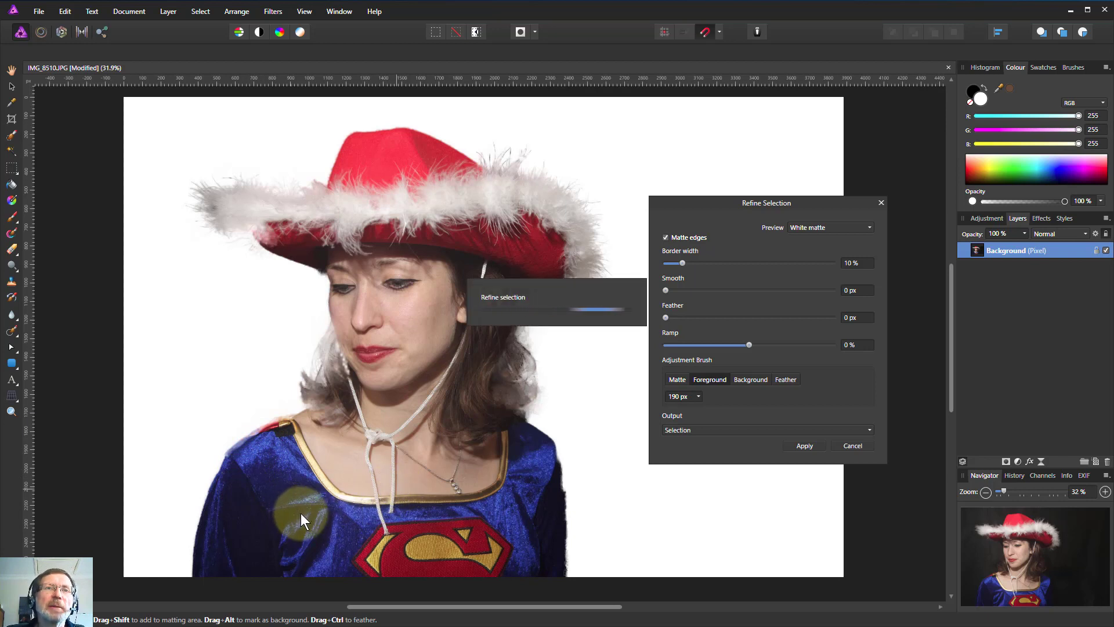
{"action": "left_click_drag", "start_coordinate": [302, 519], "coordinate": [237, 421]}
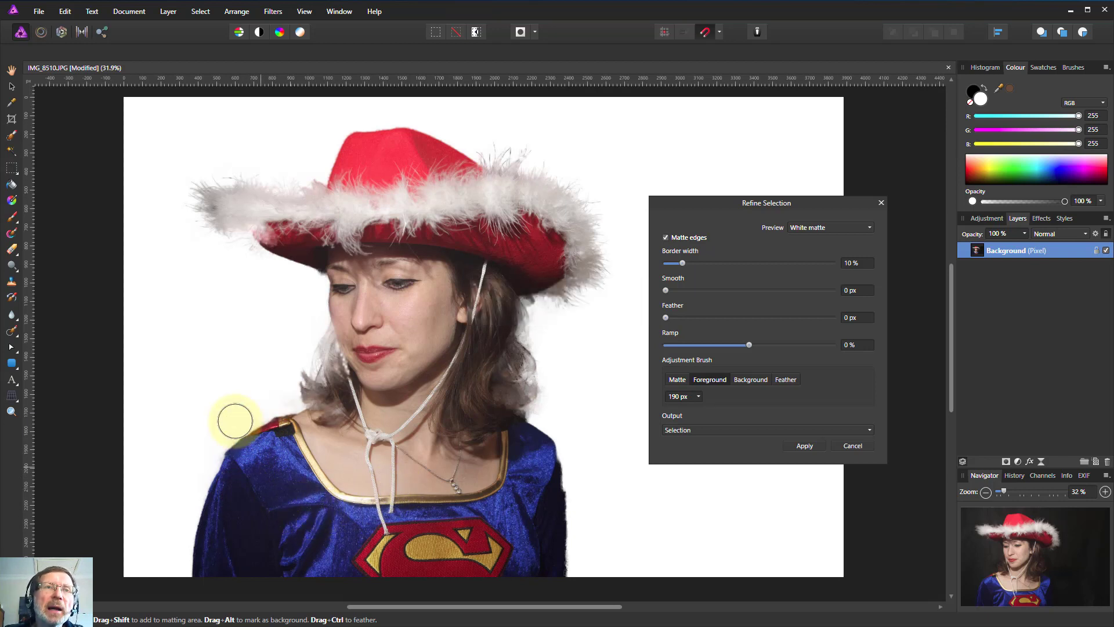
{"action": "left_click_drag", "start_coordinate": [235, 421], "coordinate": [364, 449]}
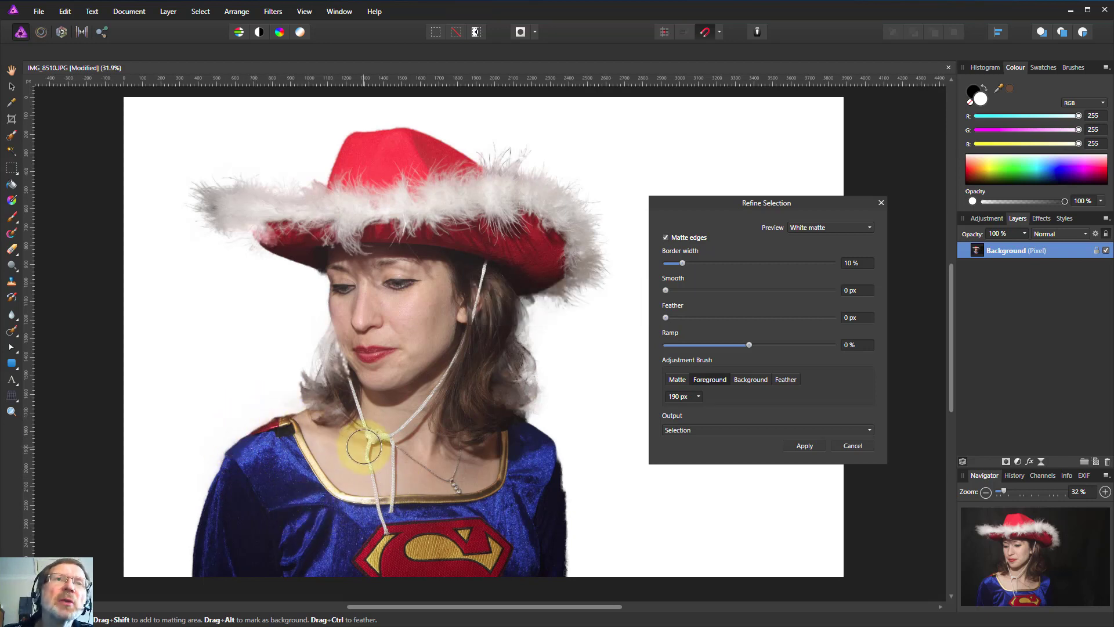
{"action": "left_click_drag", "start_coordinate": [365, 446], "coordinate": [550, 515]}
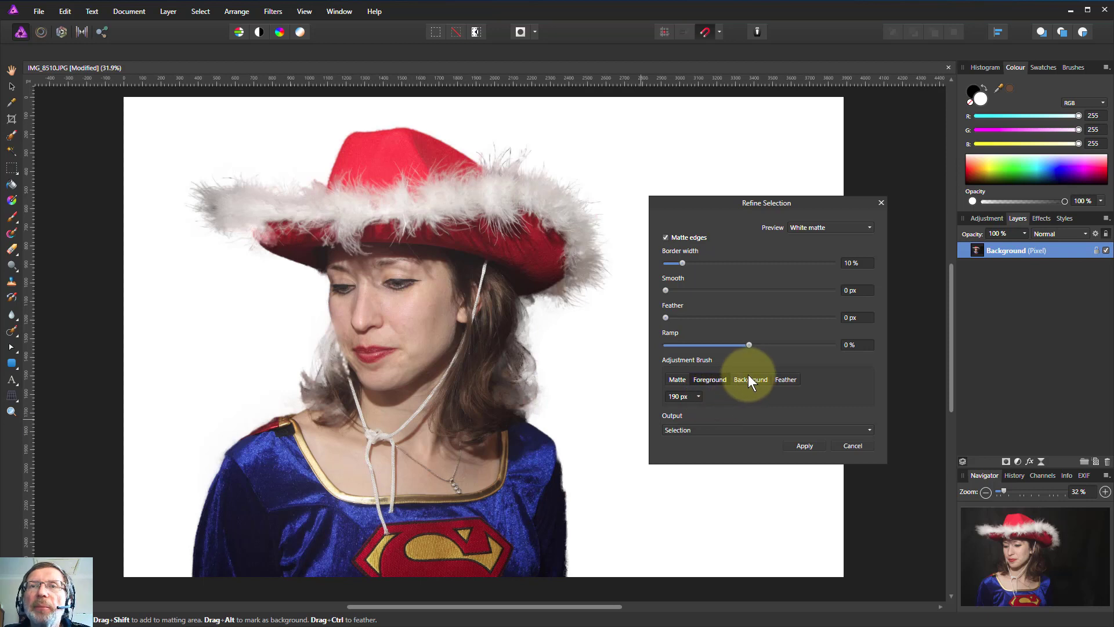
Step: Switch Preview to Black and white and paint the lower body in as solid foreground
{"action": "left_click", "coordinate": [829, 227]}
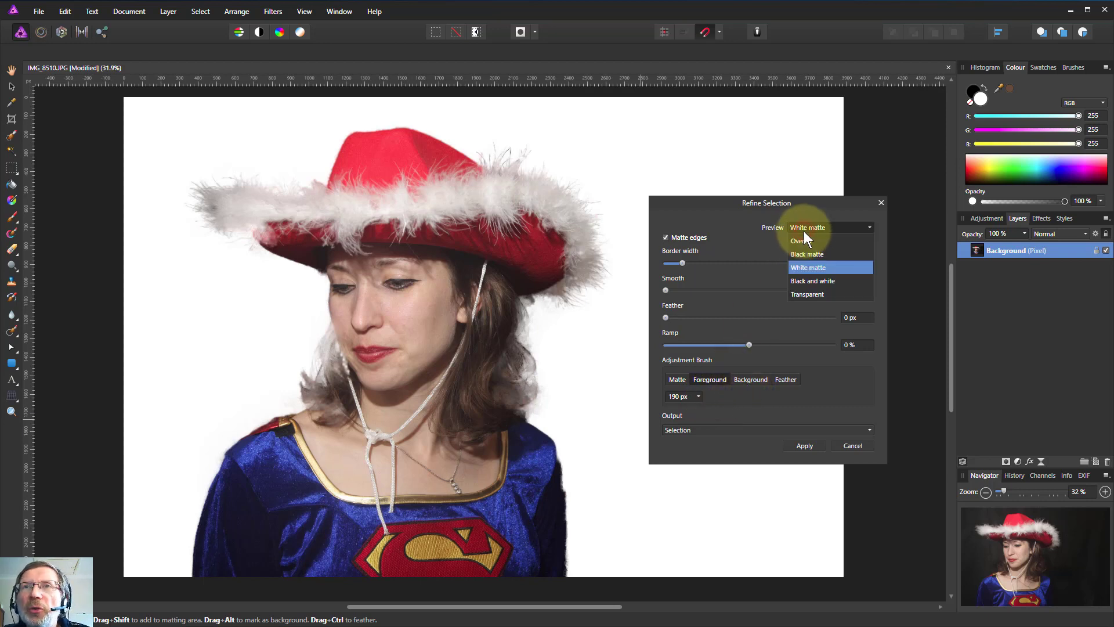
{"action": "mouse_move", "coordinate": [809, 282]}
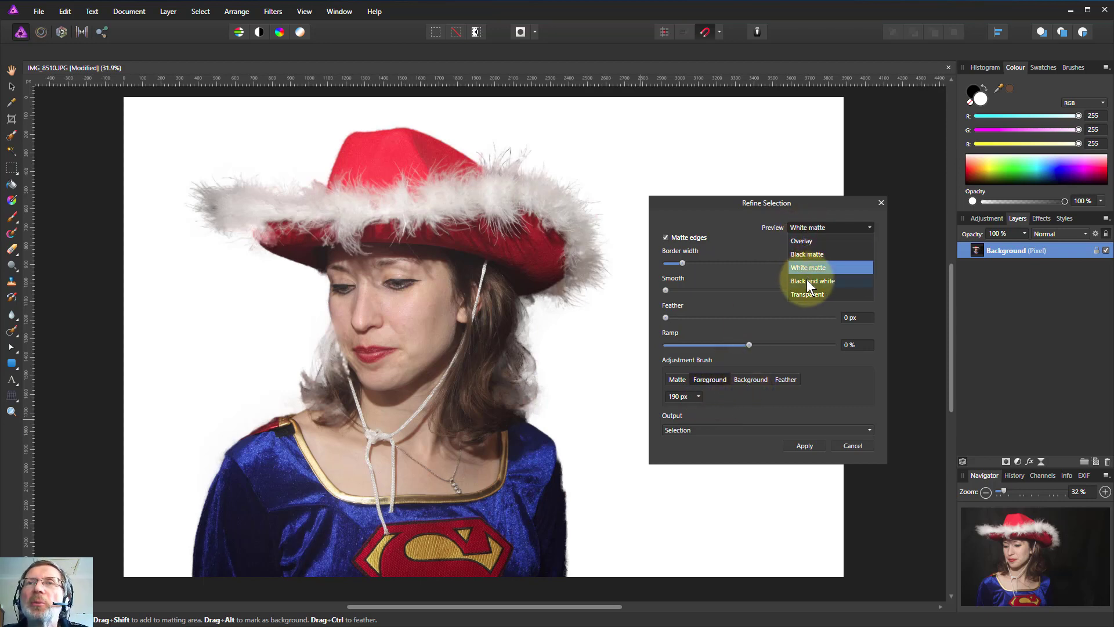
{"action": "left_click", "coordinate": [813, 281]}
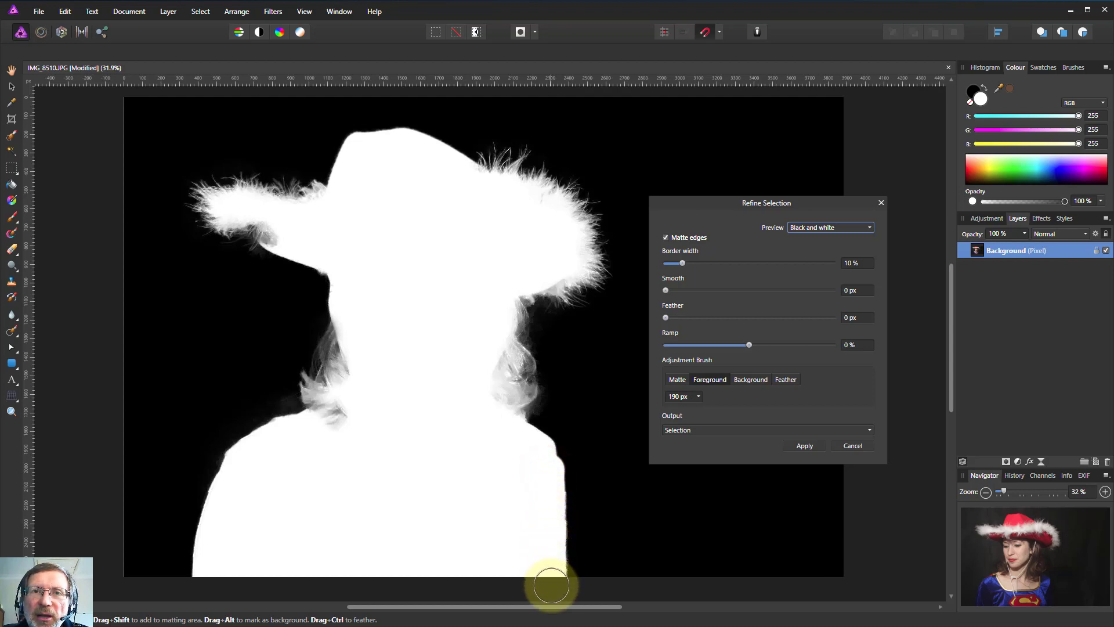
{"action": "mouse_move", "coordinate": [310, 584]}
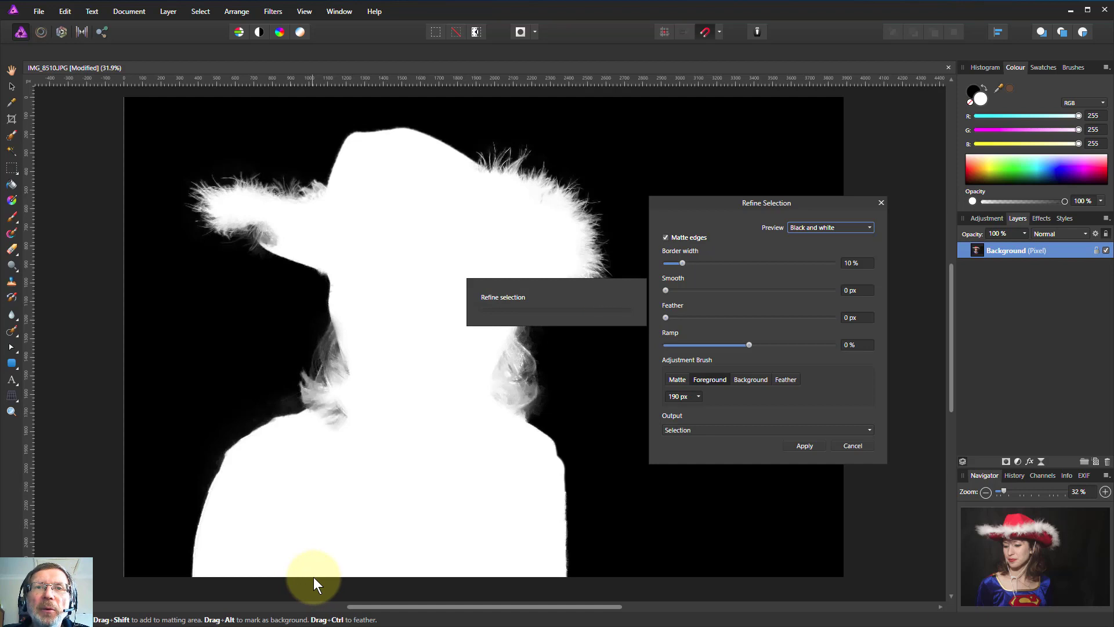
{"action": "left_click_drag", "start_coordinate": [313, 575], "coordinate": [558, 423]}
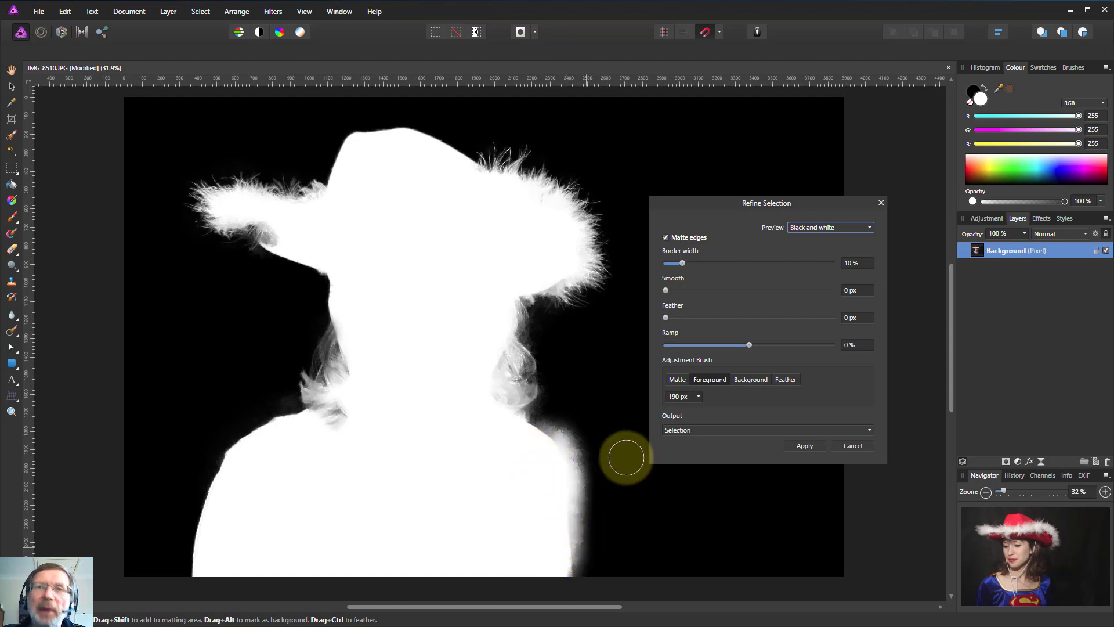
{"action": "mouse_move", "coordinate": [587, 418]}
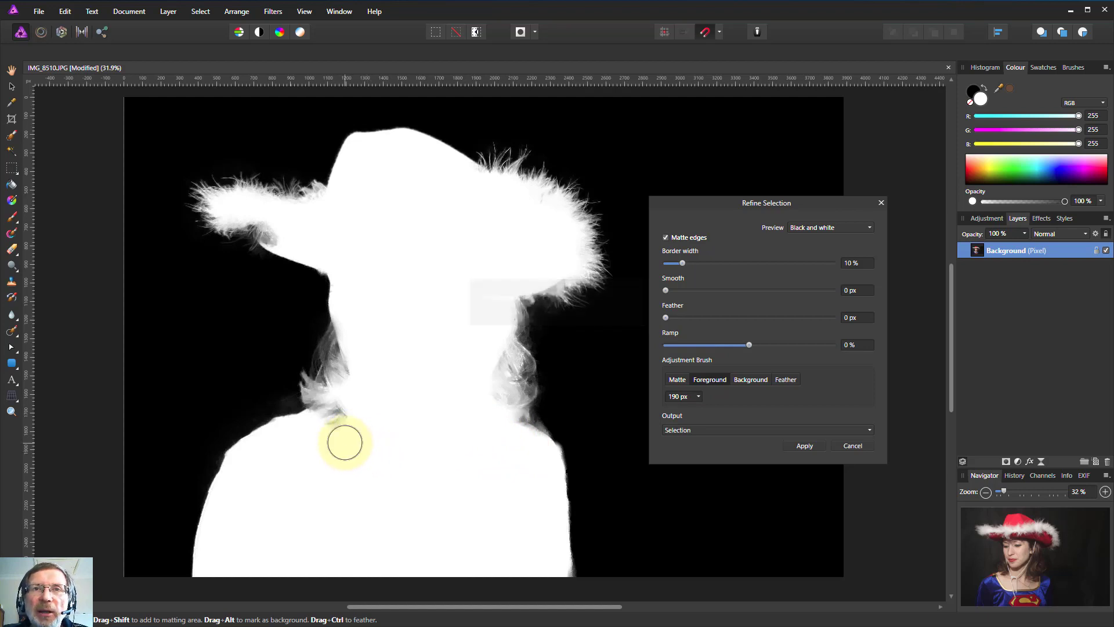
{"action": "mouse_move", "coordinate": [796, 295]}
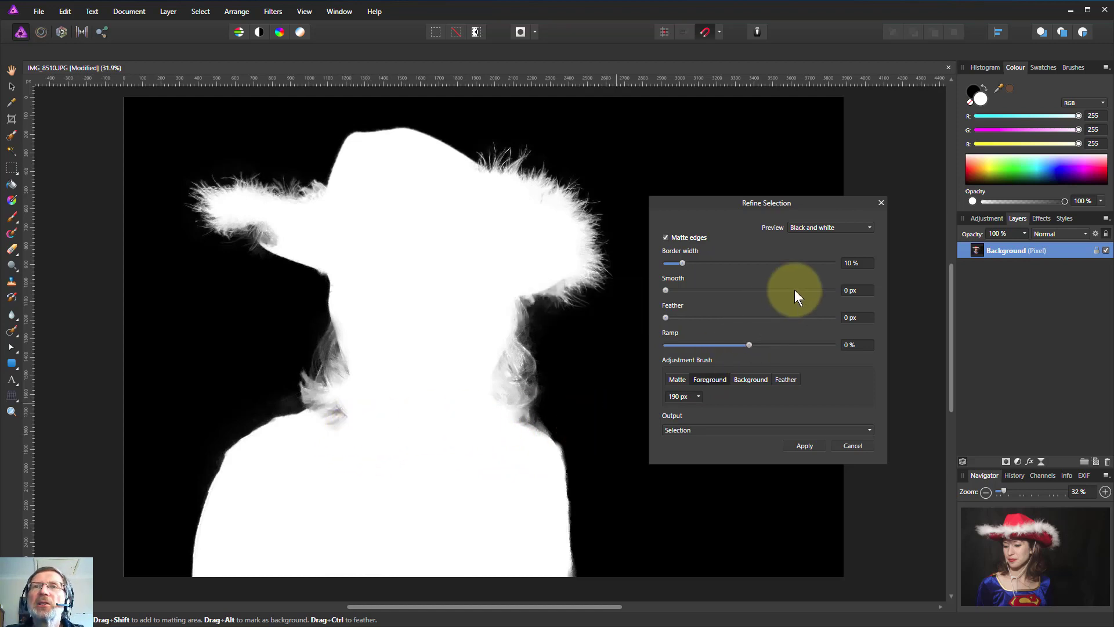
Step: Preview over transparency, brush the hat's right brim fur, then return Preview to Overlay
{"action": "left_click", "coordinate": [830, 227]}
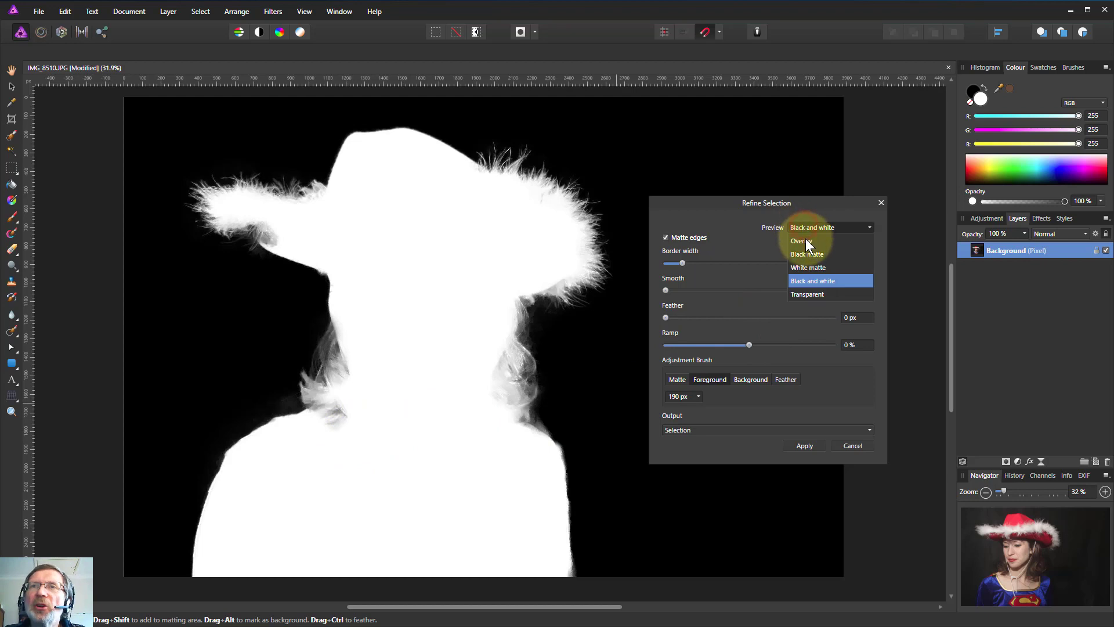
{"action": "left_click", "coordinate": [807, 294]}
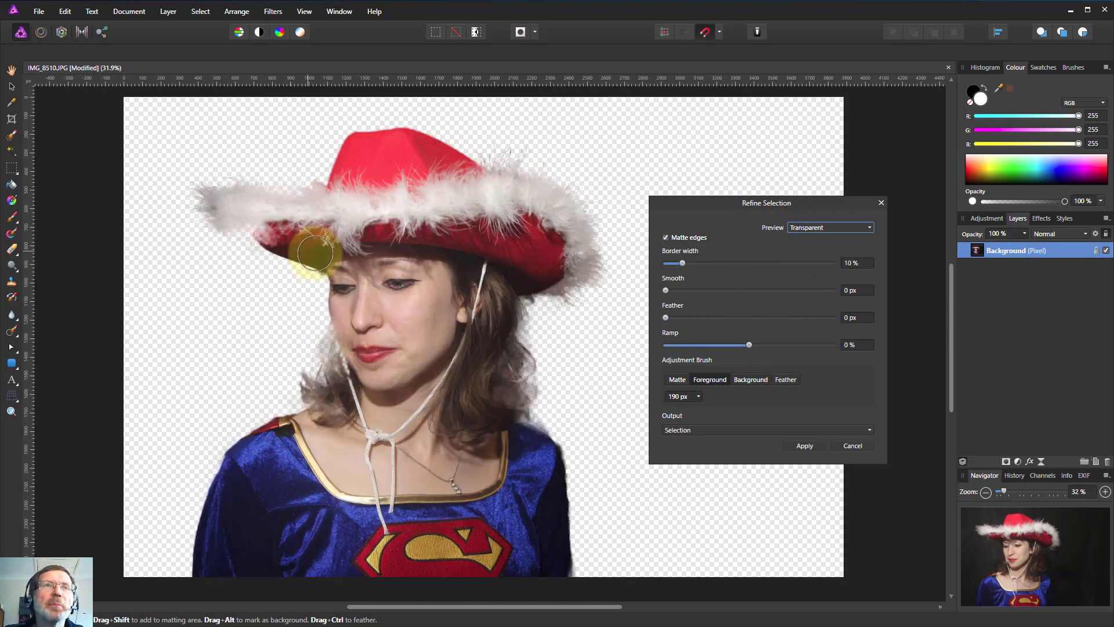
{"action": "left_click_drag", "start_coordinate": [316, 253], "coordinate": [525, 187]}
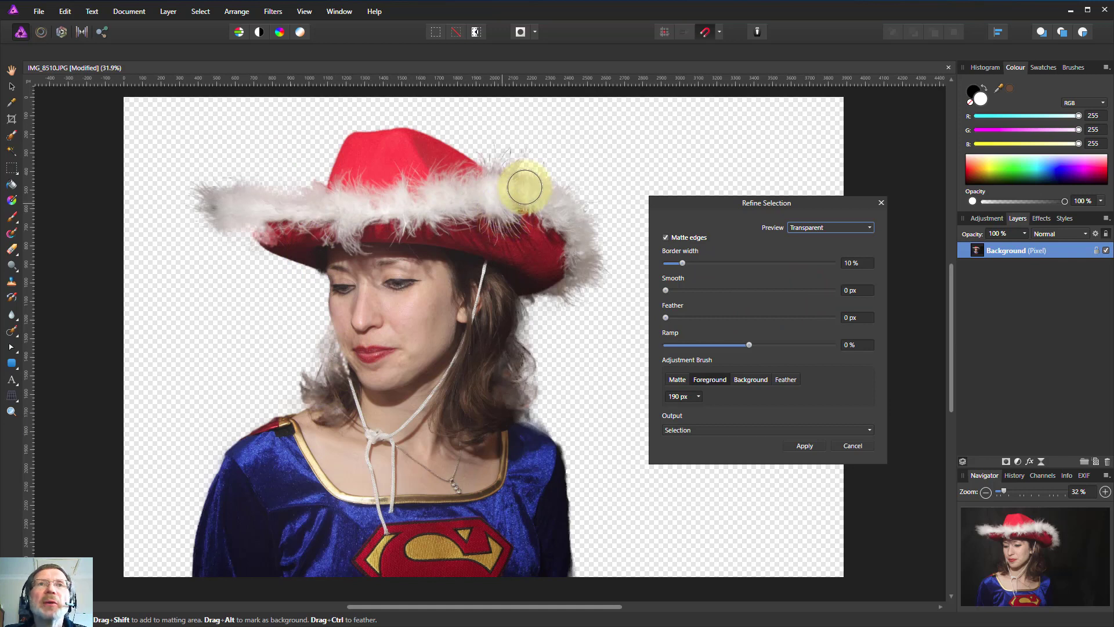
{"action": "left_click", "coordinate": [830, 227]}
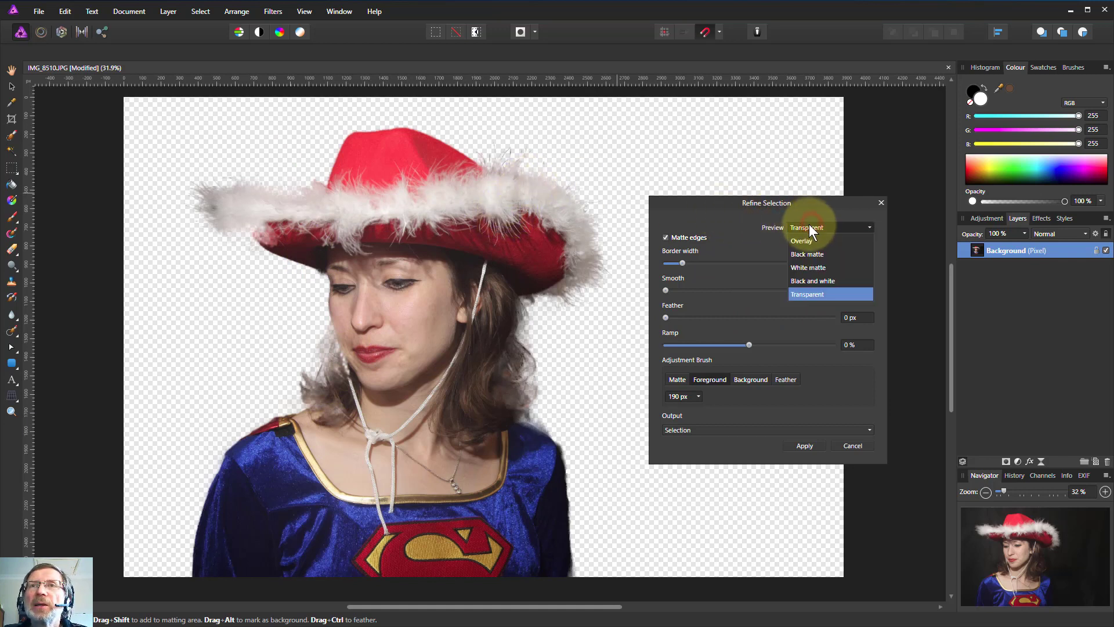
{"action": "left_click", "coordinate": [801, 240]}
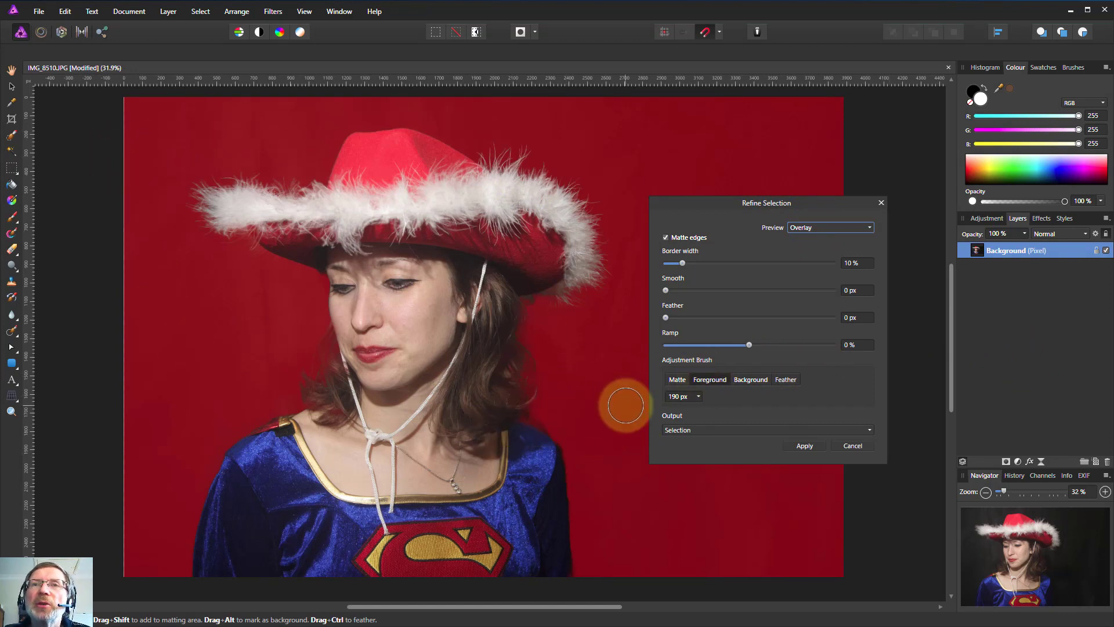
{"action": "mouse_move", "coordinate": [751, 423]}
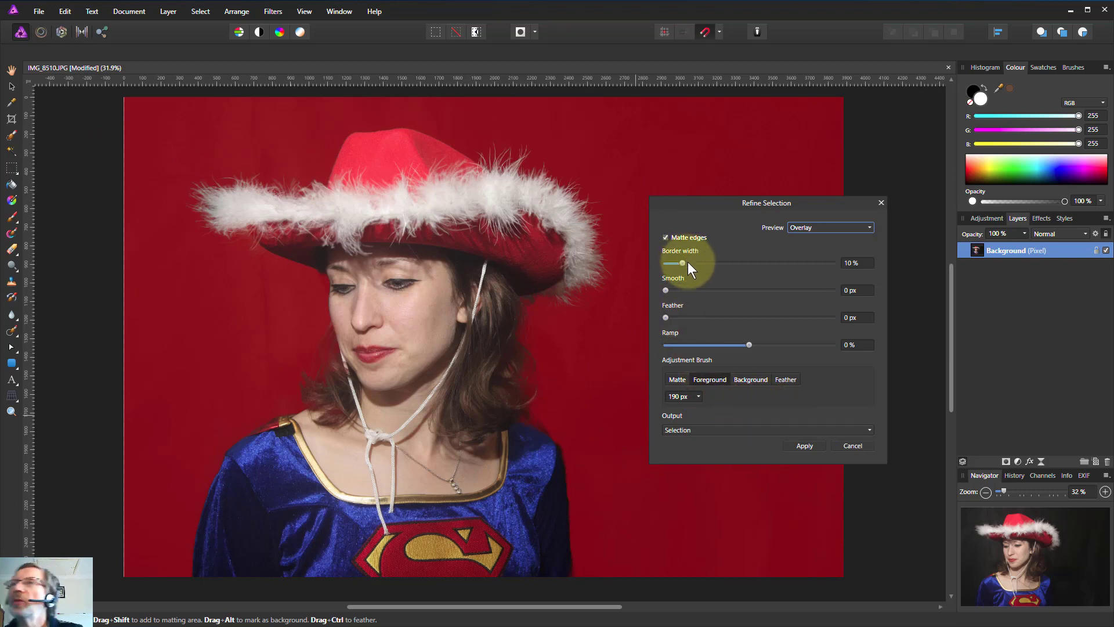
{"action": "mouse_move", "coordinate": [696, 294]}
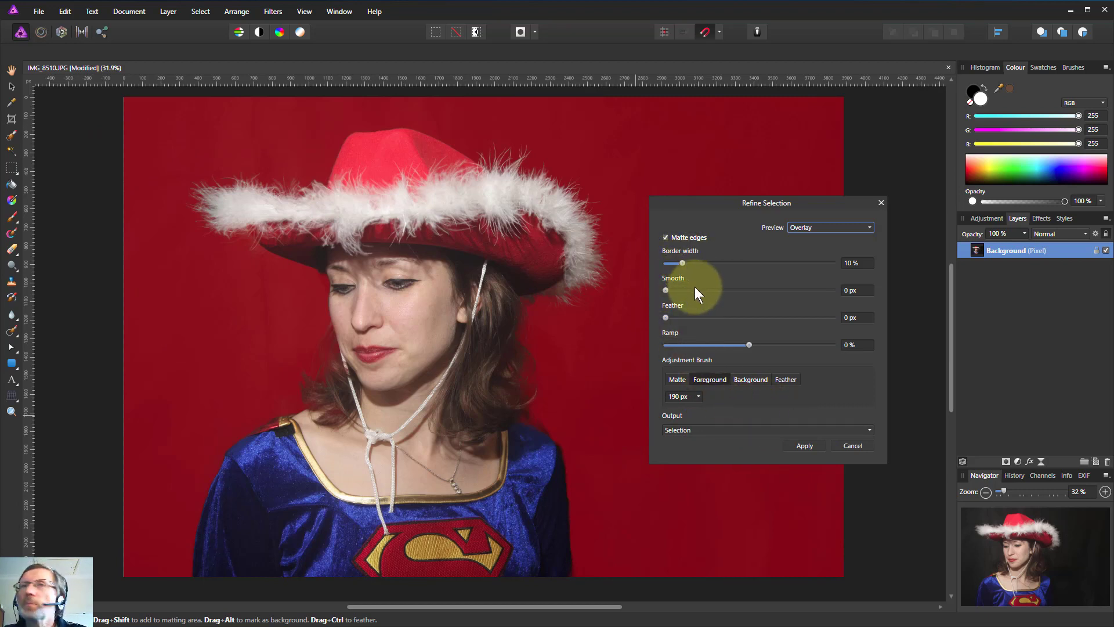
{"action": "mouse_move", "coordinate": [704, 293]}
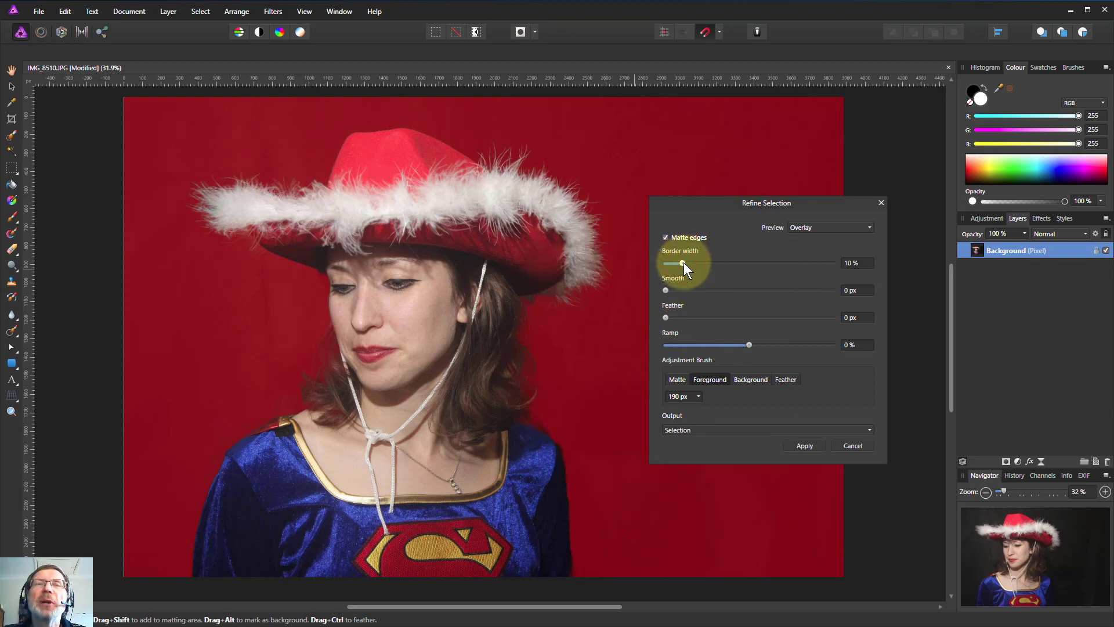
Step: Raise the Refine Selection Border width slider in stages to about 36%
{"action": "left_click_drag", "start_coordinate": [681, 263], "coordinate": [691, 264]}
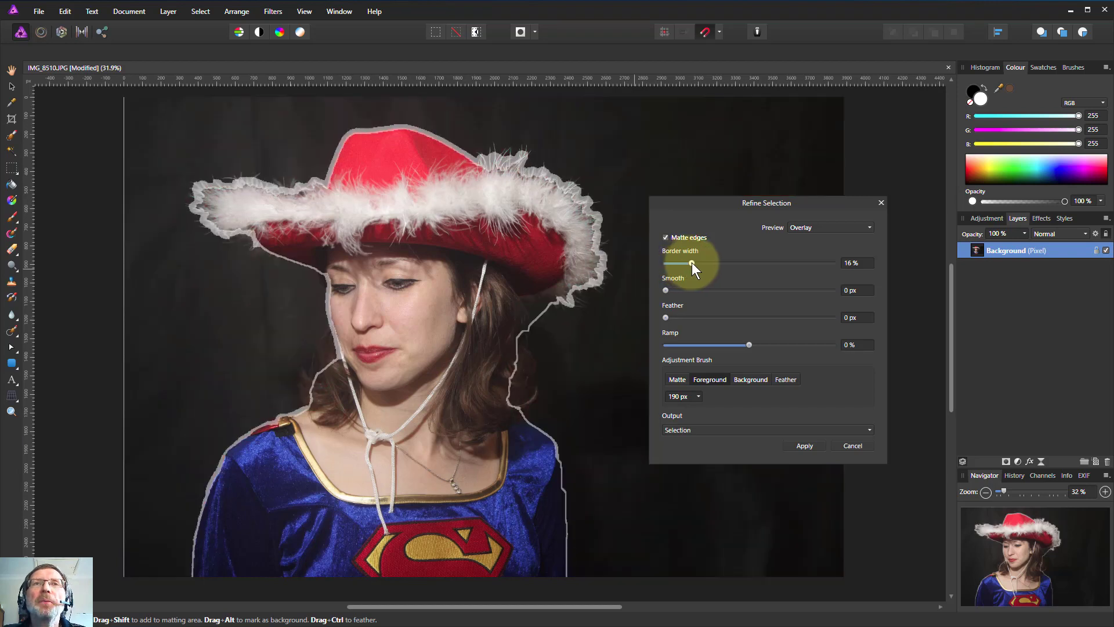
{"action": "left_click_drag", "start_coordinate": [691, 264], "coordinate": [723, 264]}
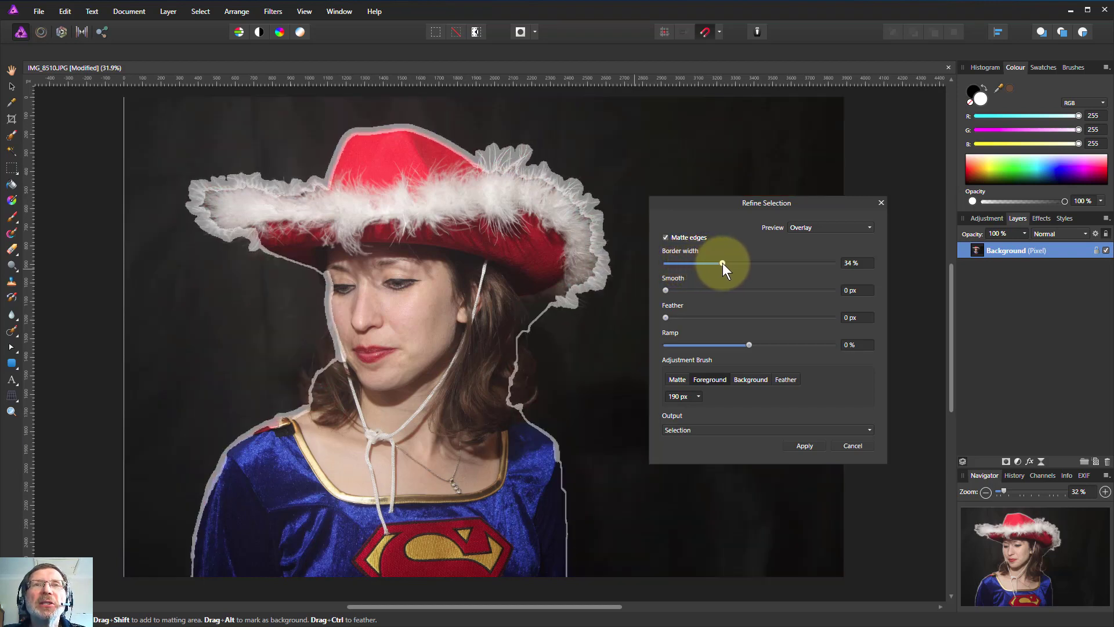
{"action": "left_click_drag", "start_coordinate": [721, 263], "coordinate": [726, 263]}
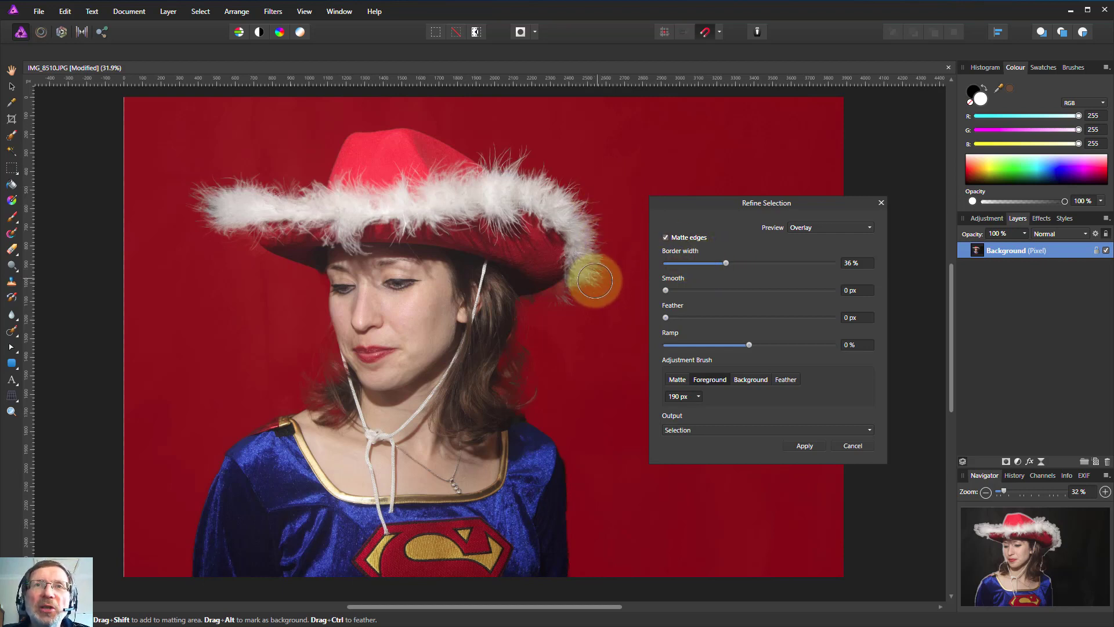
{"action": "mouse_move", "coordinate": [732, 412]}
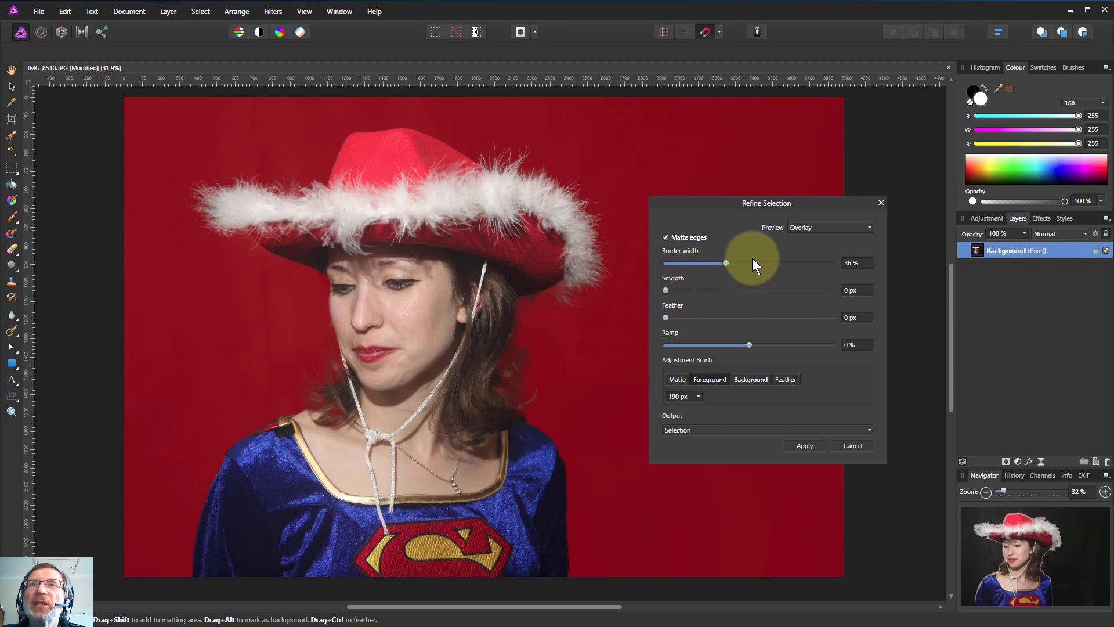
Step: Try Smooth at about 60 px, switch Preview to Black matte, then reset Smooth to 0
{"action": "left_click_drag", "start_coordinate": [665, 290], "coordinate": [752, 290]}
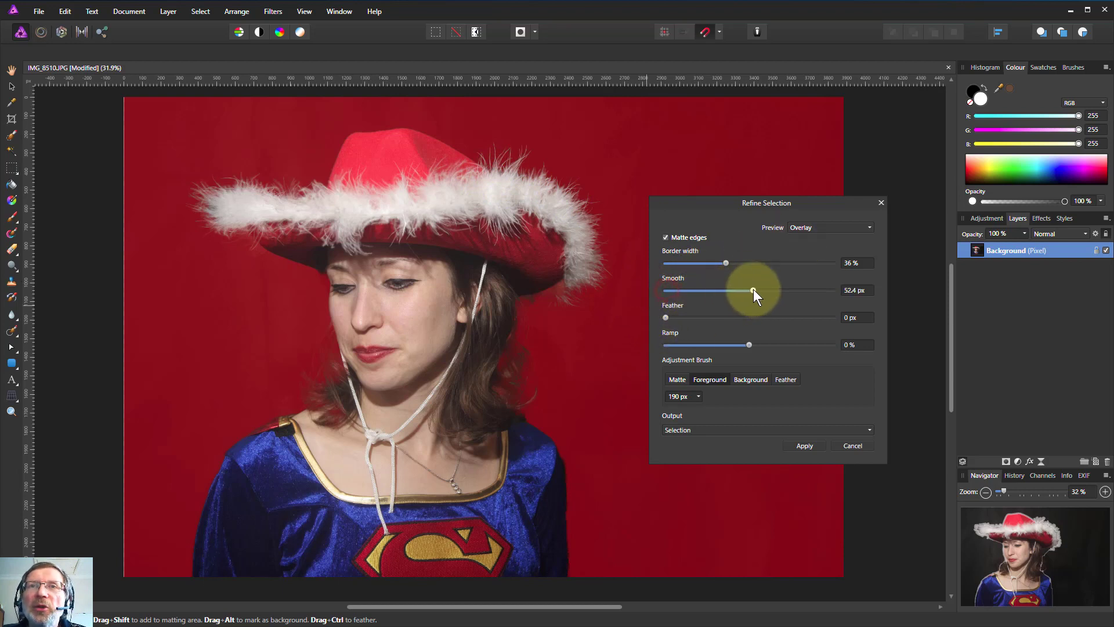
{"action": "left_click_drag", "start_coordinate": [752, 290], "coordinate": [766, 291]}
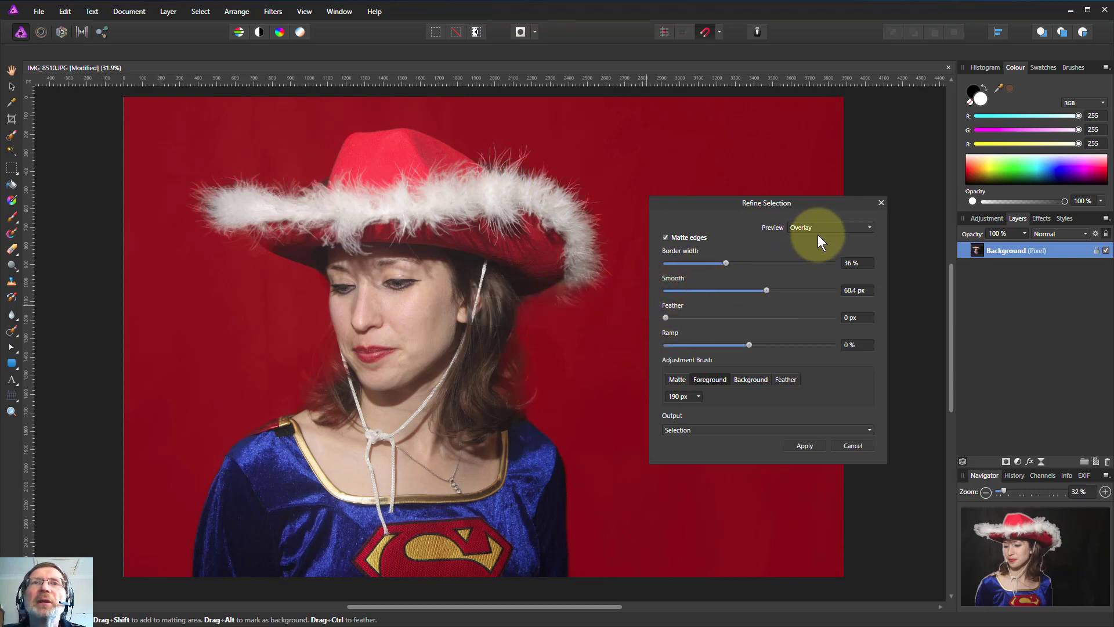
{"action": "left_click", "coordinate": [829, 228]}
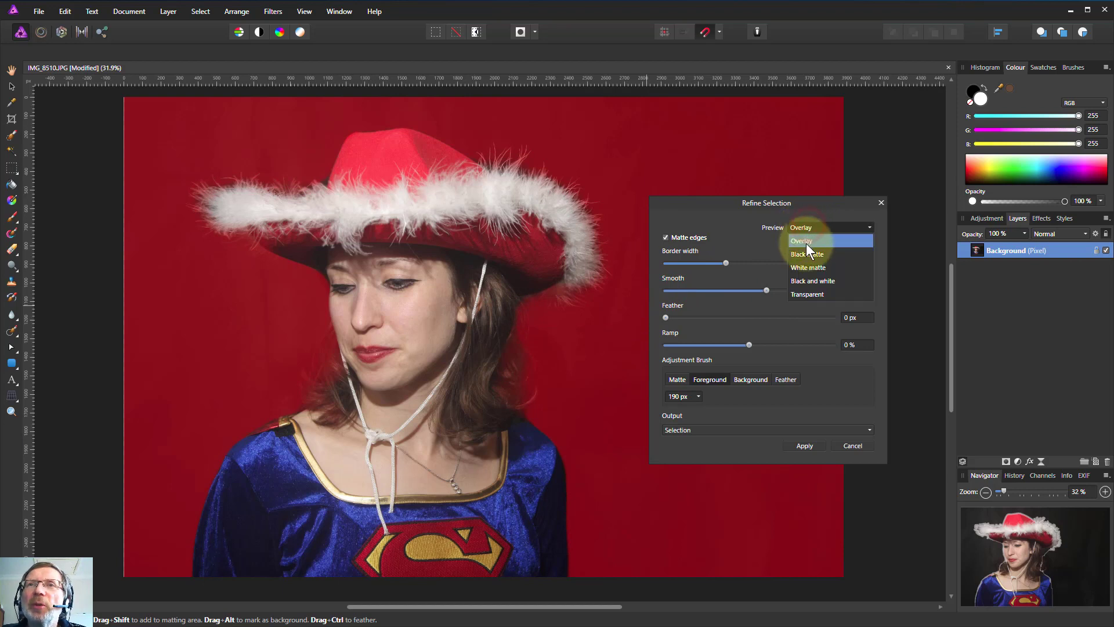
{"action": "left_click", "coordinate": [807, 254]}
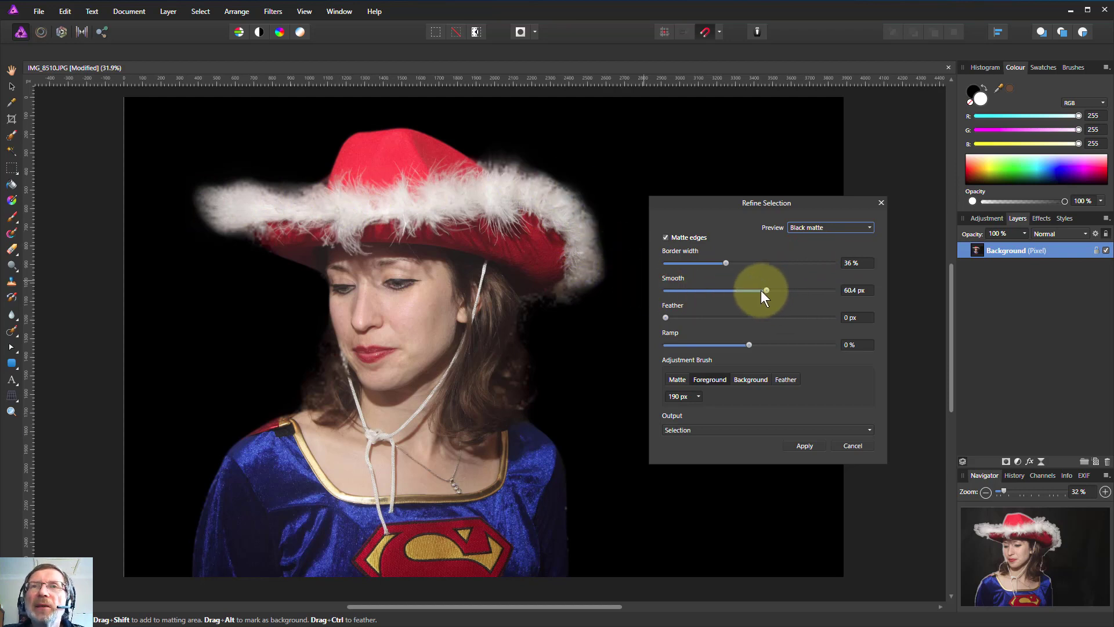
{"action": "left_click_drag", "start_coordinate": [766, 290], "coordinate": [666, 290]}
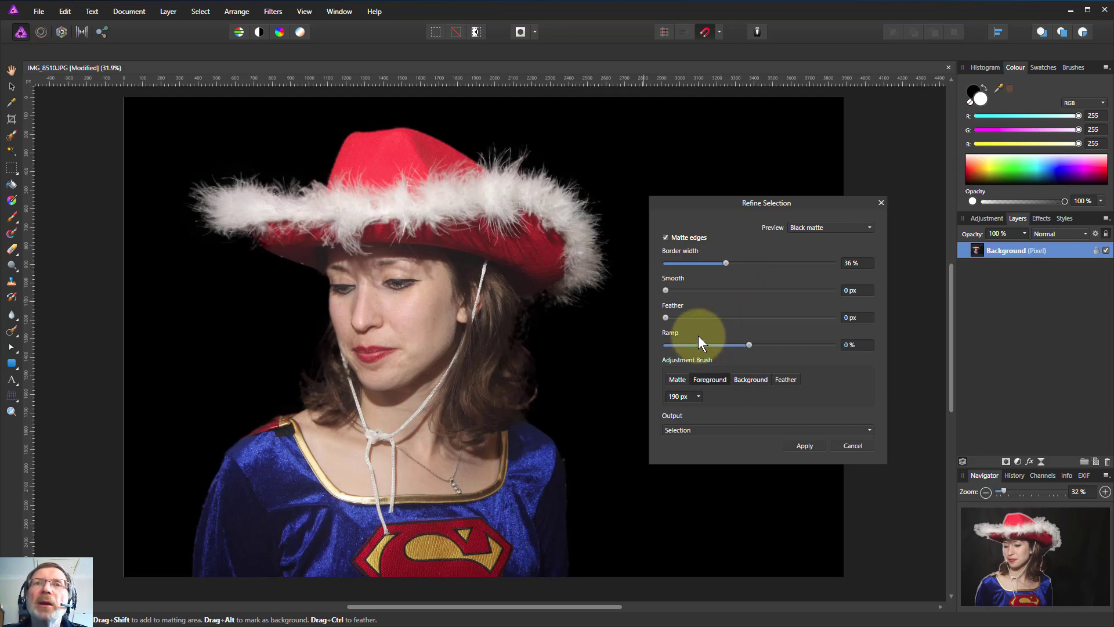
{"action": "mouse_move", "coordinate": [668, 319]}
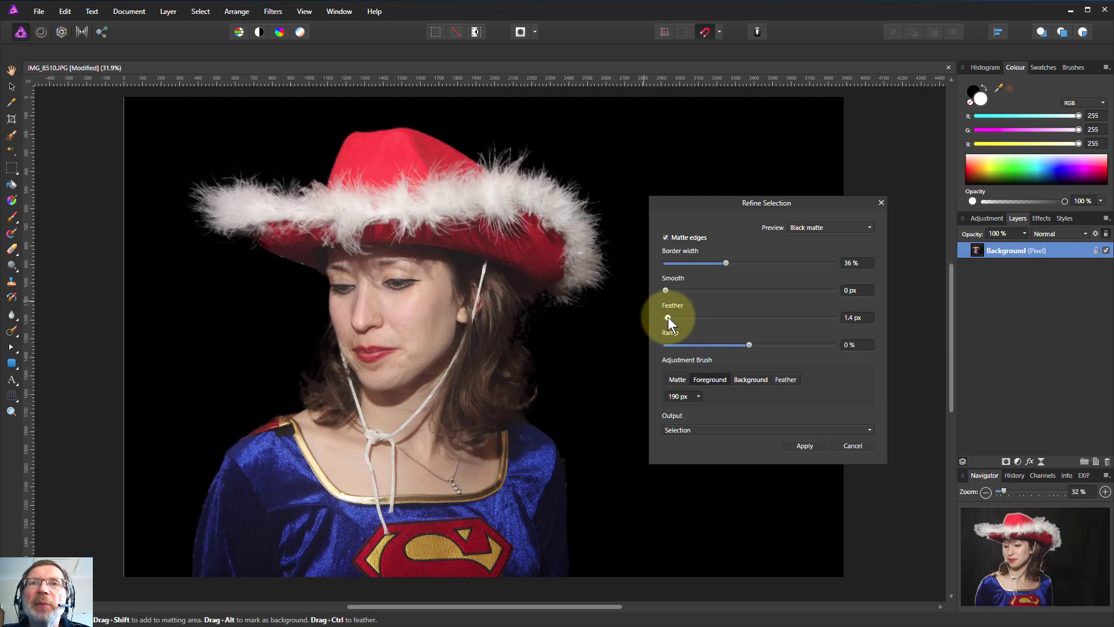
Step: Adjust the edge Feather slider, settling on 1.4 px
{"action": "left_click_drag", "start_coordinate": [667, 318], "coordinate": [669, 318]}
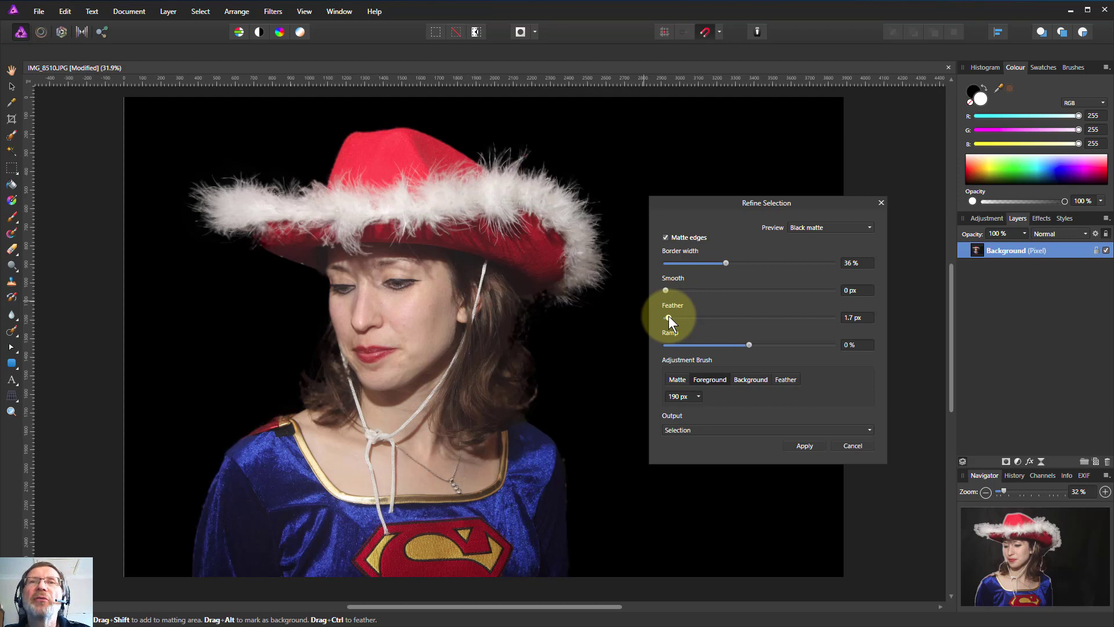
{"action": "left_click_drag", "start_coordinate": [667, 318], "coordinate": [672, 318]}
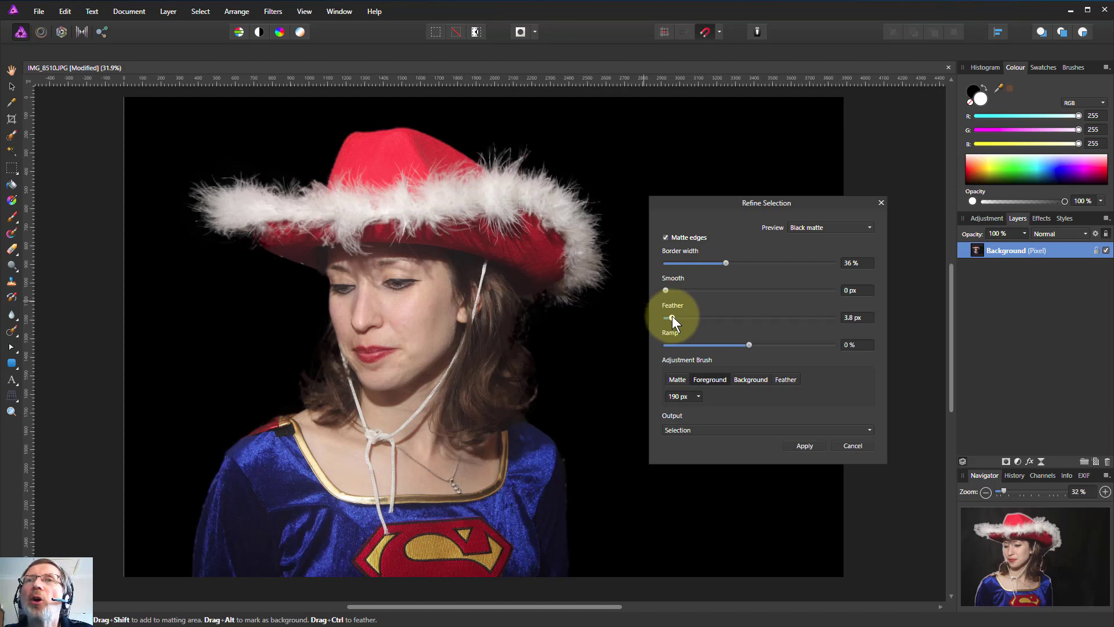
{"action": "left_click_drag", "start_coordinate": [672, 319], "coordinate": [664, 318]}
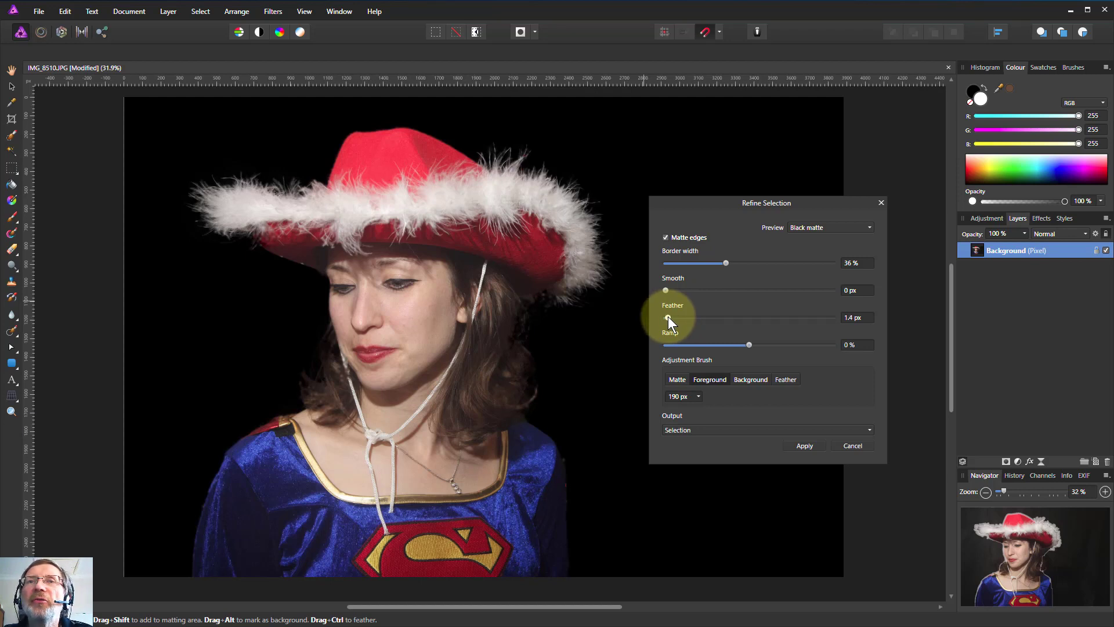
{"action": "mouse_move", "coordinate": [789, 345]}
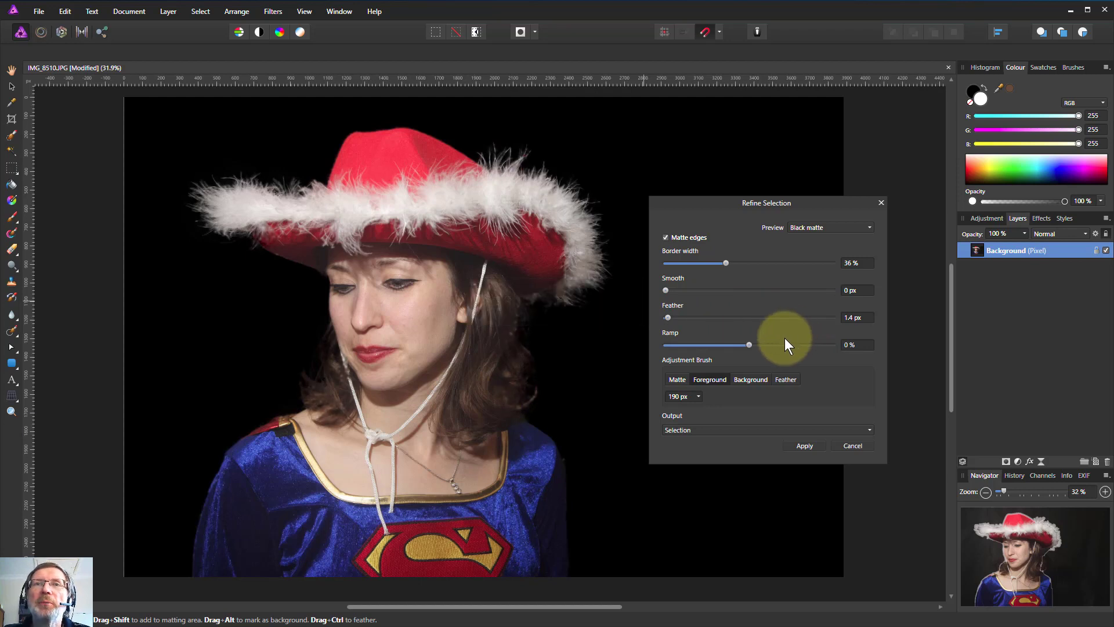
{"action": "mouse_move", "coordinate": [668, 319]}
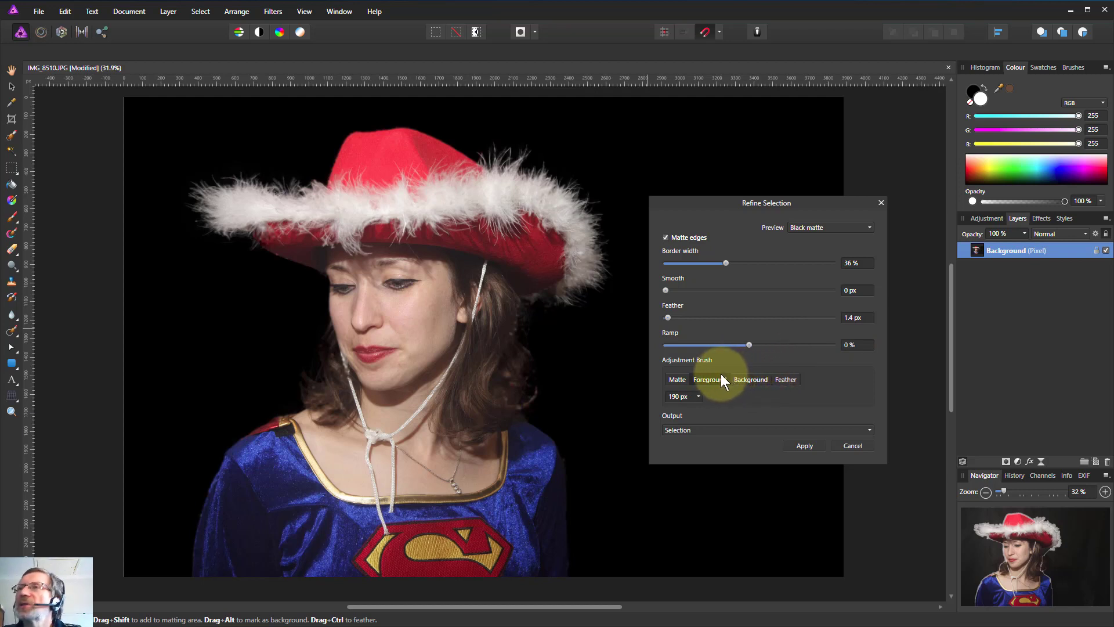
{"action": "mouse_move", "coordinate": [726, 381]}
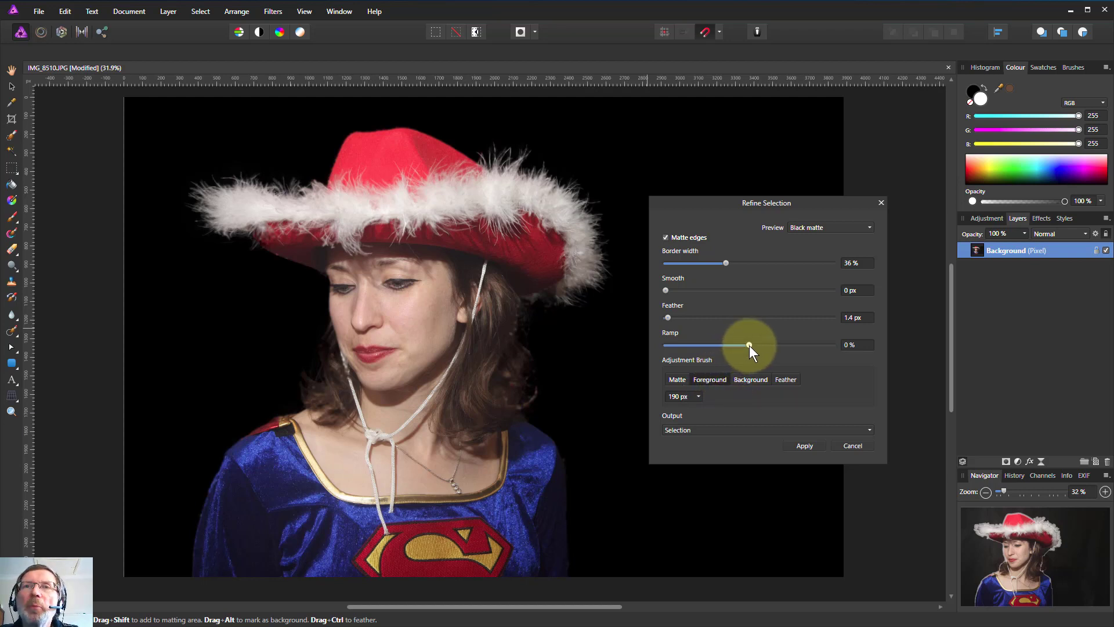
Step: Set Ramp to -4%, then brush the fur at the right and left brim tips
{"action": "left_click_drag", "start_coordinate": [748, 345], "coordinate": [745, 345]}
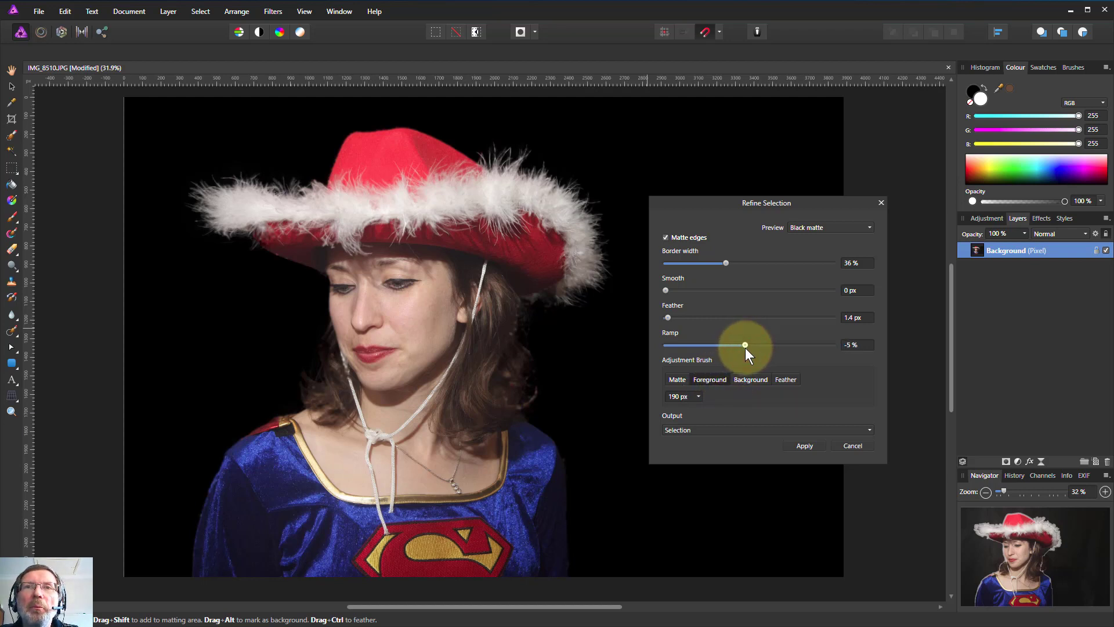
{"action": "left_click_drag", "start_coordinate": [744, 345], "coordinate": [721, 345]}
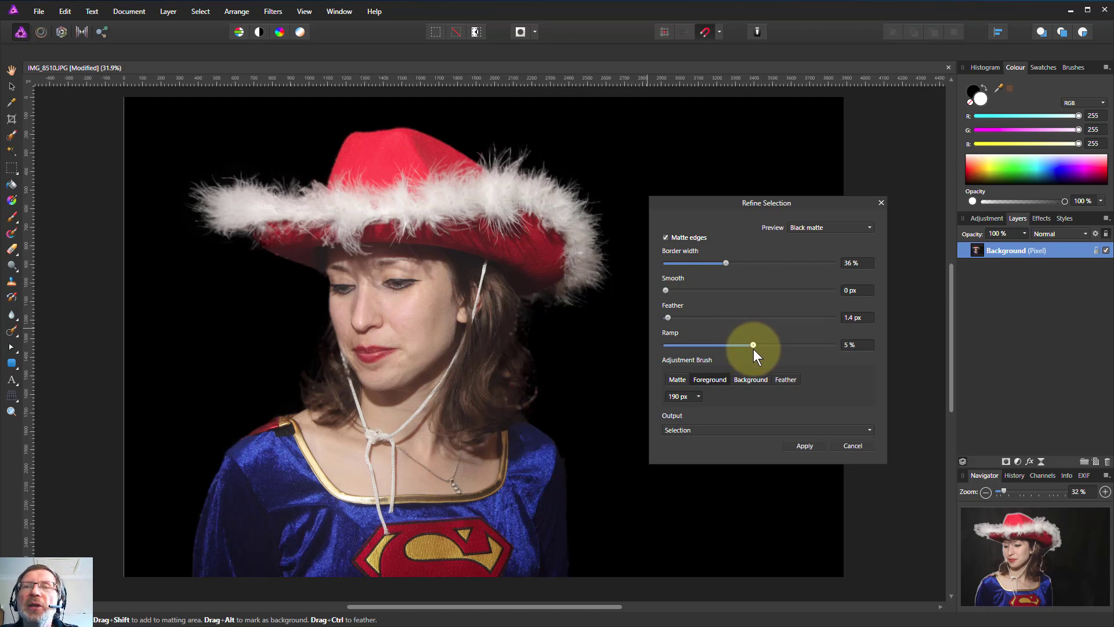
{"action": "left_click_drag", "start_coordinate": [753, 345], "coordinate": [746, 344]}
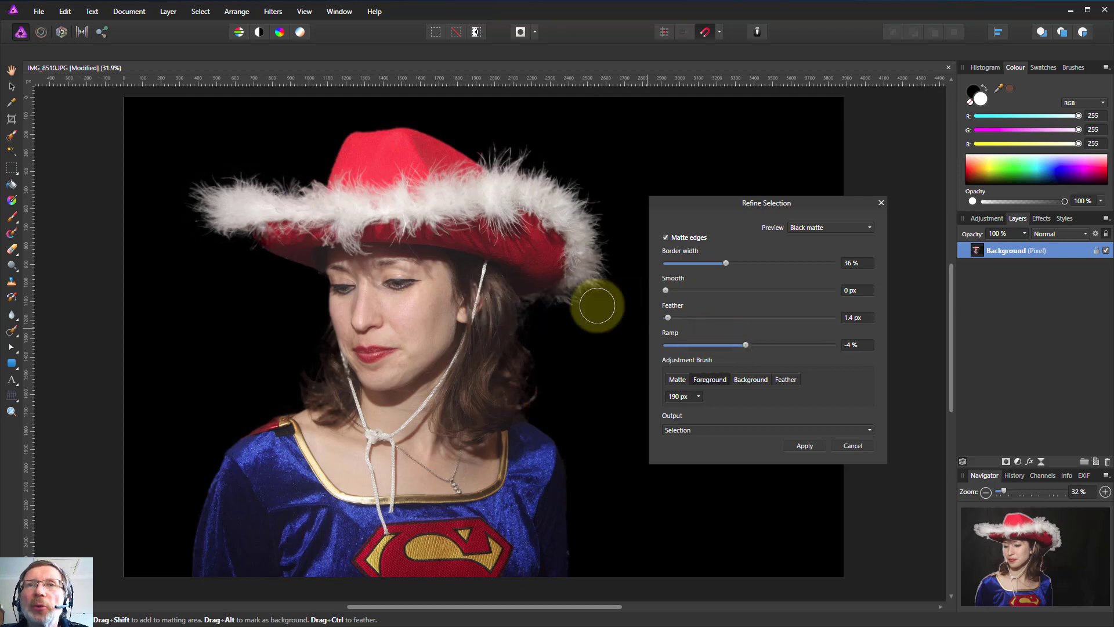
{"action": "left_click_drag", "start_coordinate": [597, 306], "coordinate": [218, 176]}
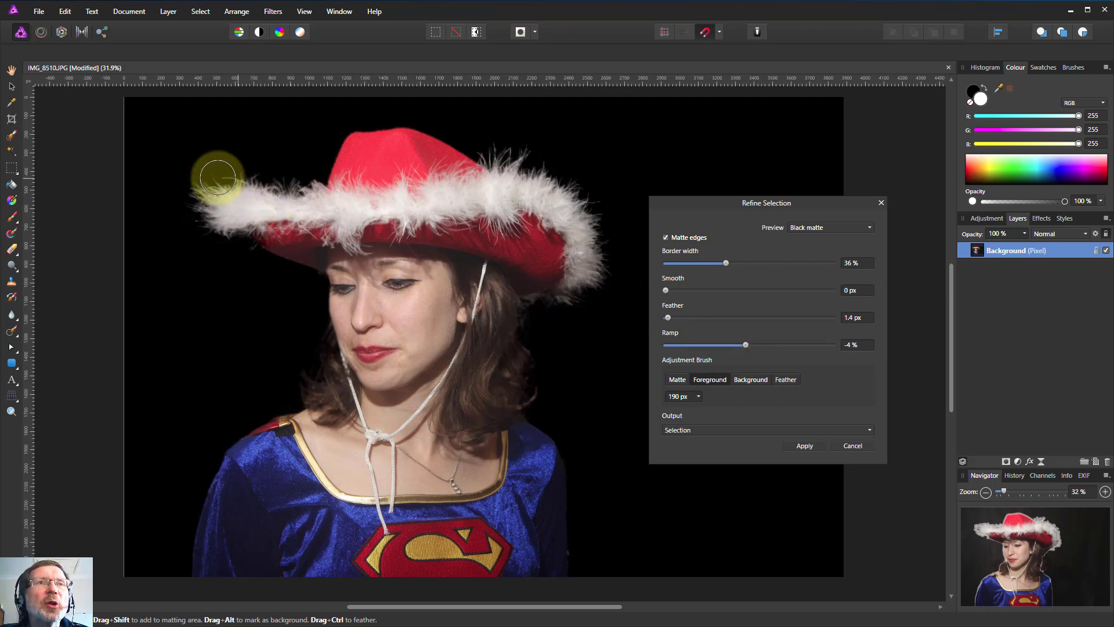
{"action": "left_click_drag", "start_coordinate": [218, 177], "coordinate": [304, 188]}
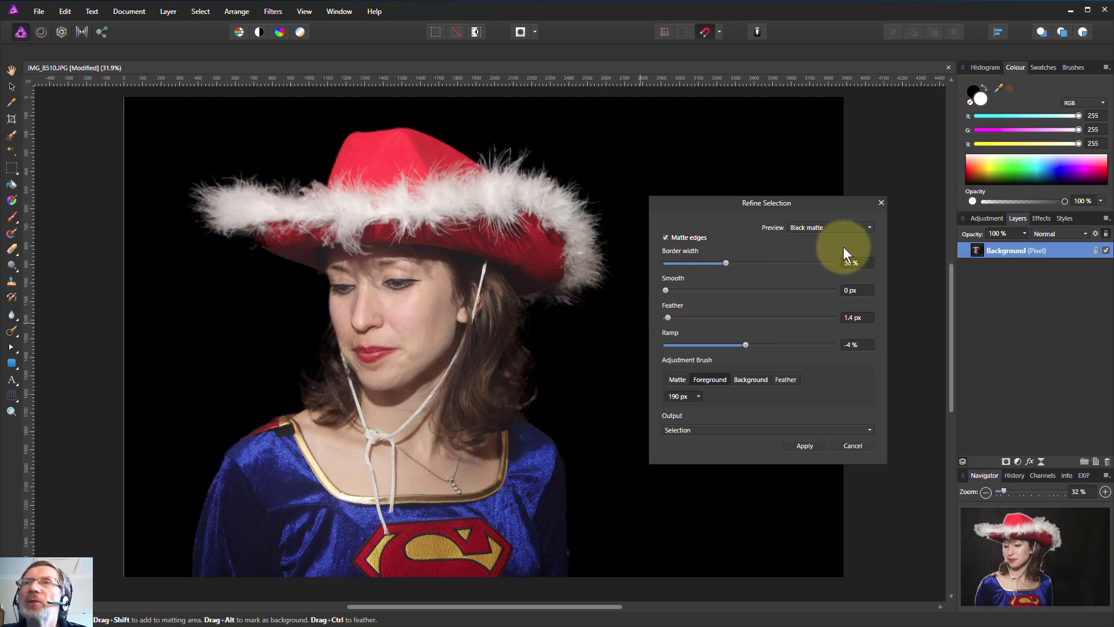
Step: Preview the selection on a white matte and brush over the hat's left brim and crown fur
{"action": "left_click", "coordinate": [830, 227]}
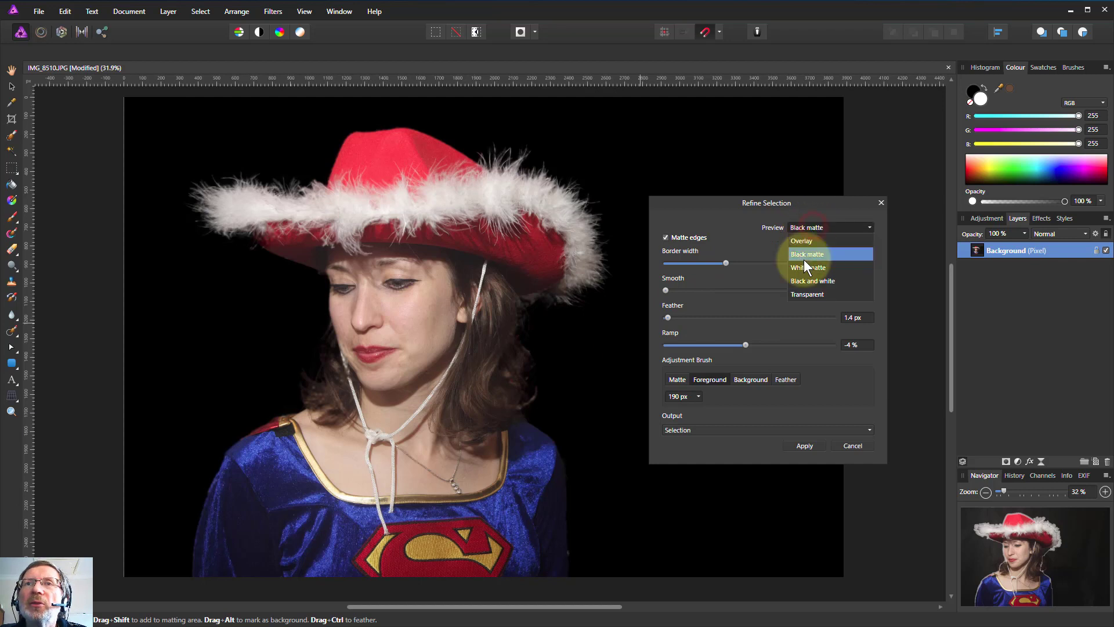
{"action": "left_click", "coordinate": [807, 267]}
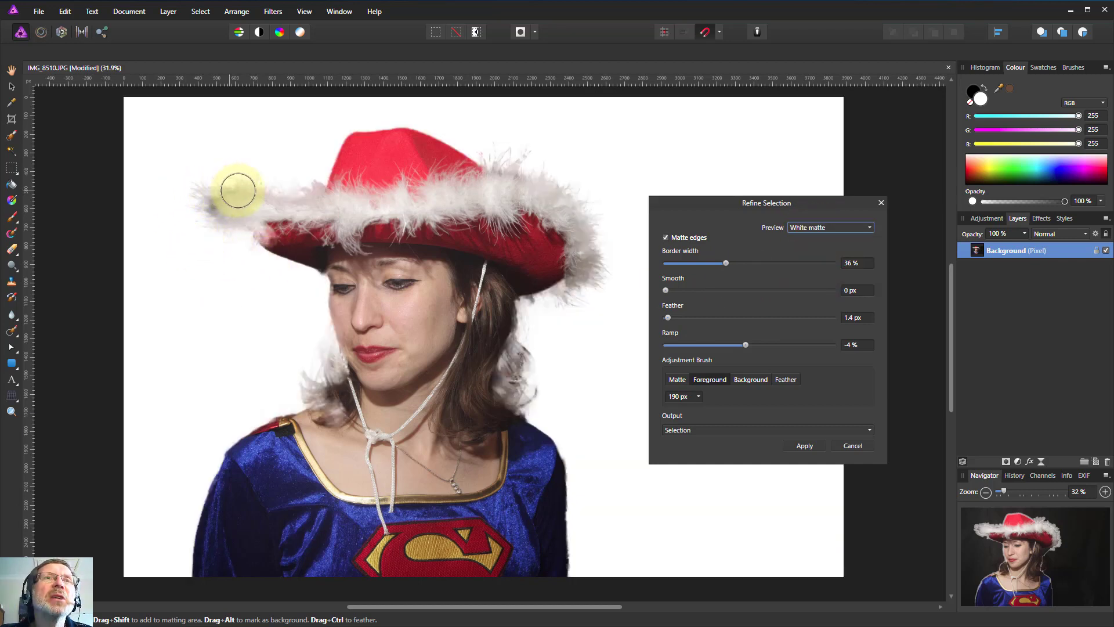
{"action": "left_click_drag", "start_coordinate": [237, 190], "coordinate": [405, 178]}
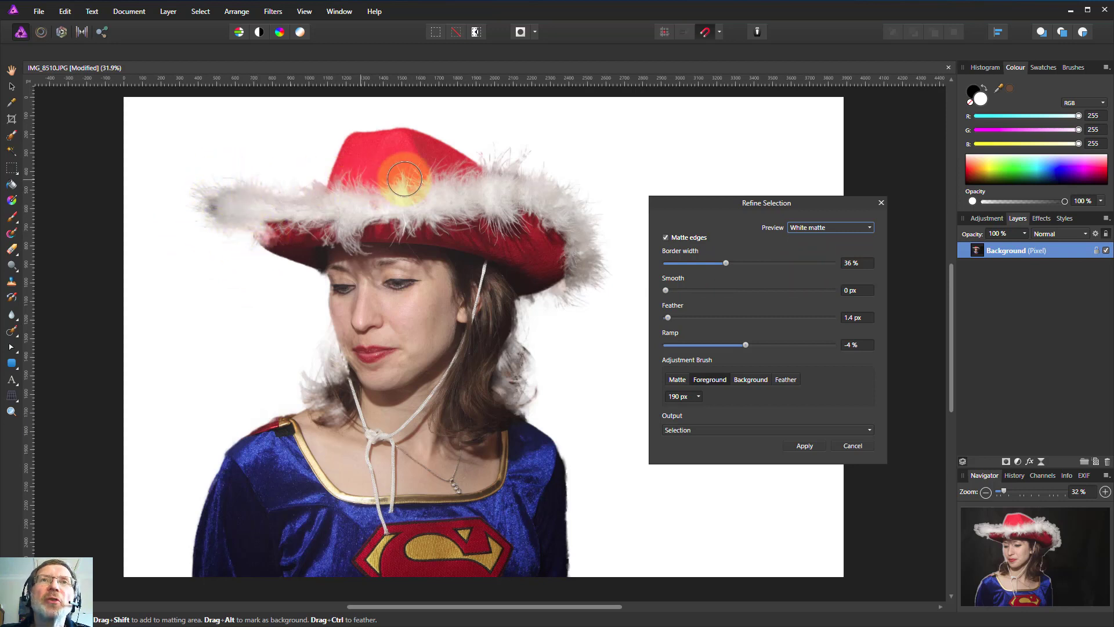
{"action": "left_click_drag", "start_coordinate": [405, 178], "coordinate": [586, 284]}
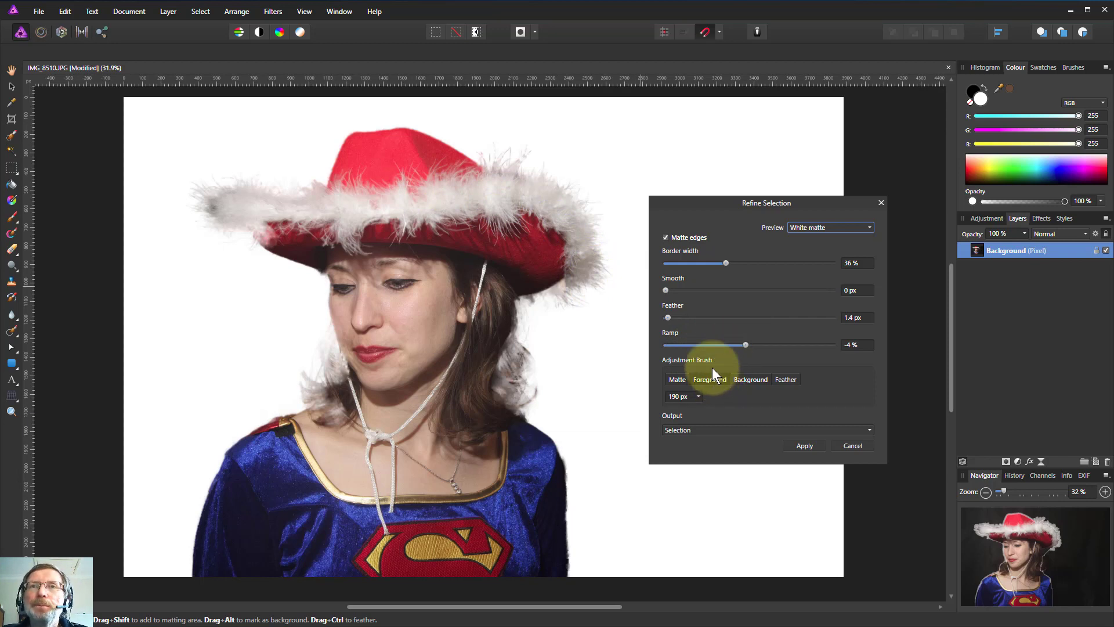
{"action": "mouse_move", "coordinate": [786, 380]}
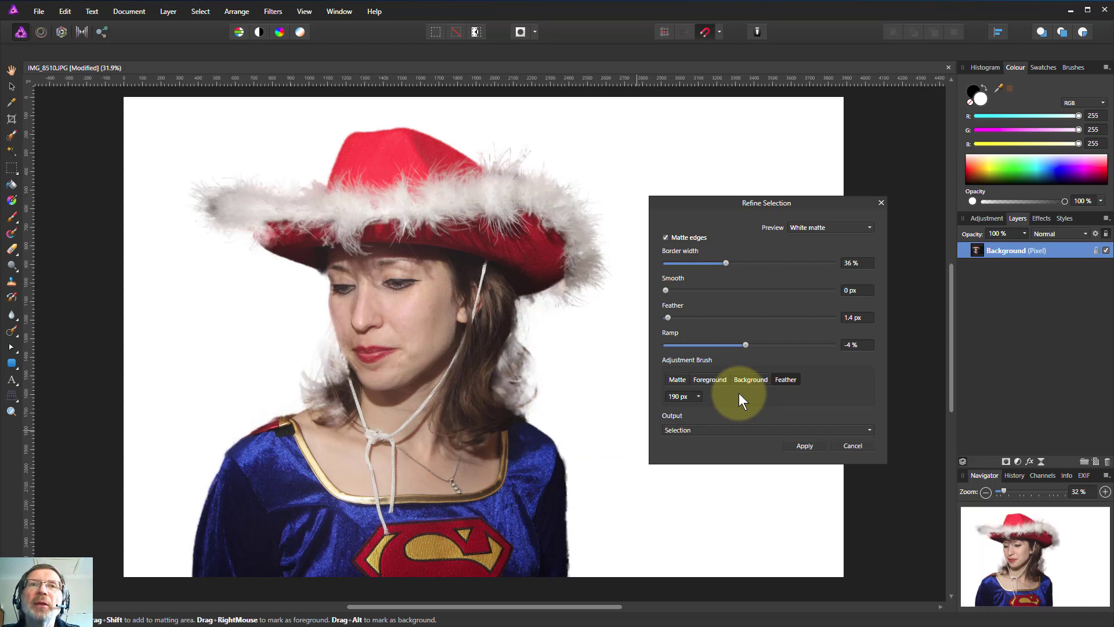
{"action": "left_click", "coordinate": [709, 379]}
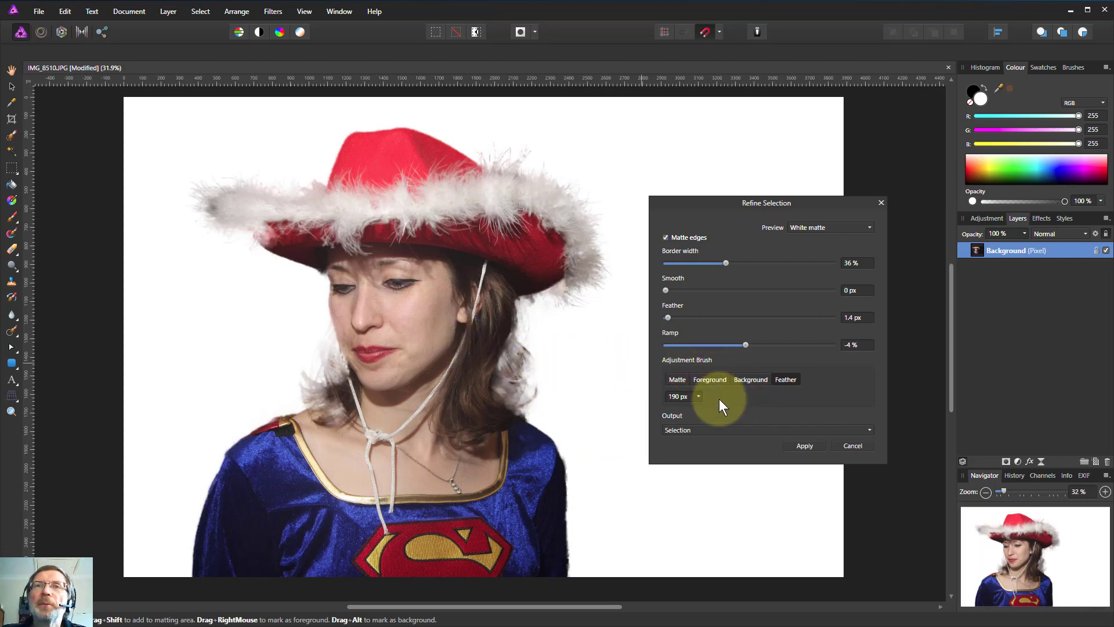
{"action": "mouse_move", "coordinate": [754, 446]}
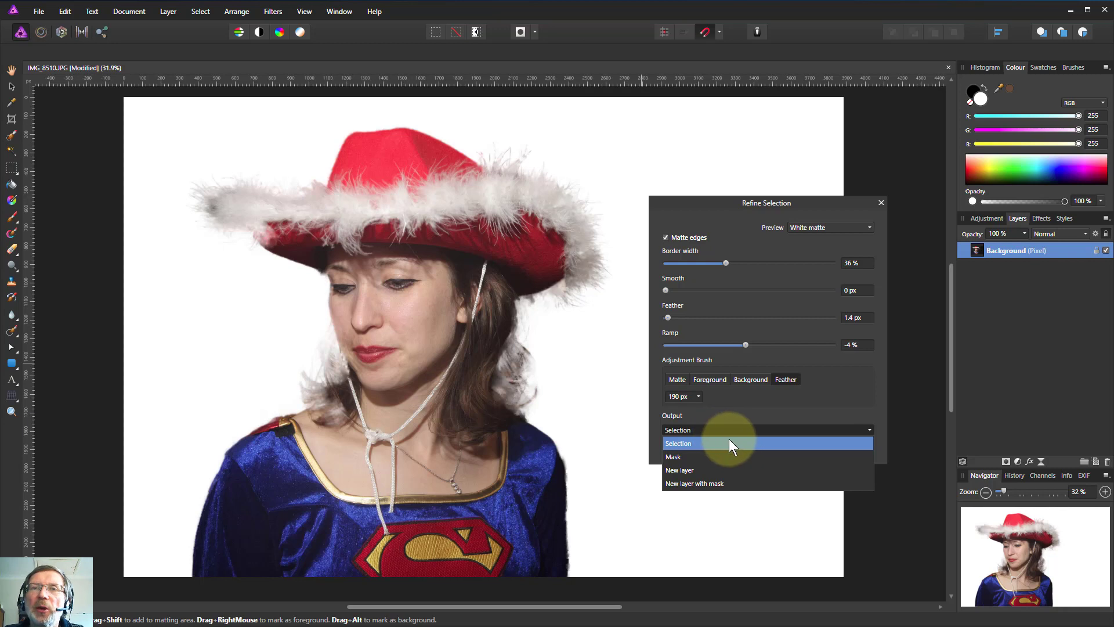
{"action": "mouse_move", "coordinate": [761, 462]}
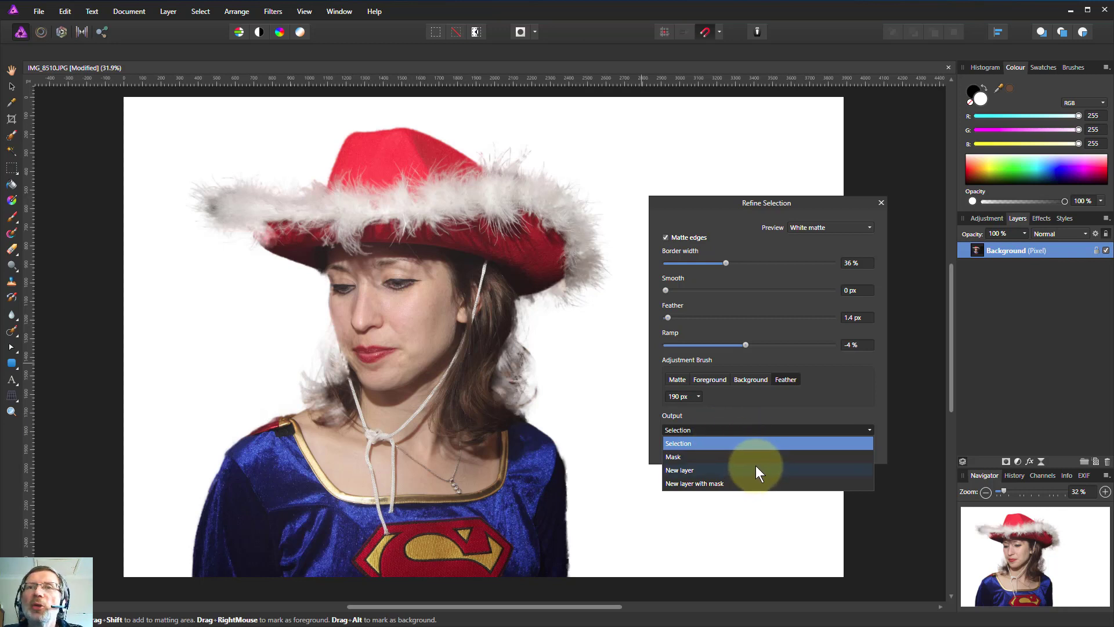
{"action": "mouse_move", "coordinate": [752, 490]}
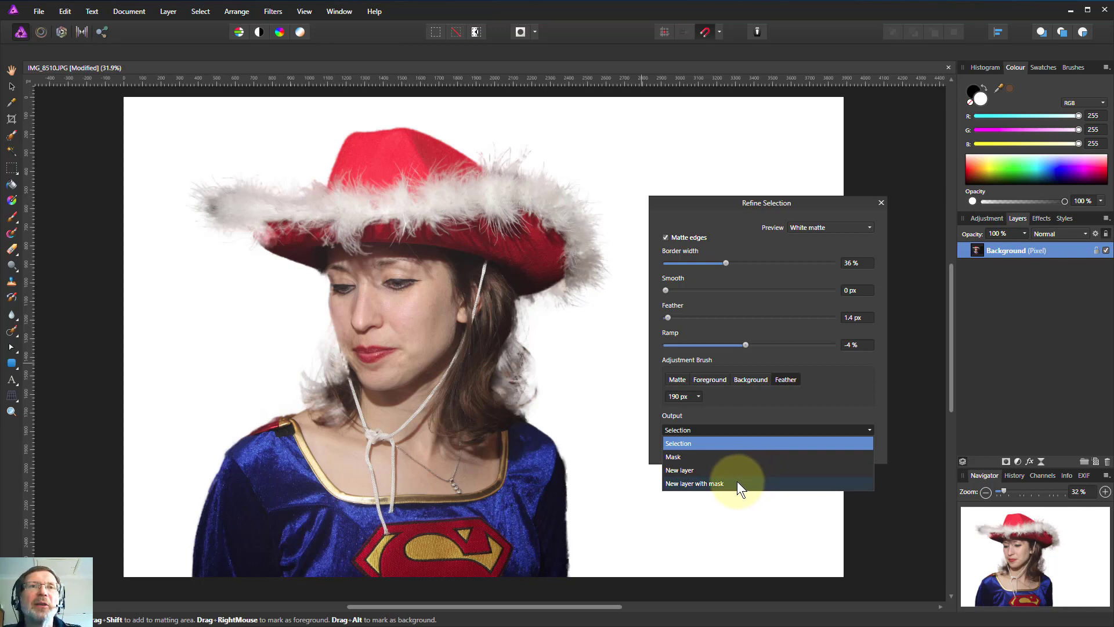
{"action": "mouse_move", "coordinate": [734, 477]}
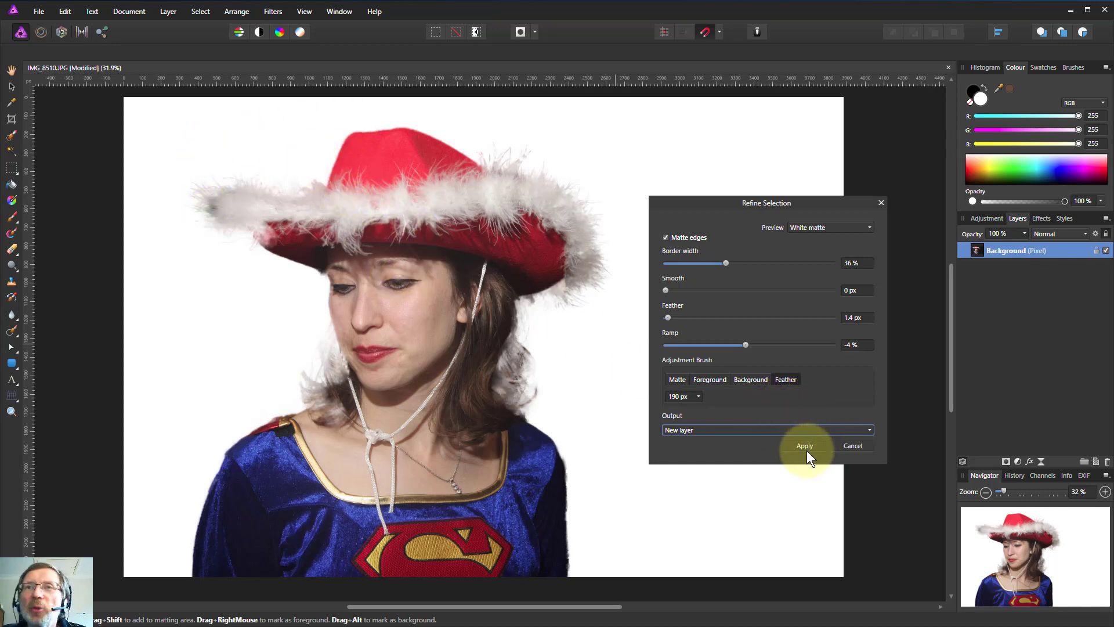
Step: Output the refined selection as a new pixel layer holding the cut-out woman
{"action": "left_click", "coordinate": [804, 445]}
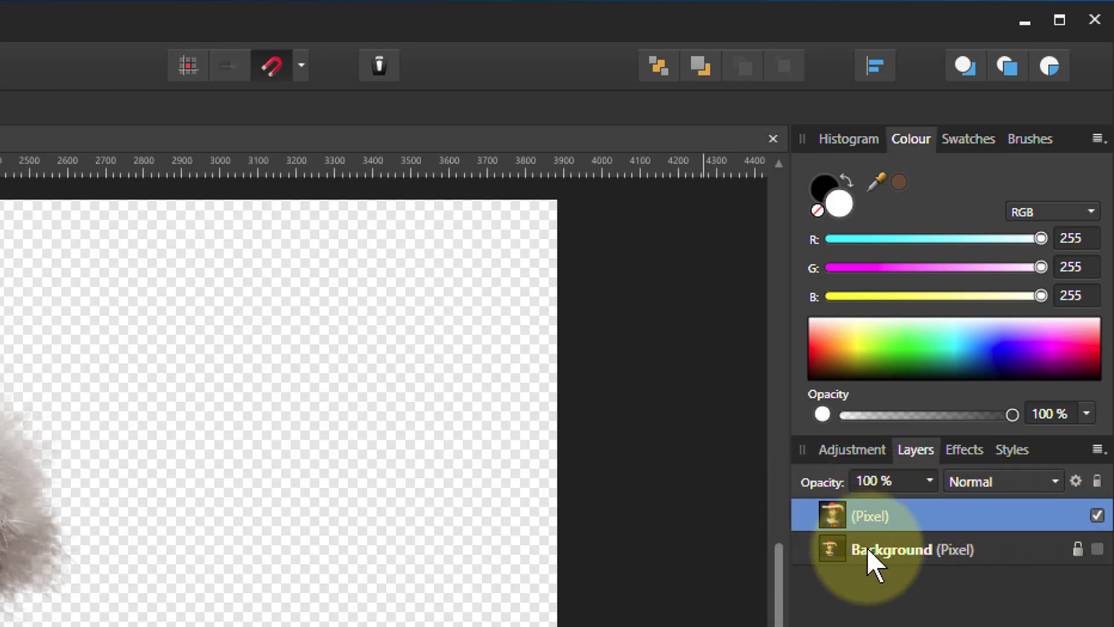
{"action": "mouse_move", "coordinate": [984, 561]}
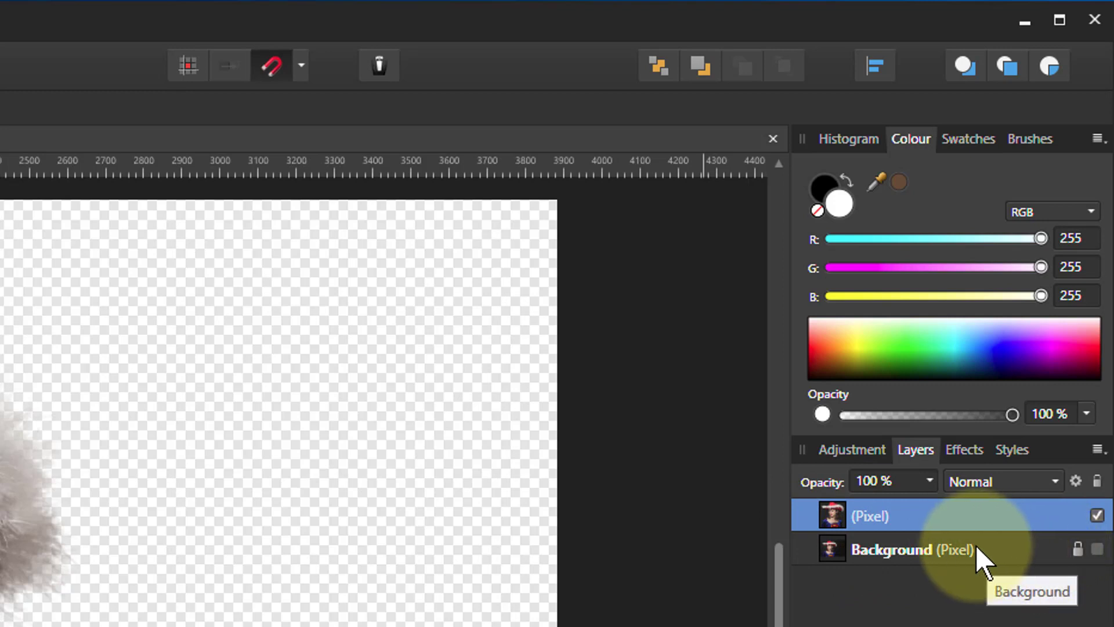
{"action": "mouse_move", "coordinate": [1080, 562]}
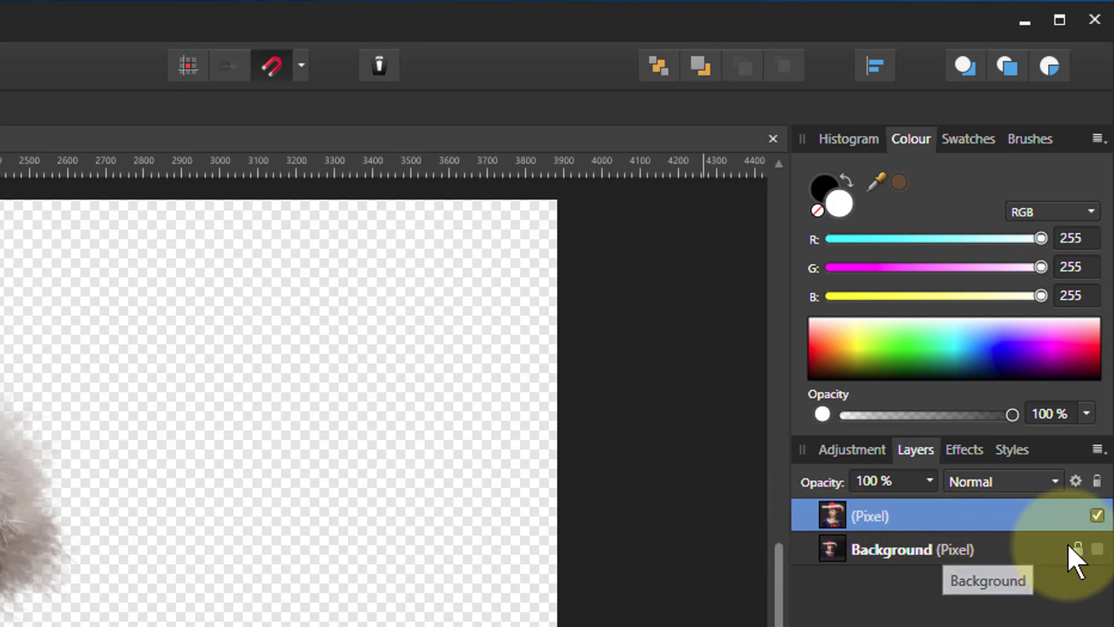
Step: Show the Background layer again and select it in the Layers panel
{"action": "left_click", "coordinate": [1099, 548]}
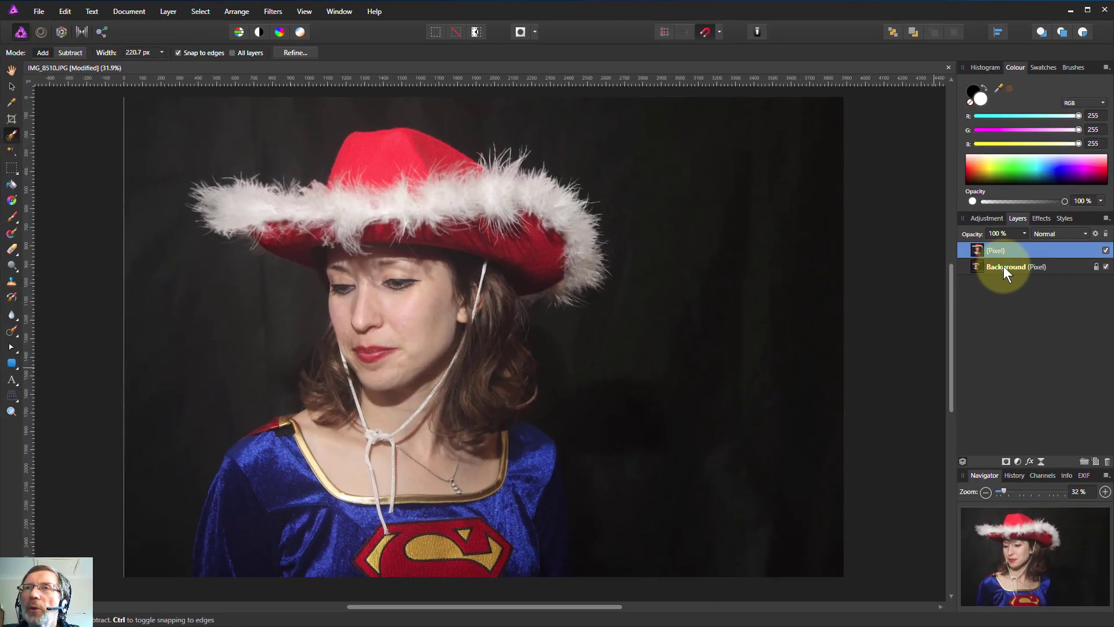
{"action": "left_click", "coordinate": [1015, 266]}
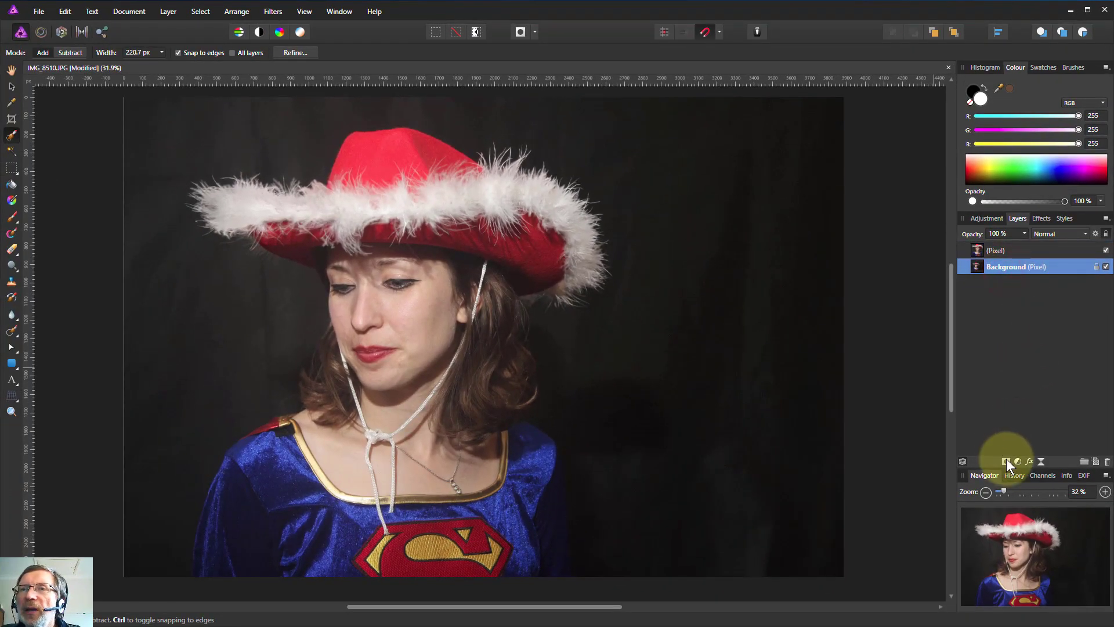
{"action": "mouse_move", "coordinate": [1018, 461]}
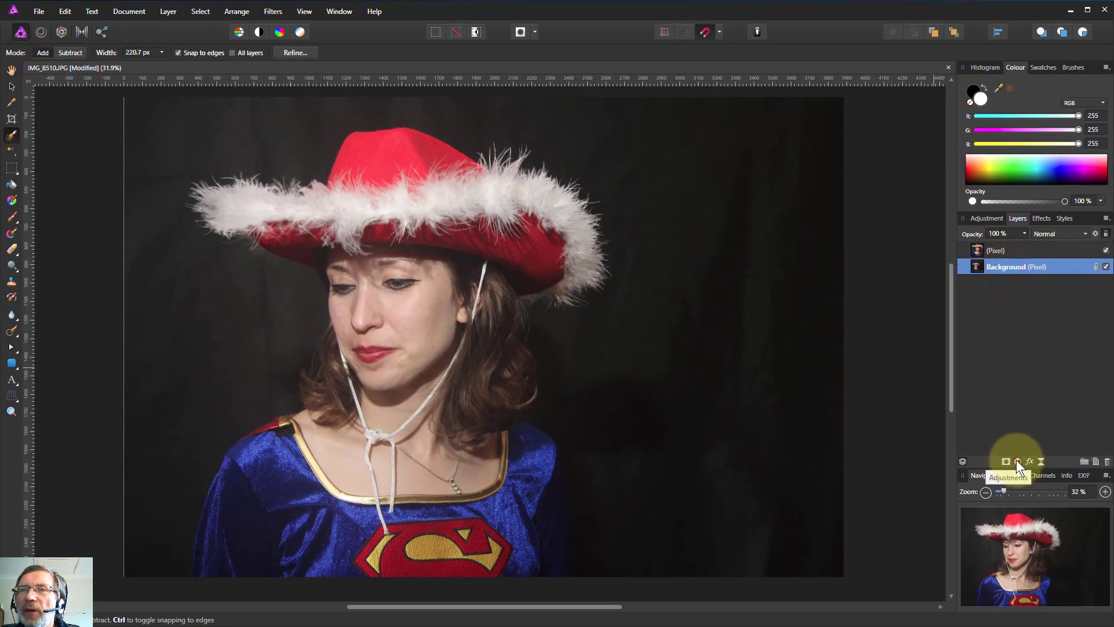
Step: Add a Curves adjustment to the background and raise the curve's midpoint to brighten it
{"action": "left_click", "coordinate": [1007, 461]}
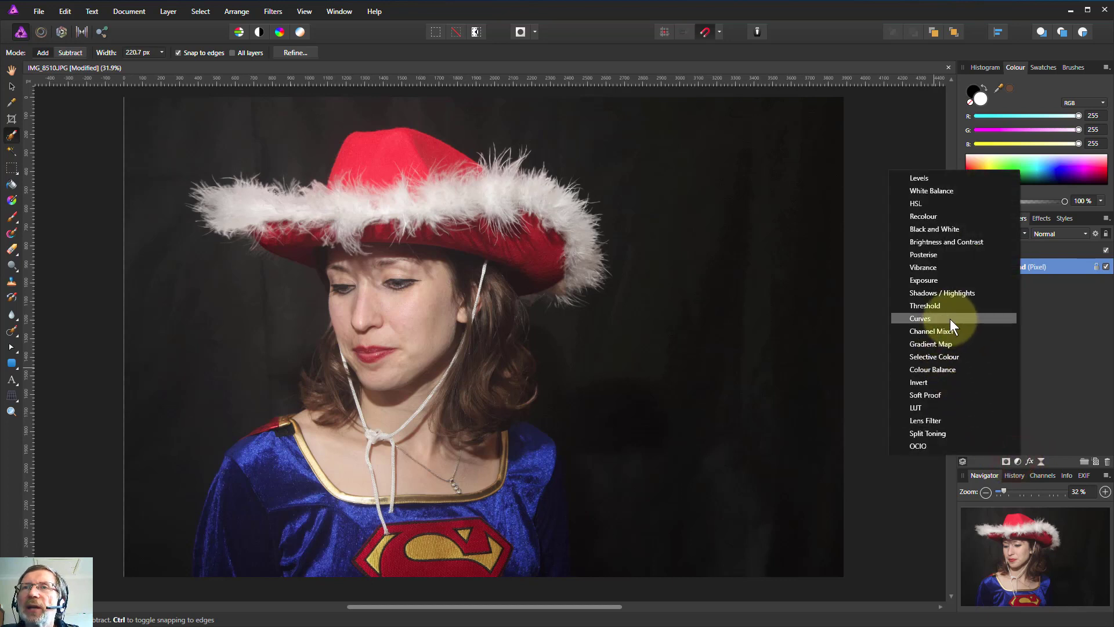
{"action": "left_click", "coordinate": [921, 318]}
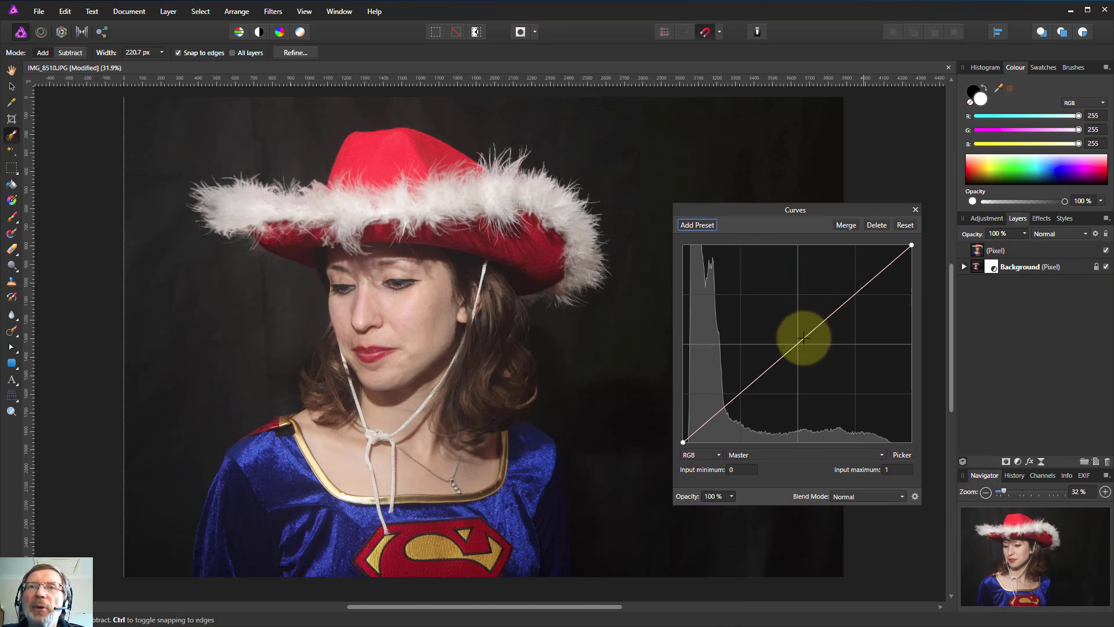
{"action": "left_click_drag", "start_coordinate": [803, 339], "coordinate": [764, 320]}
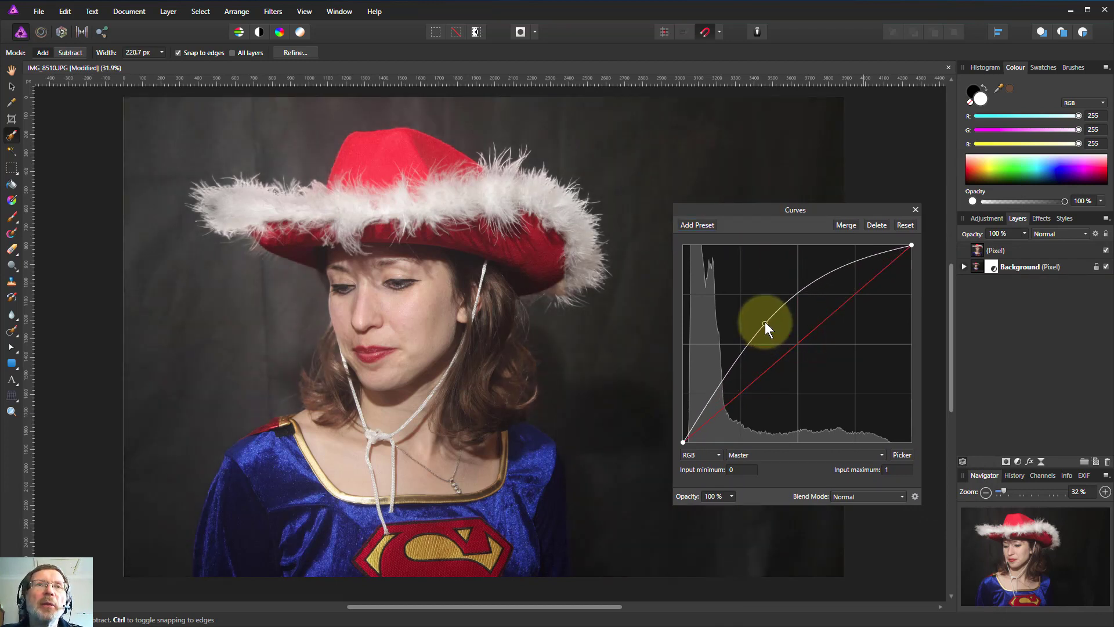
{"action": "left_click_drag", "start_coordinate": [764, 326], "coordinate": [746, 309]}
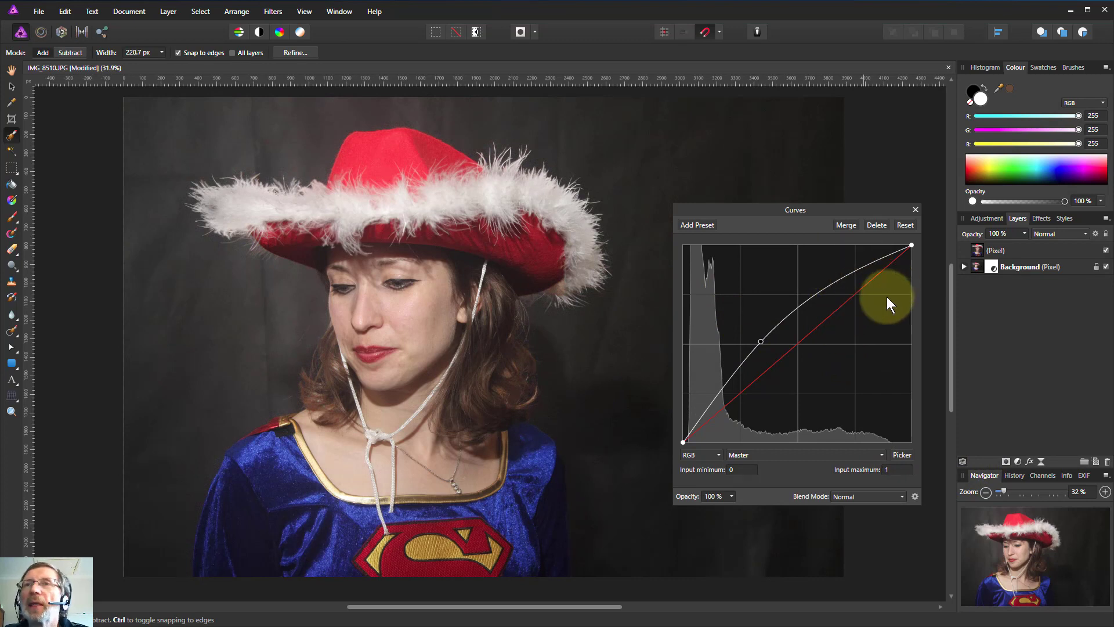
{"action": "left_click", "coordinate": [916, 209]}
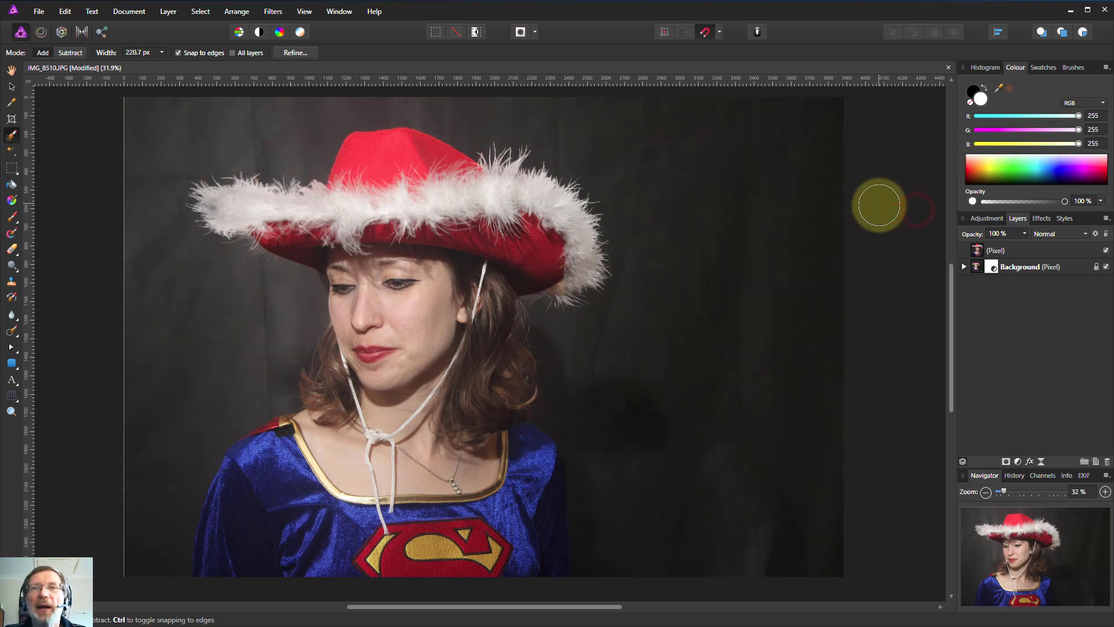
{"action": "mouse_move", "coordinate": [640, 346]}
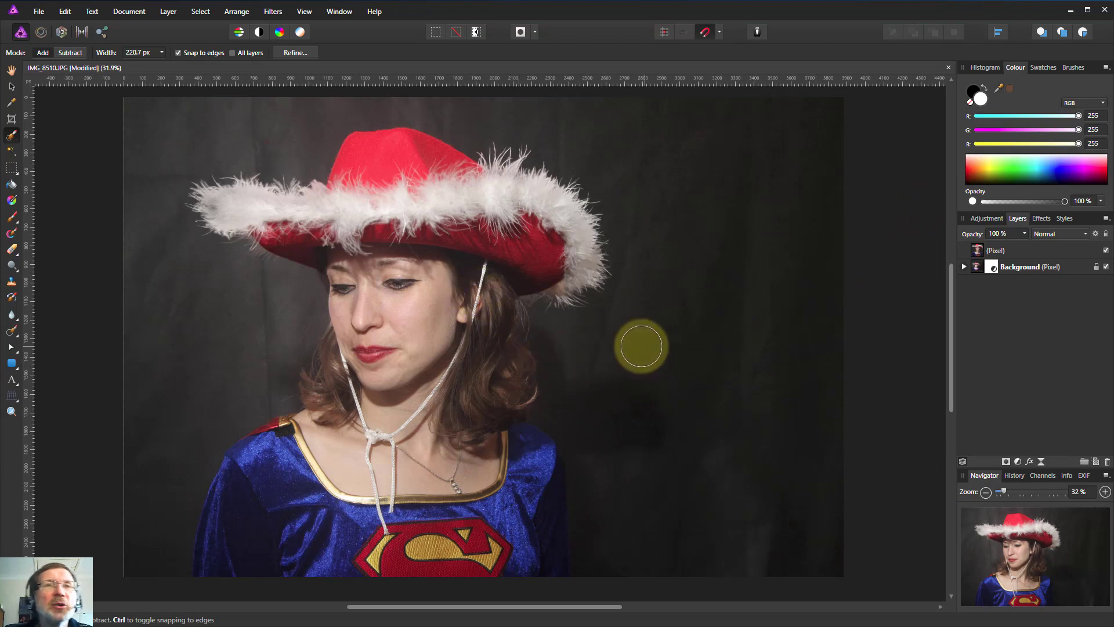
{"action": "mouse_move", "coordinate": [626, 377]}
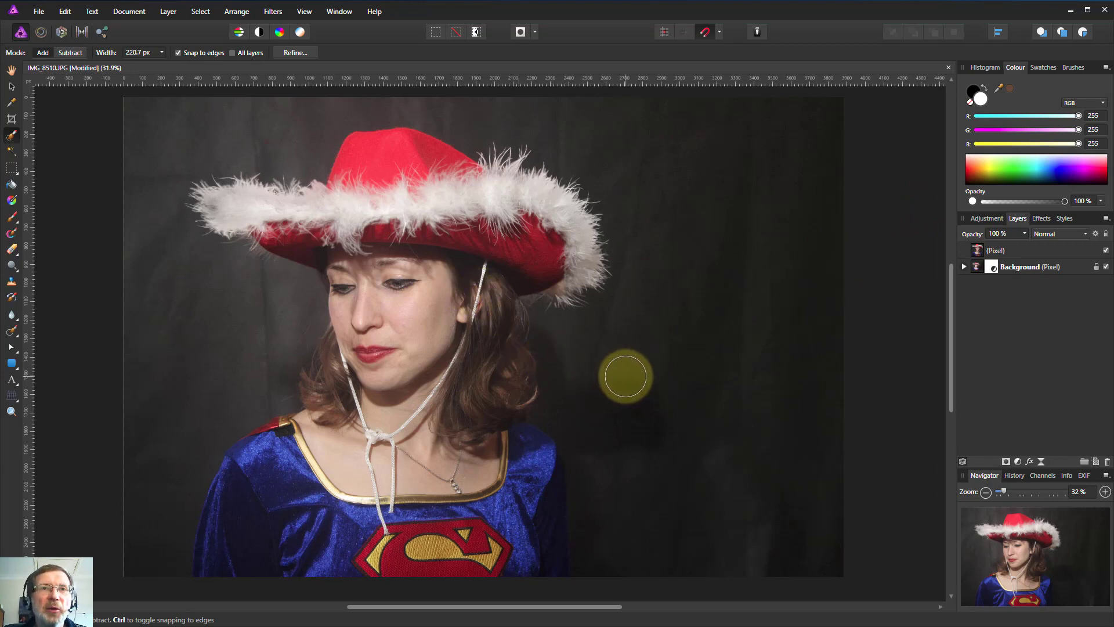
{"action": "mouse_move", "coordinate": [238, 247]}
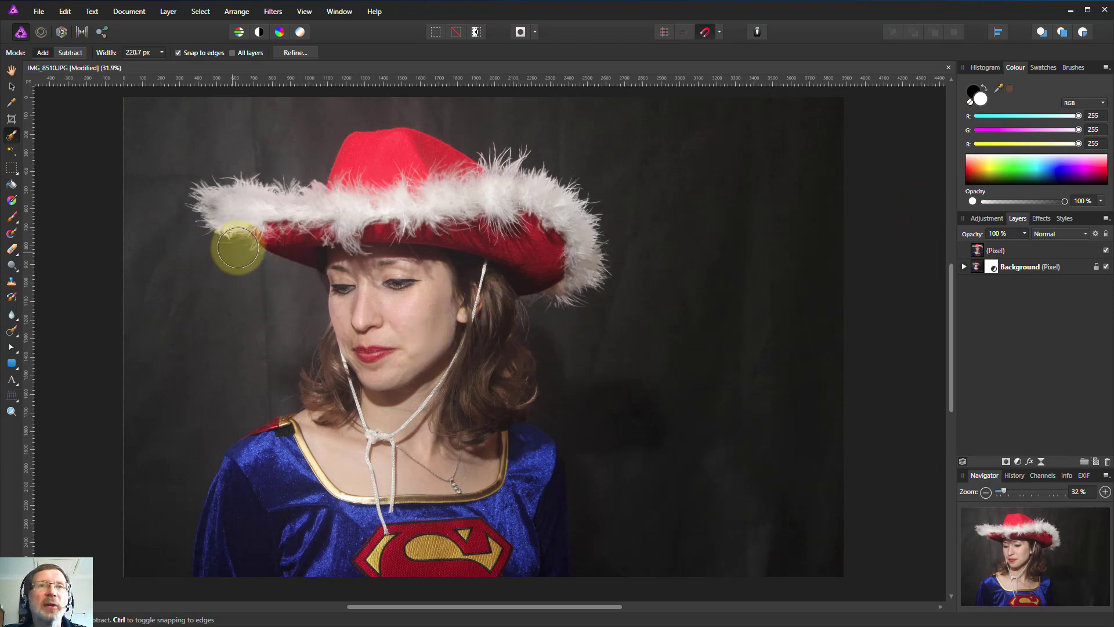